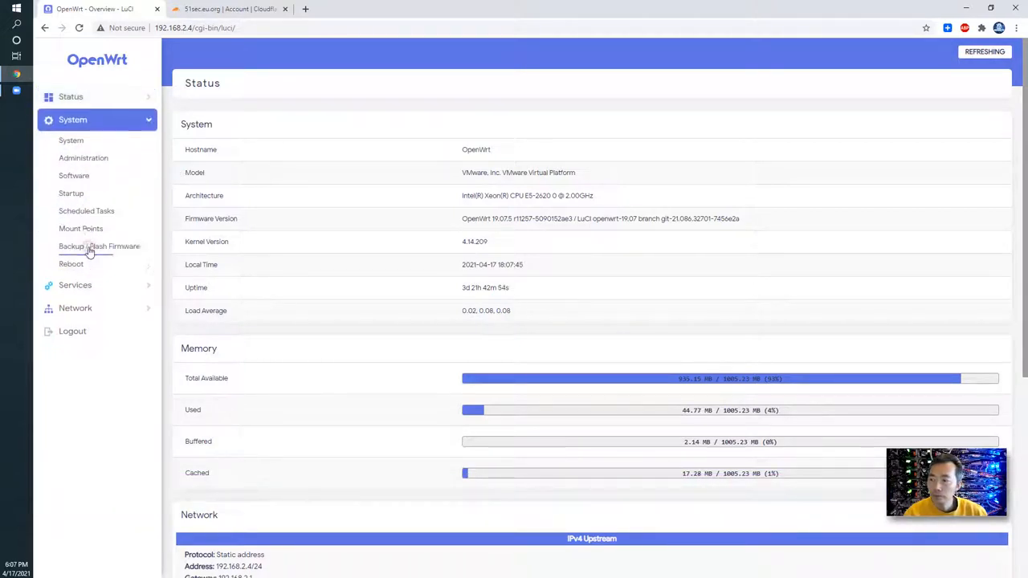
Filter the Software catalogue for luci-app-ddns and refresh the package lists.
left_click(73, 175)
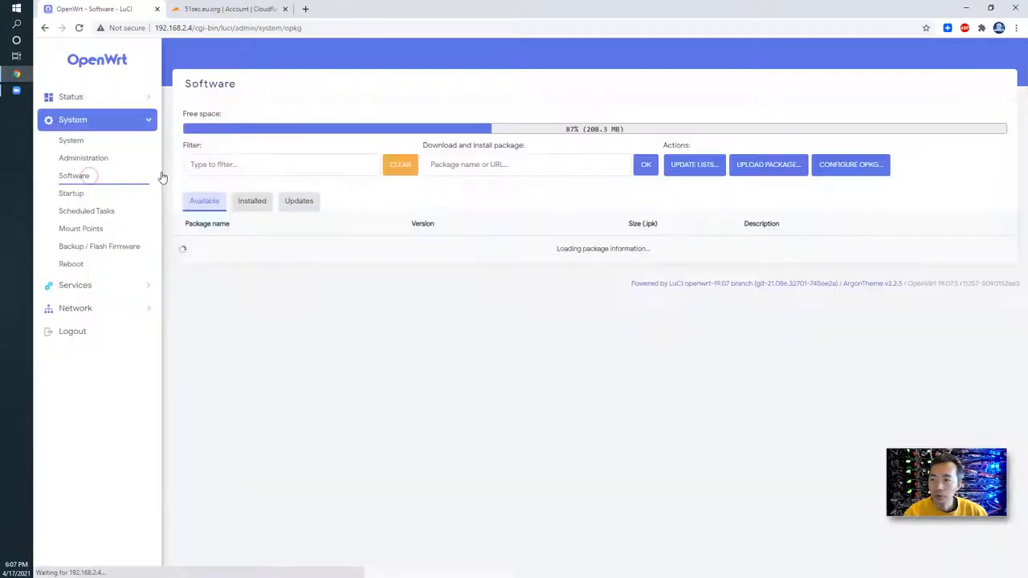
left_click(281, 164)
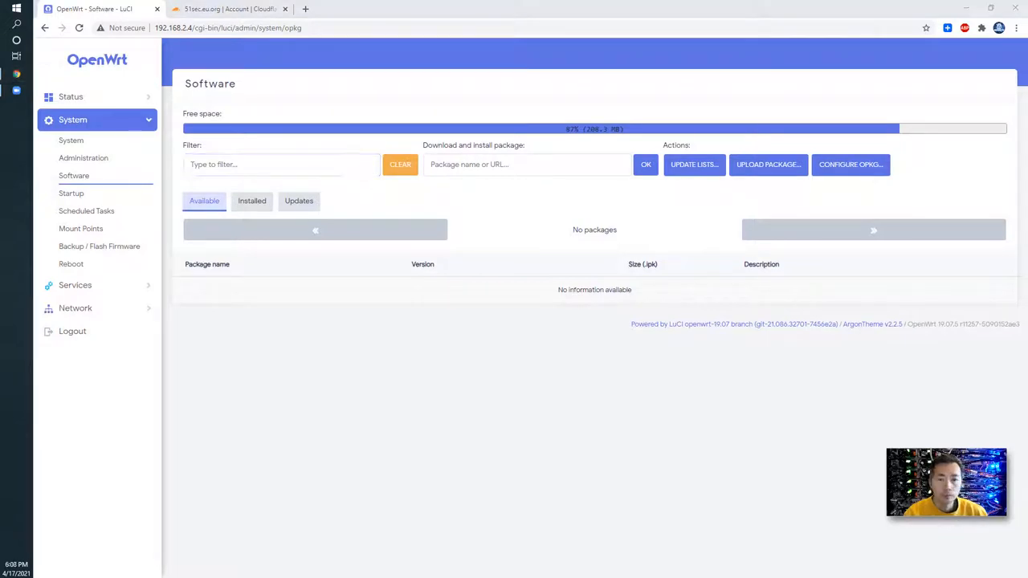
left_click(281, 164)
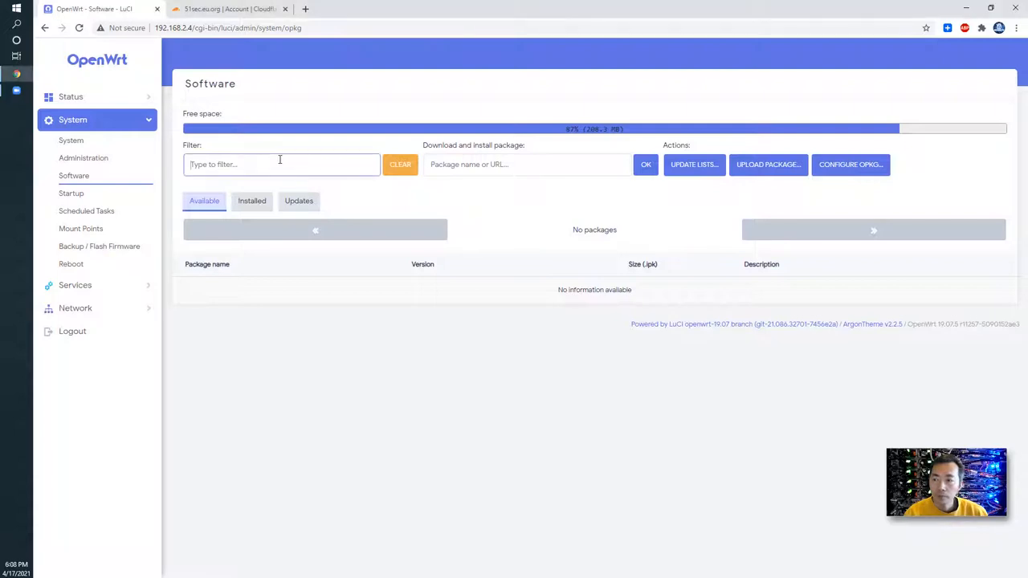
type("luci-app-ddns")
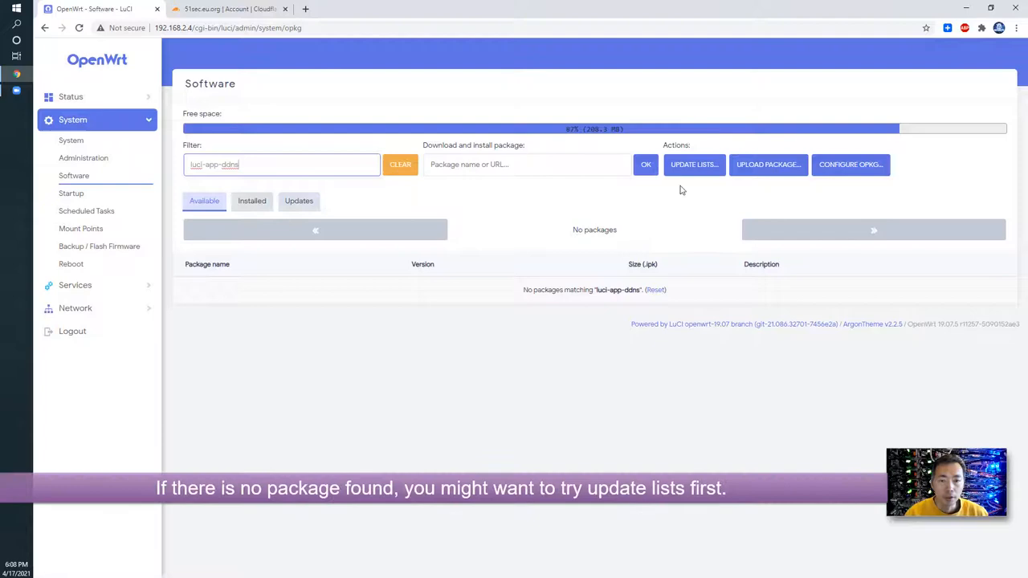
left_click(694, 164)
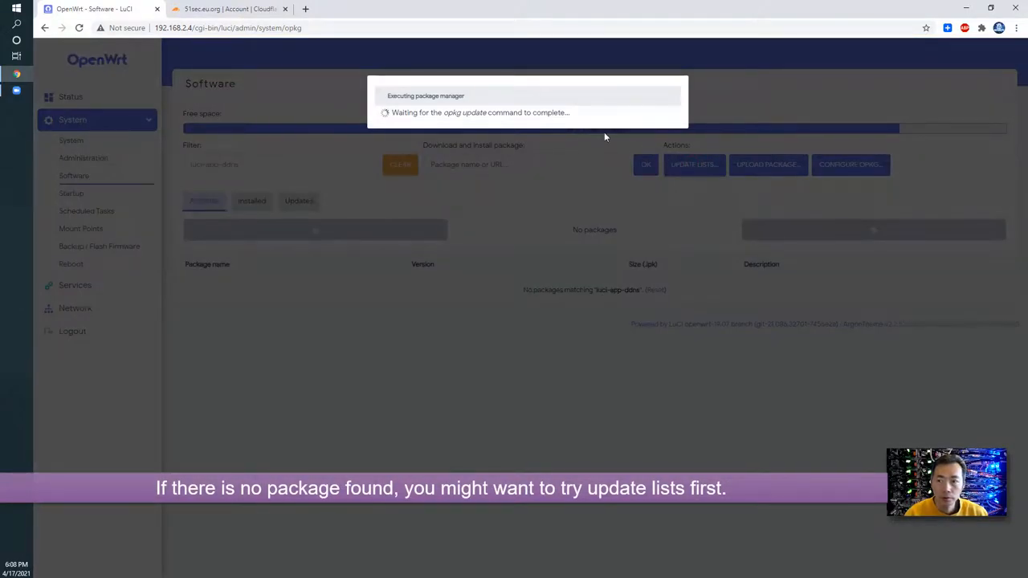
mouse_move(690, 266)
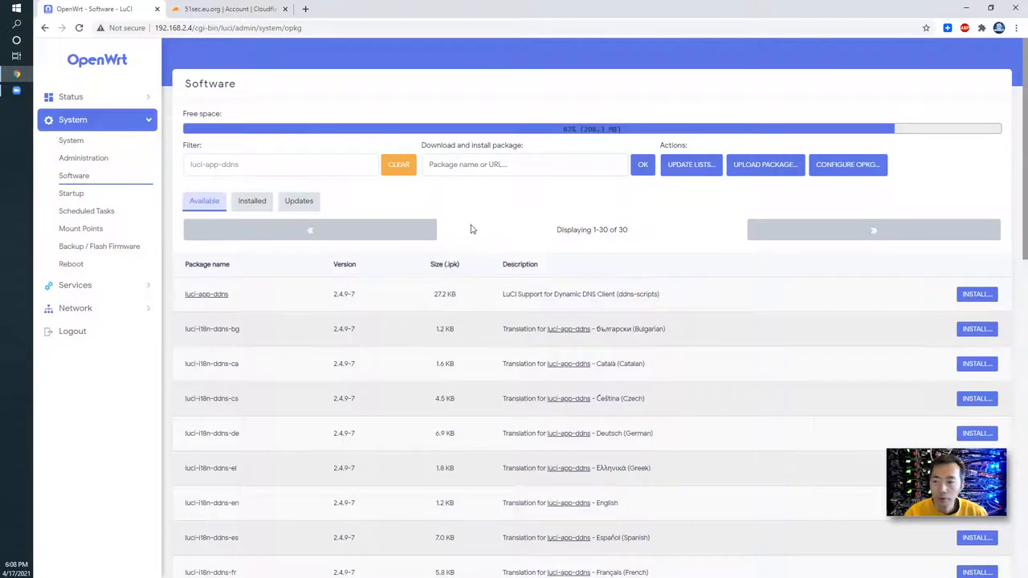
Install the luci-app-ddns package together with its dependencies.
left_click(280, 164)
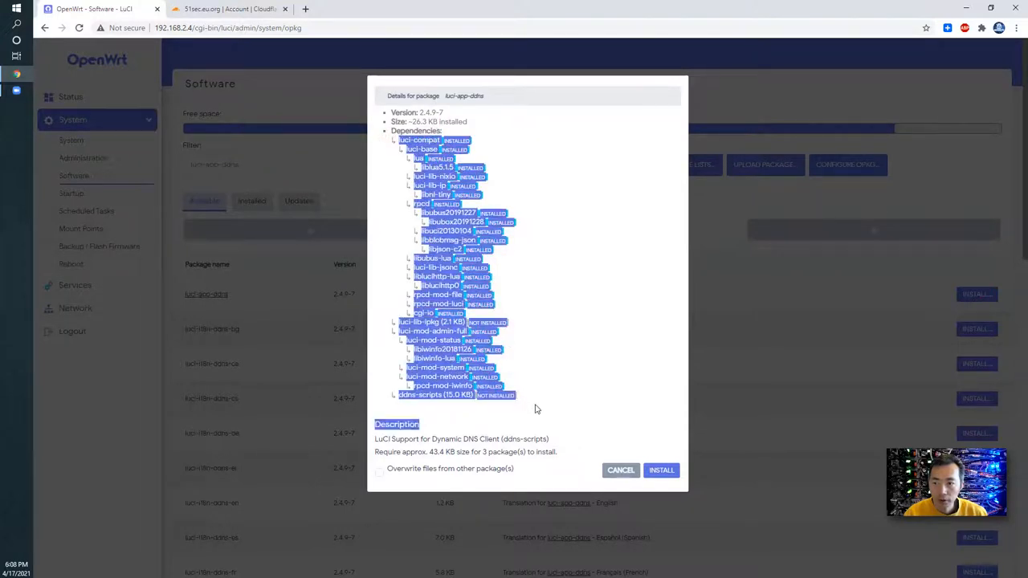
left_click(662, 469)
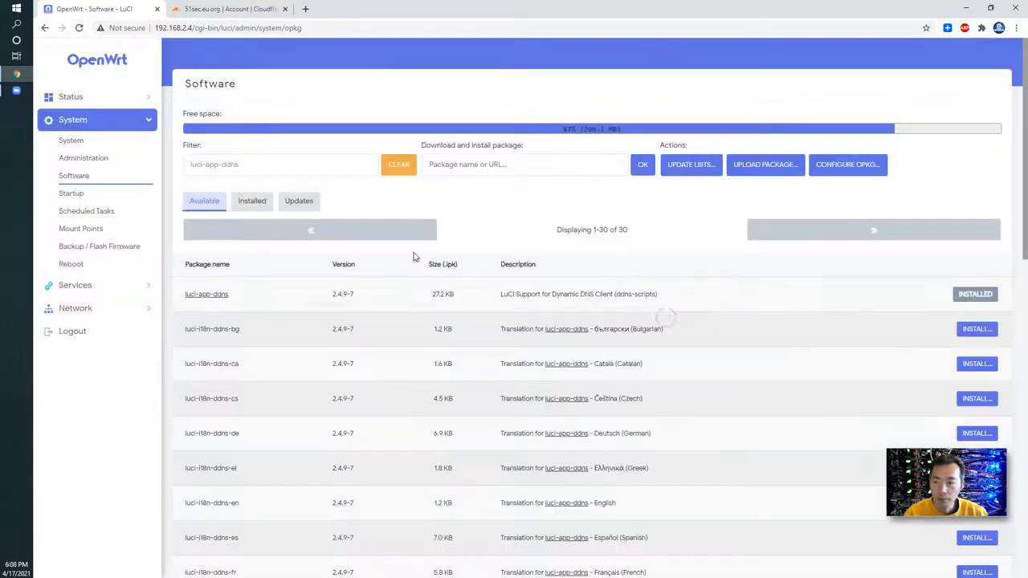
Replace the package filter with ddns-scripts to list the DDNS script packages.
triple_click(280, 164)
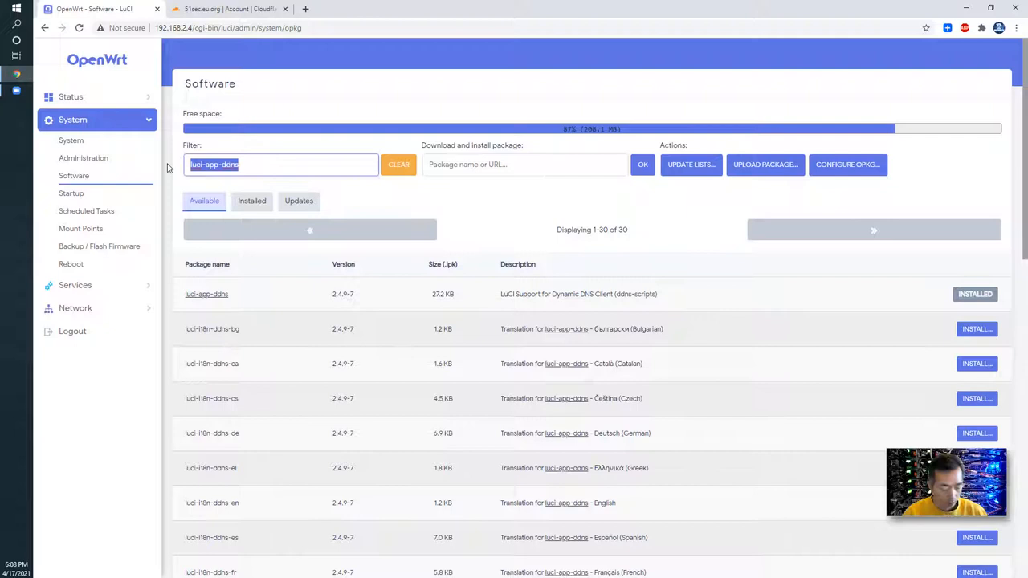
left_click(398, 164)
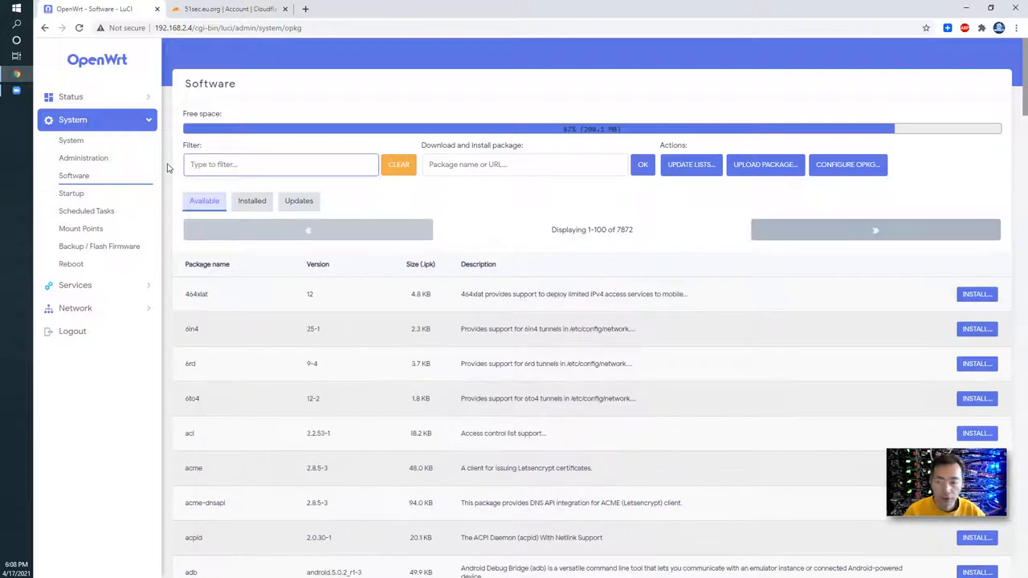
type("ddr")
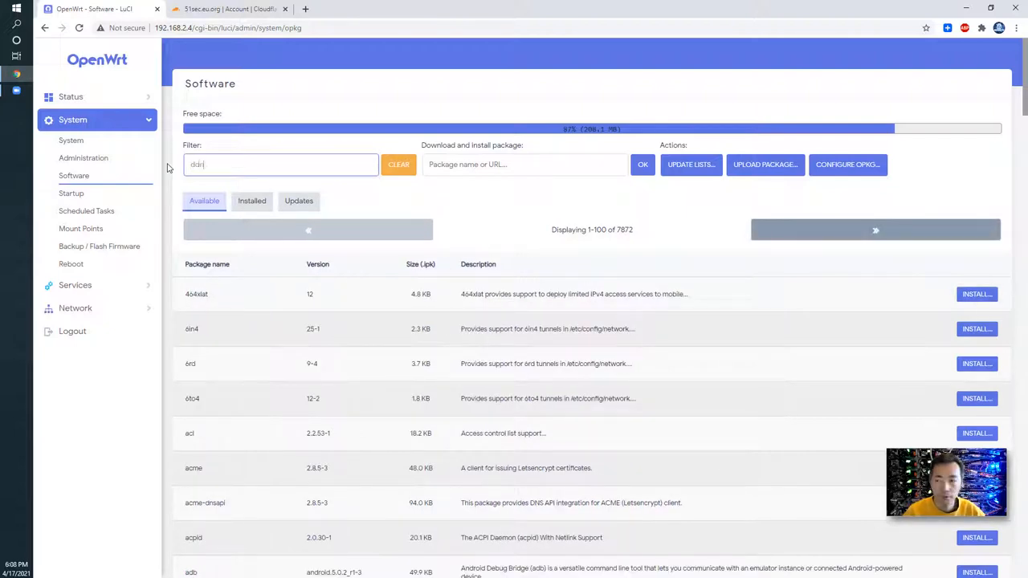
type("ddns-cscr")
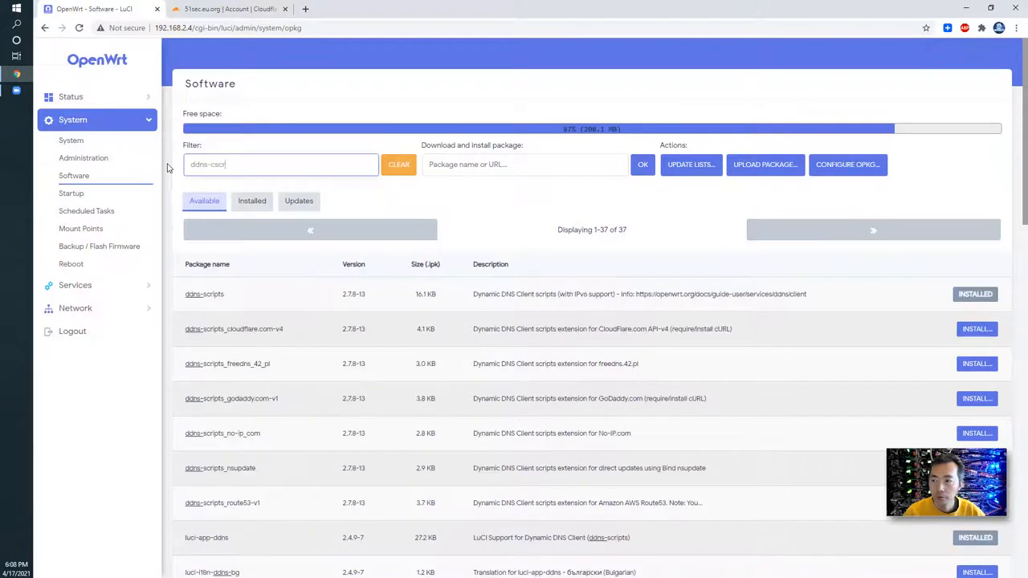
type("ddns-")
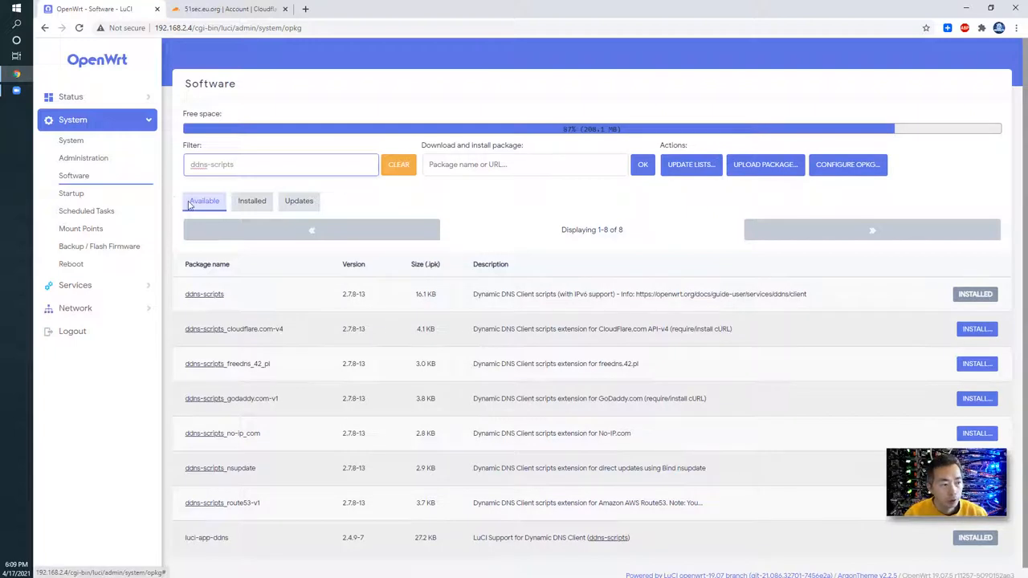
mouse_move(265, 344)
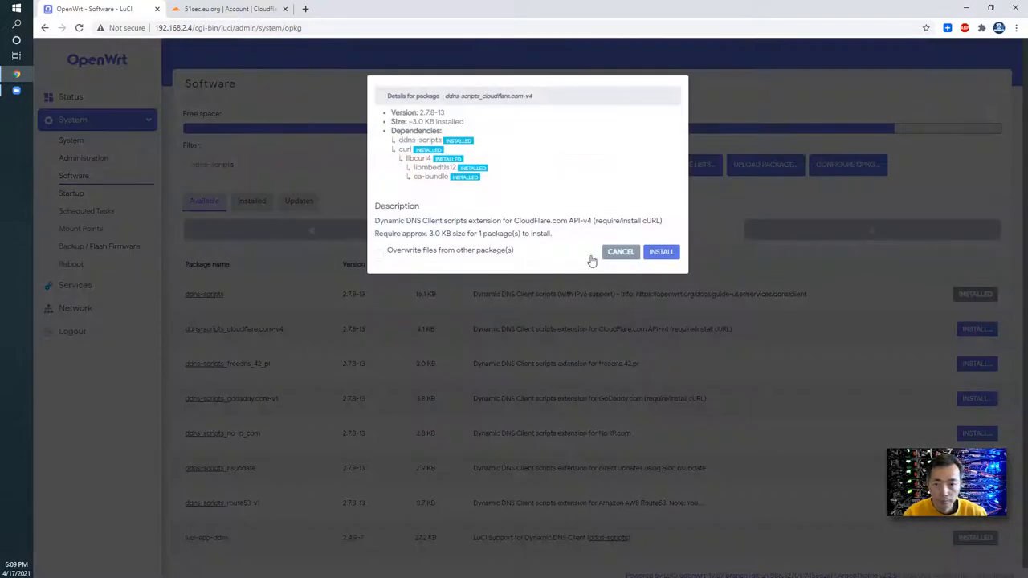
Install ddns-scripts_cloudflare.com-v4 and dismiss the installation log.
left_click(662, 251)
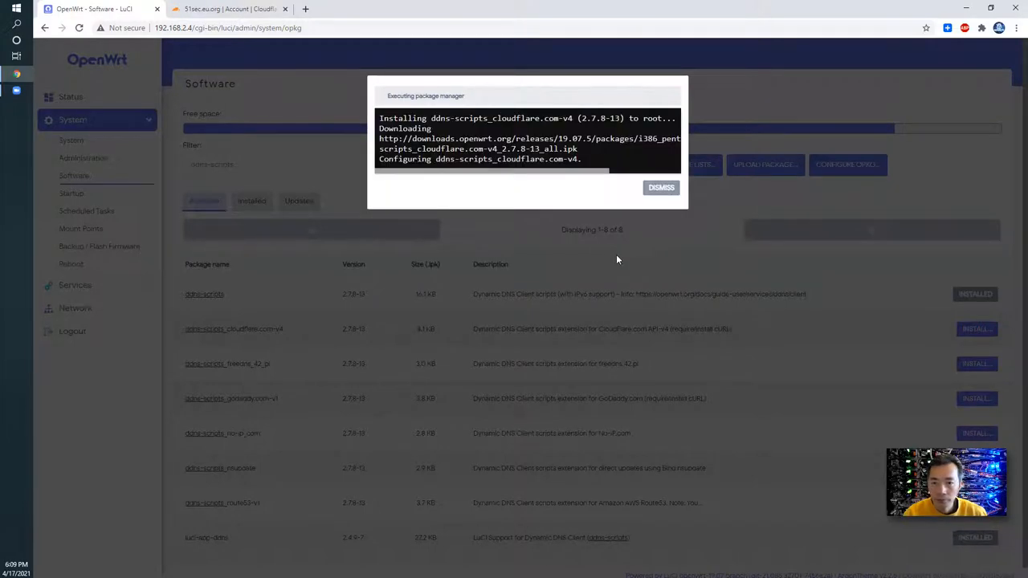
left_click(662, 187)
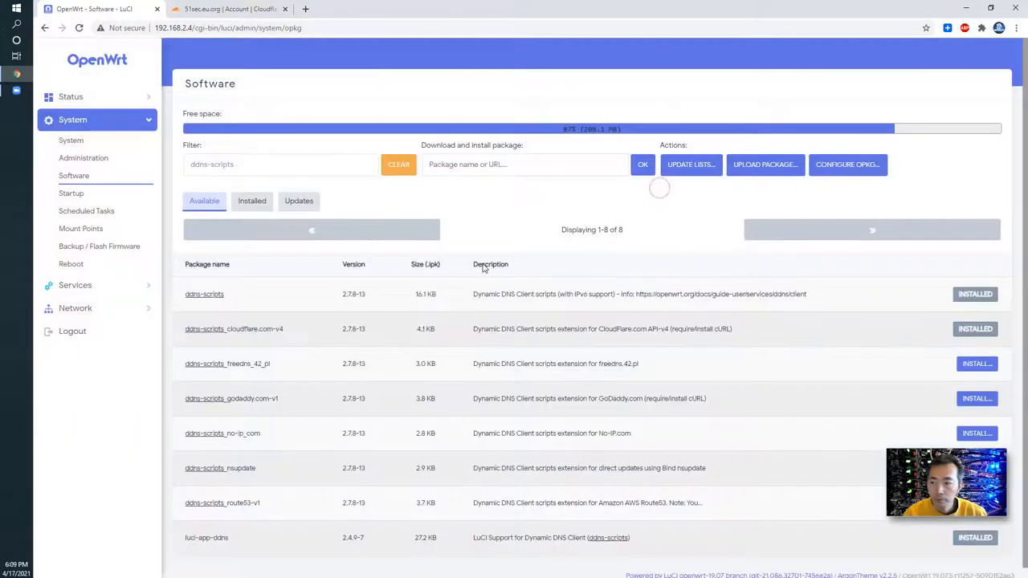
left_click(74, 141)
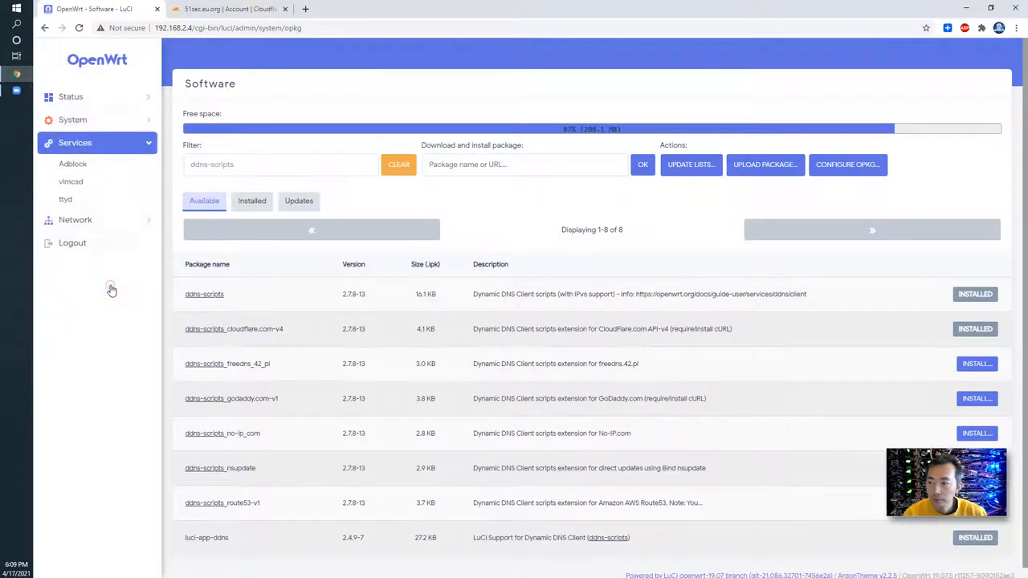
Reload LuCI and open the new Dynamic DNS page under Services.
left_click(72, 119)
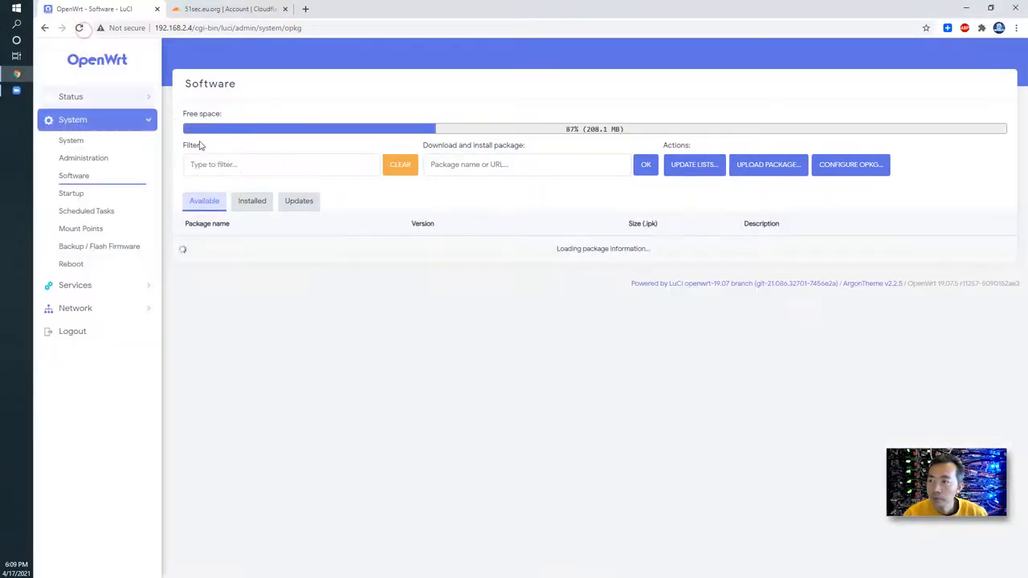
left_click(74, 142)
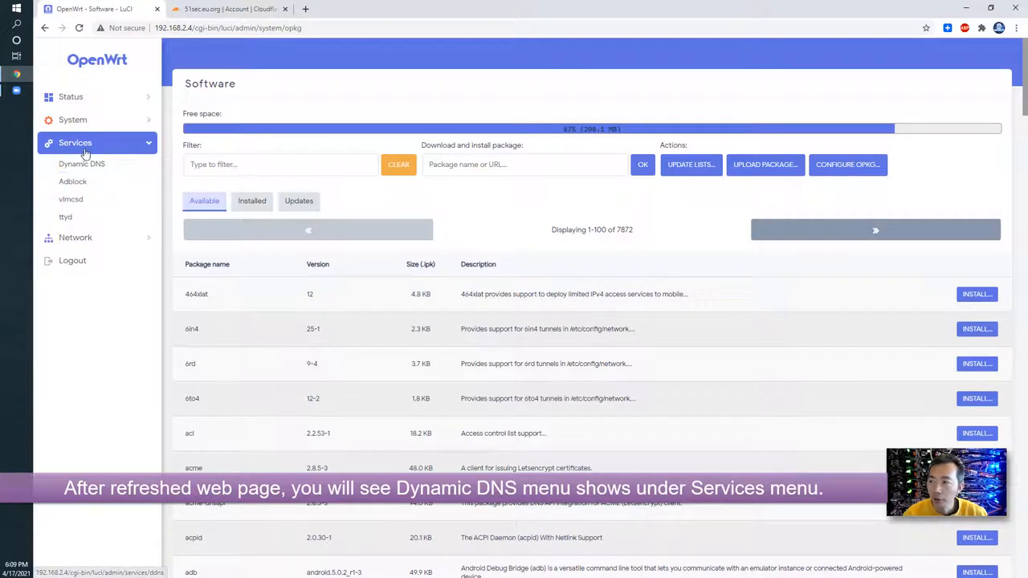
left_click(81, 164)
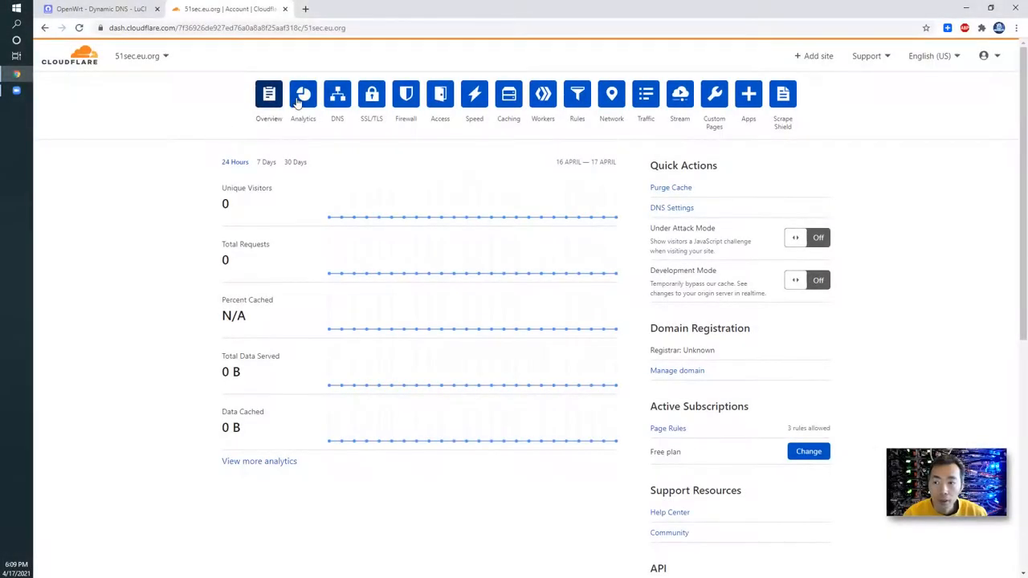
Add a proxied A record named ddns pointing to 8.8.8.8 in the 51sec.eu.org DNS records.
left_click(338, 95)
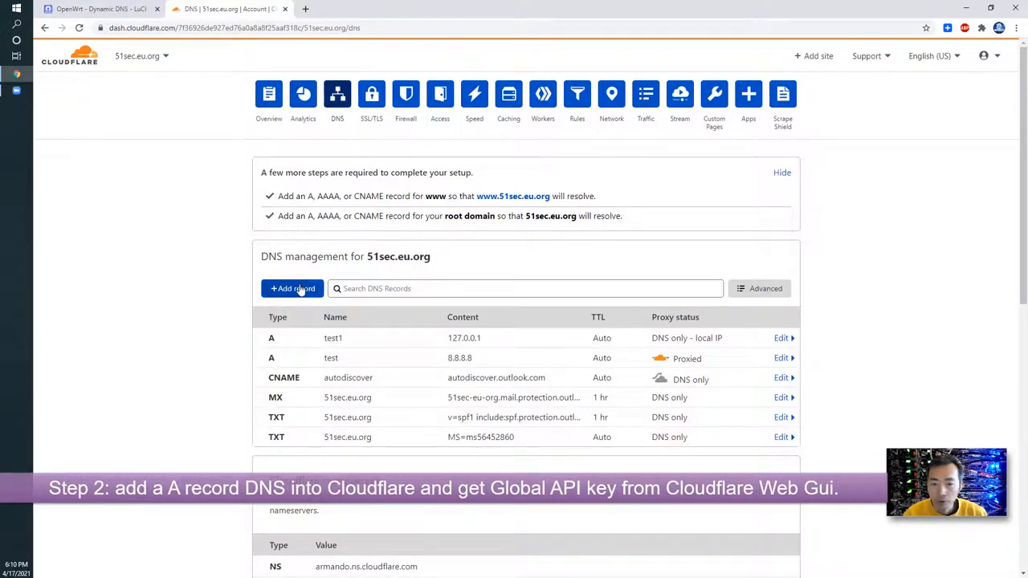
left_click(292, 289)
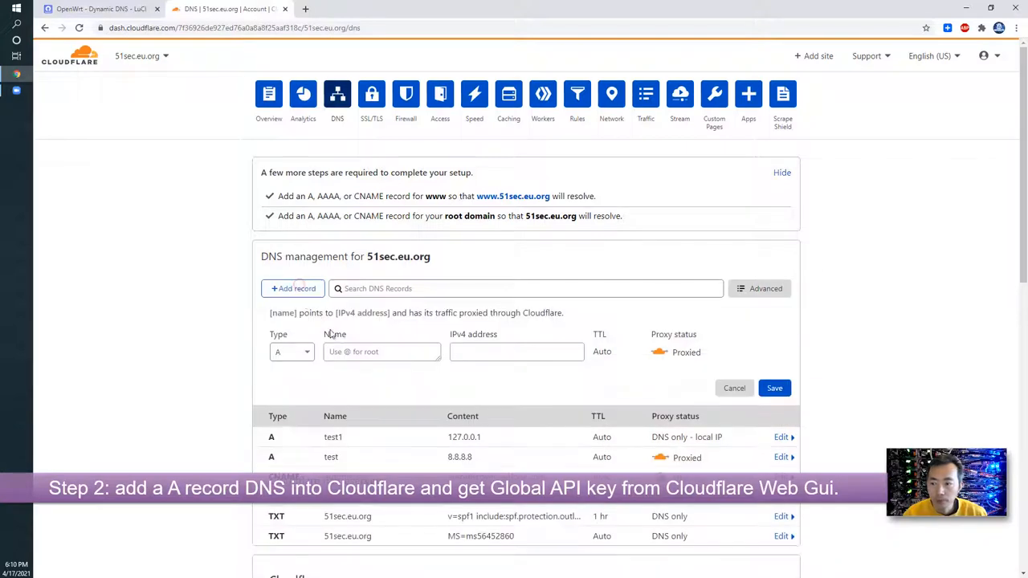
type("ddns")
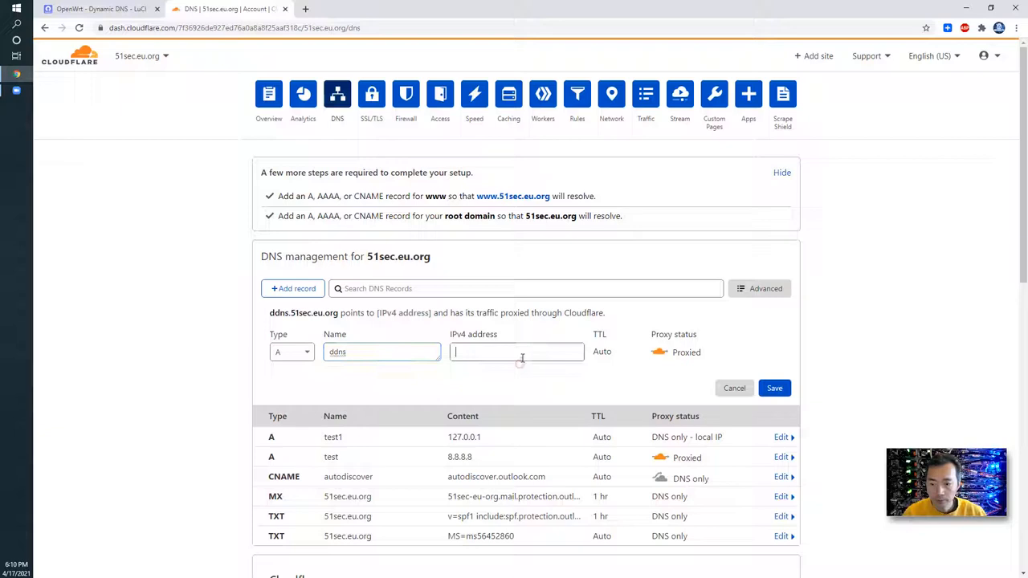
type("8.8.8.8")
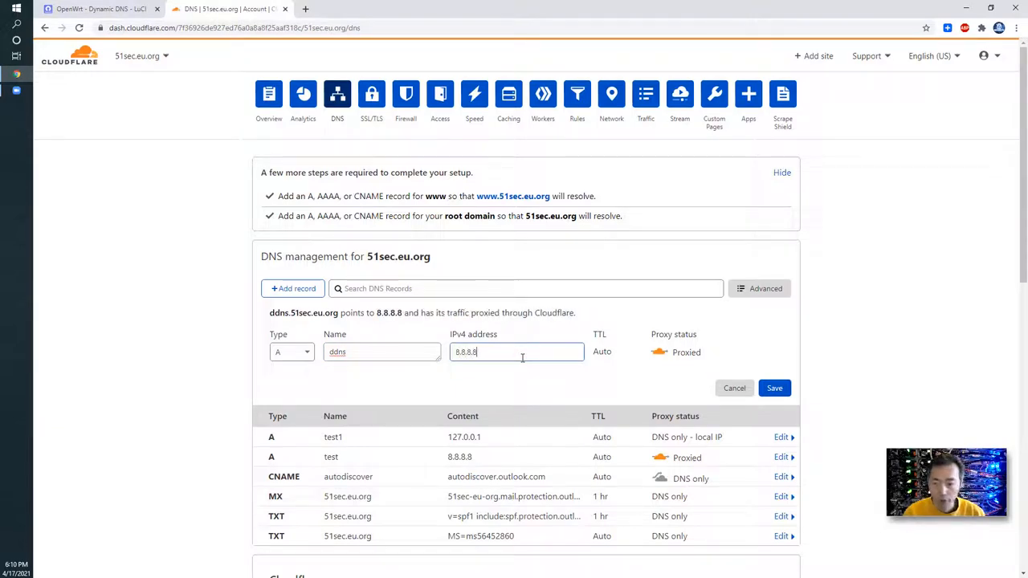
left_click(774, 388)
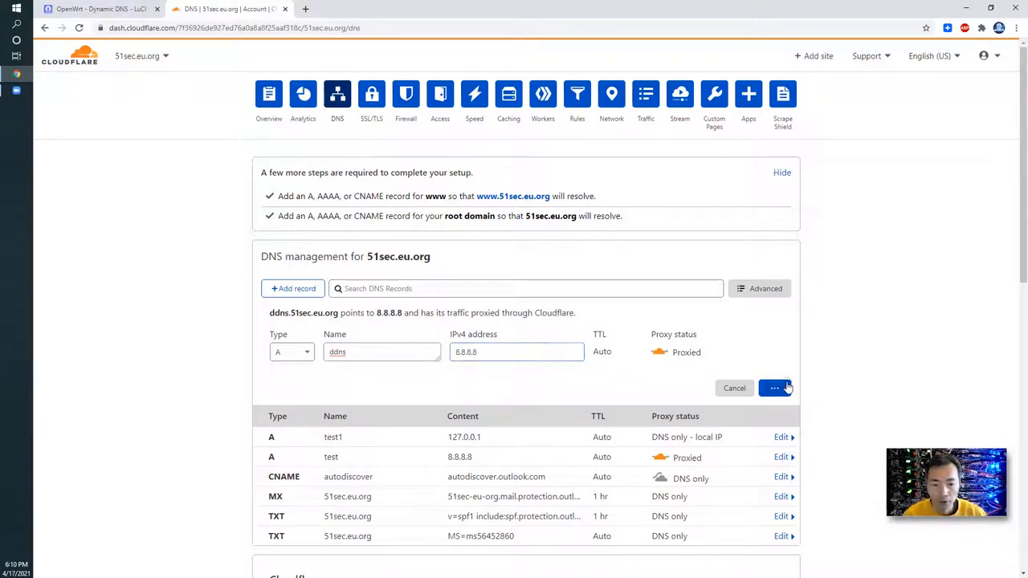
left_click(774, 387)
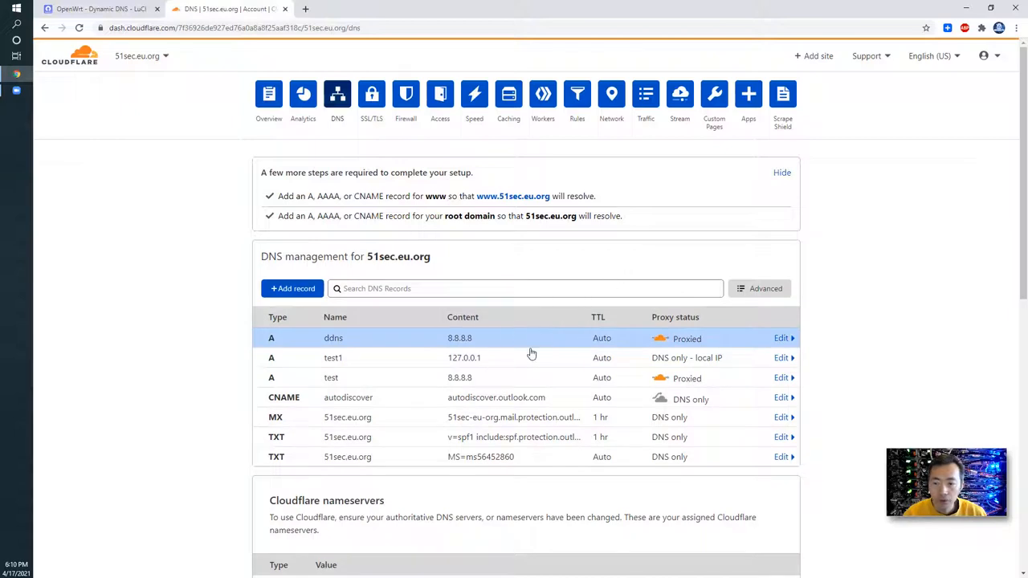
mouse_move(322, 206)
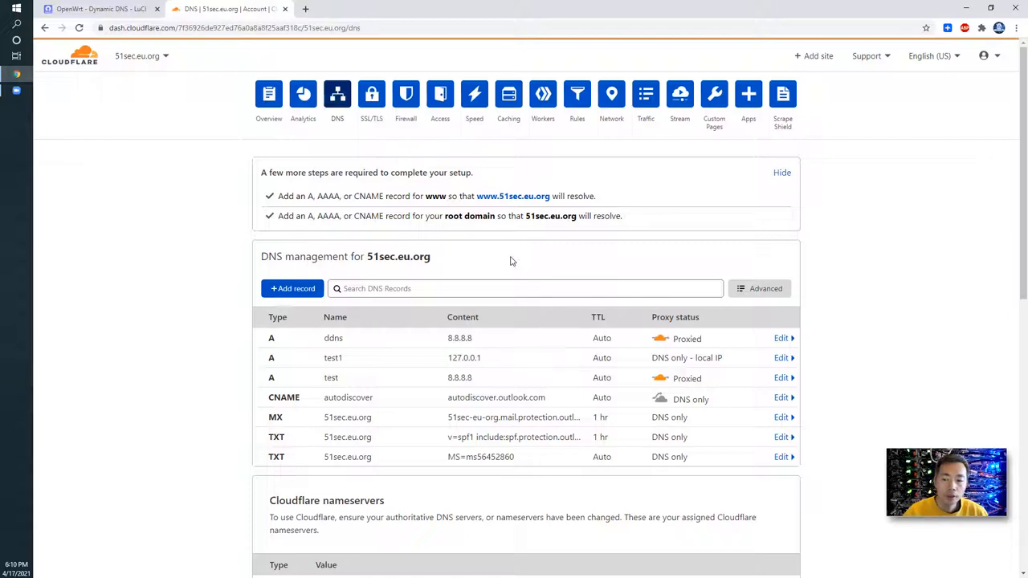
mouse_move(504, 352)
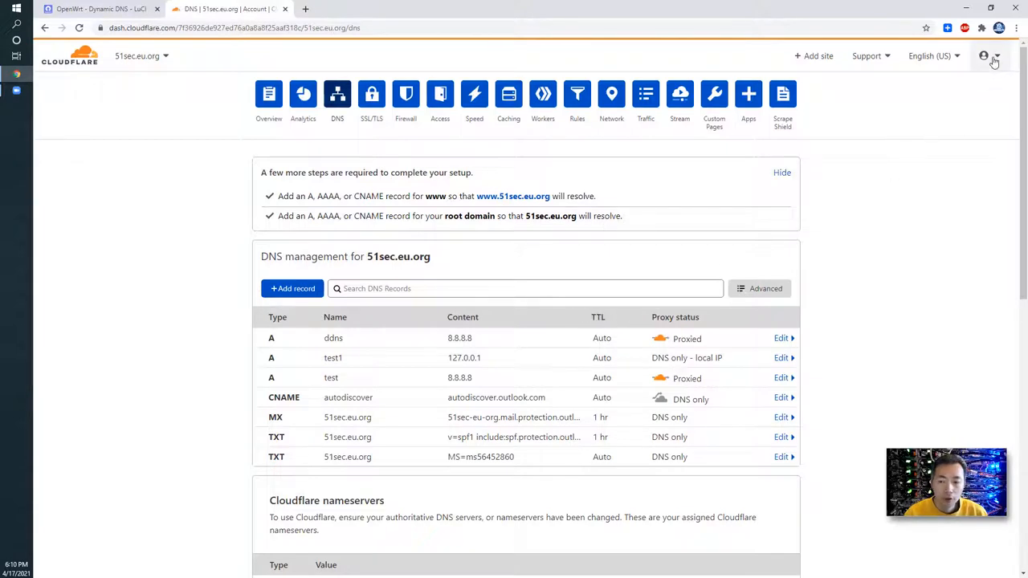
Reveal and copy the Global API Key from My Profile > API Tokens, then return to the router.
left_click(990, 55)
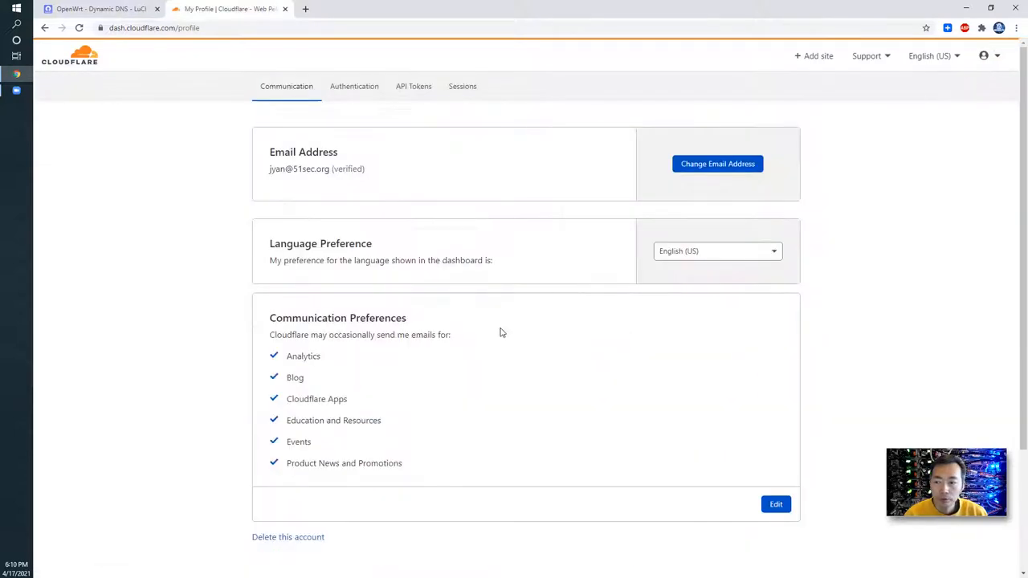
left_click(415, 87)
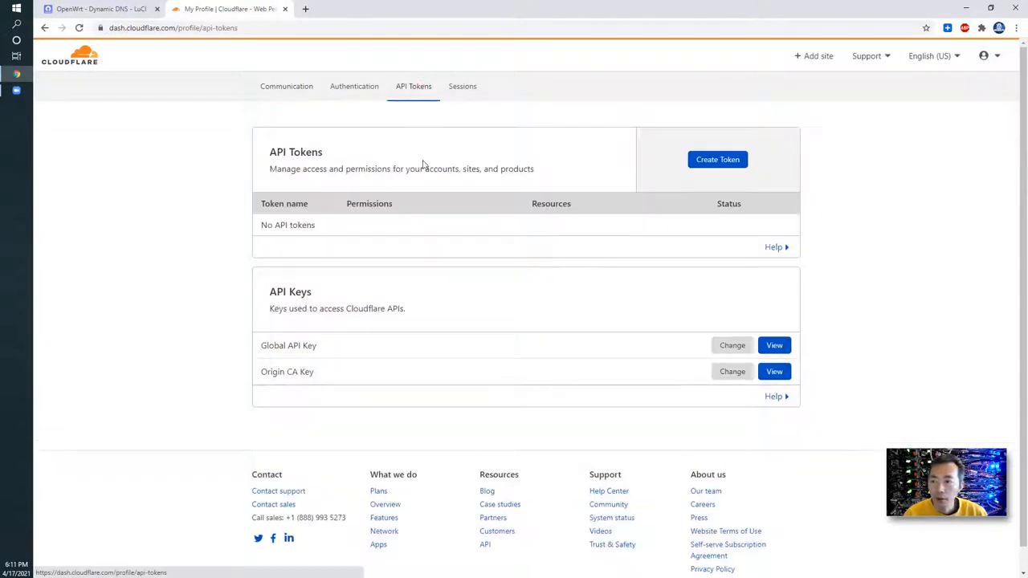
scroll("down", 3)
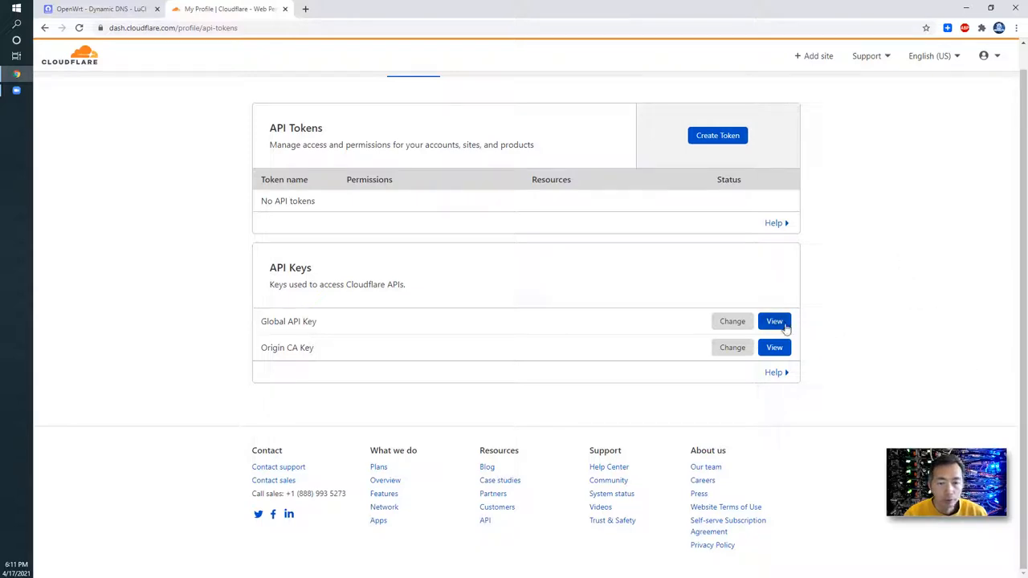
left_click(775, 321)
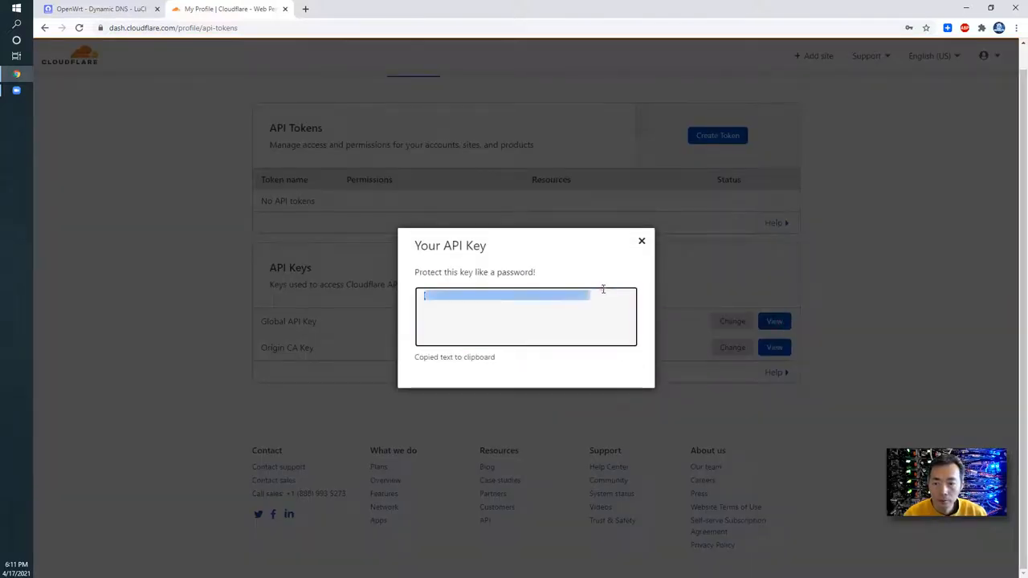
right_click(527, 297)
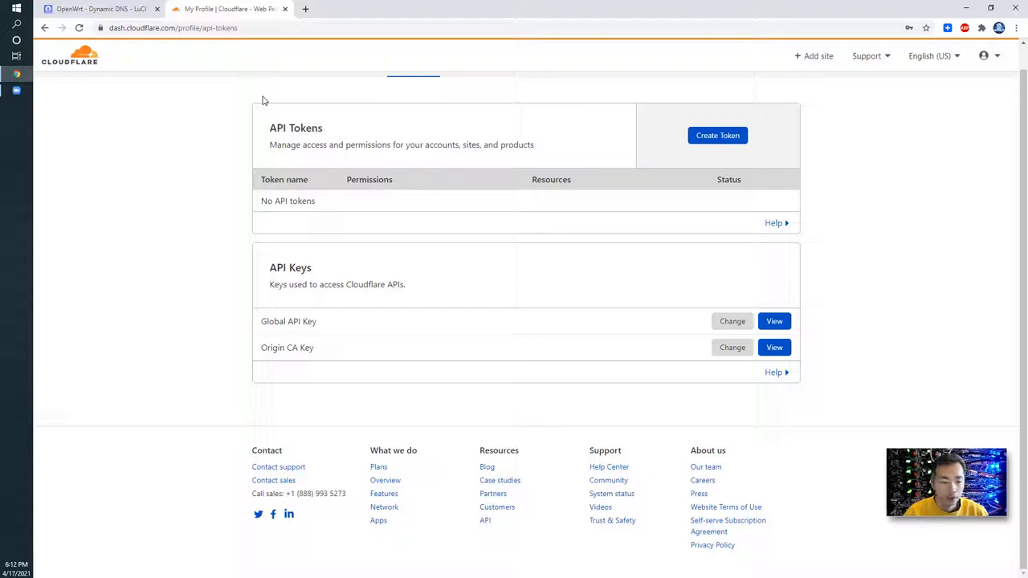
mouse_move(244, 90)
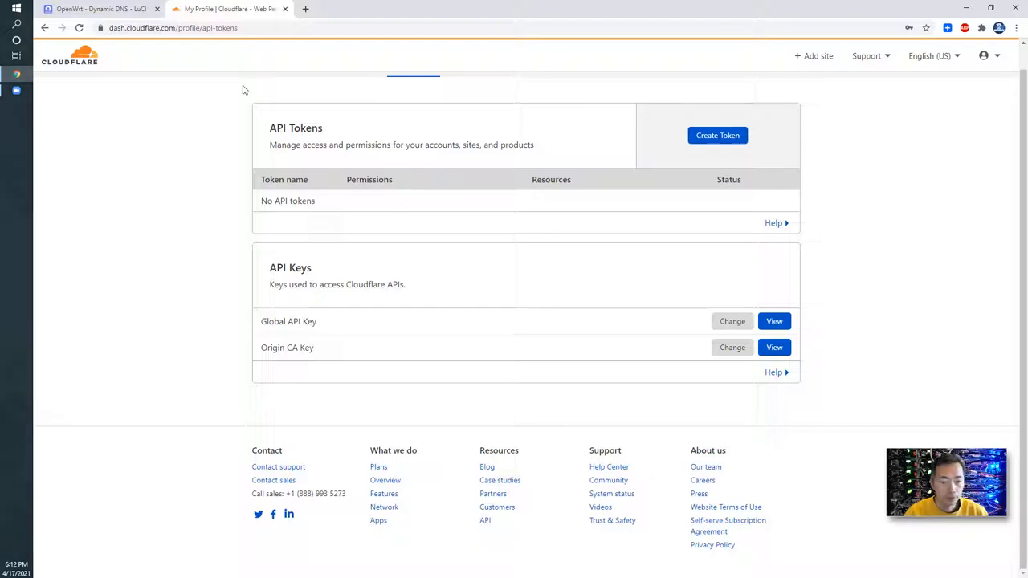
left_click(96, 9)
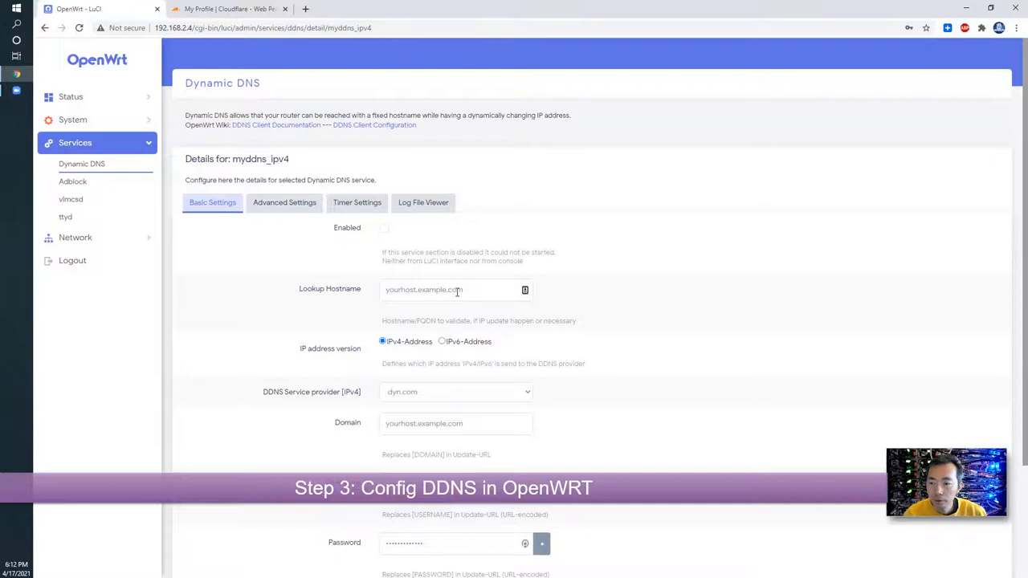
Set lookup hostname ddns.51sec.eu.org and choose cloudflare.com-v4 as the DDNS provider.
left_click(450, 289)
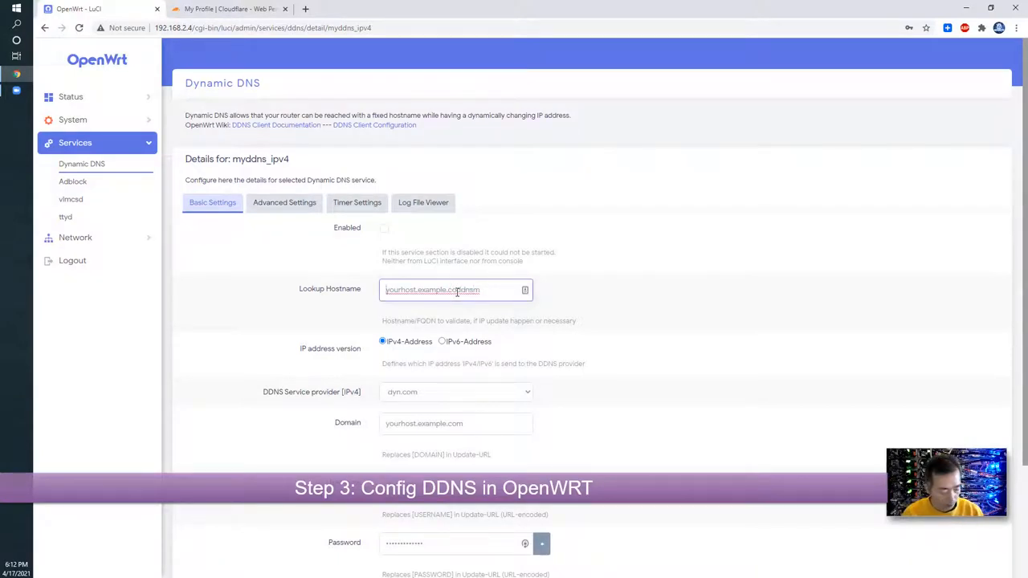
type("ddns.51sec.eu.org")
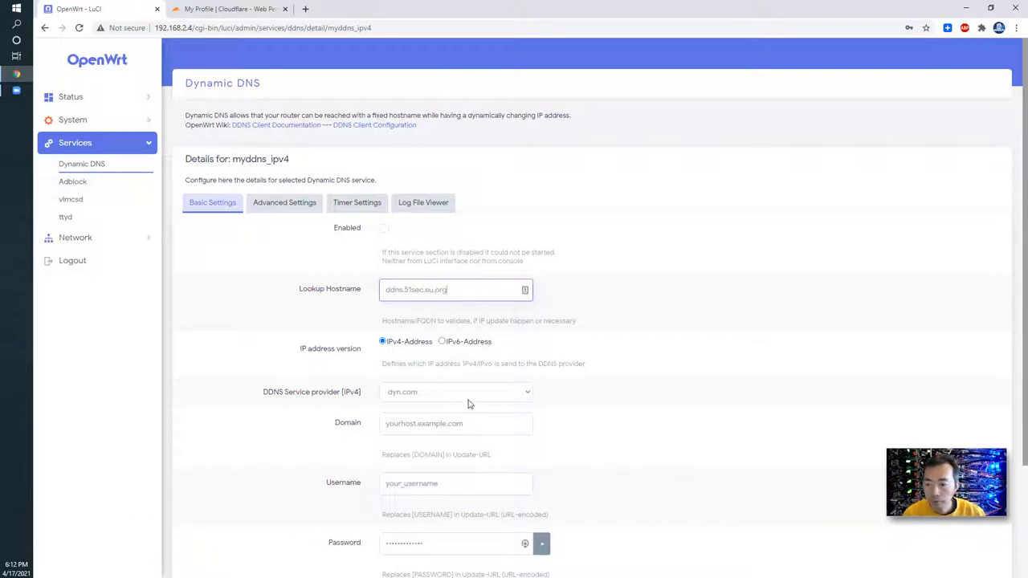
left_click(456, 392)
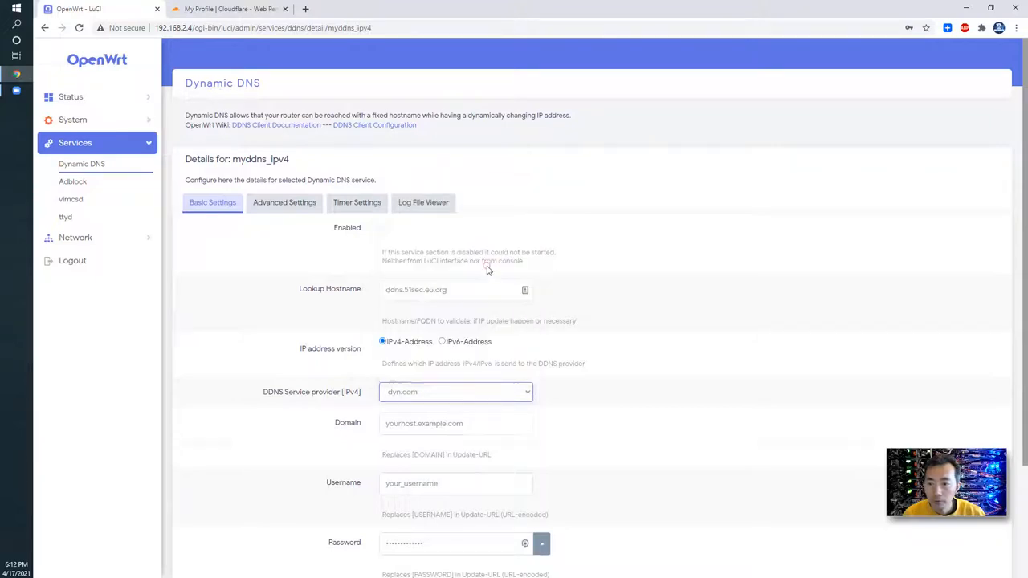
left_click(456, 392)
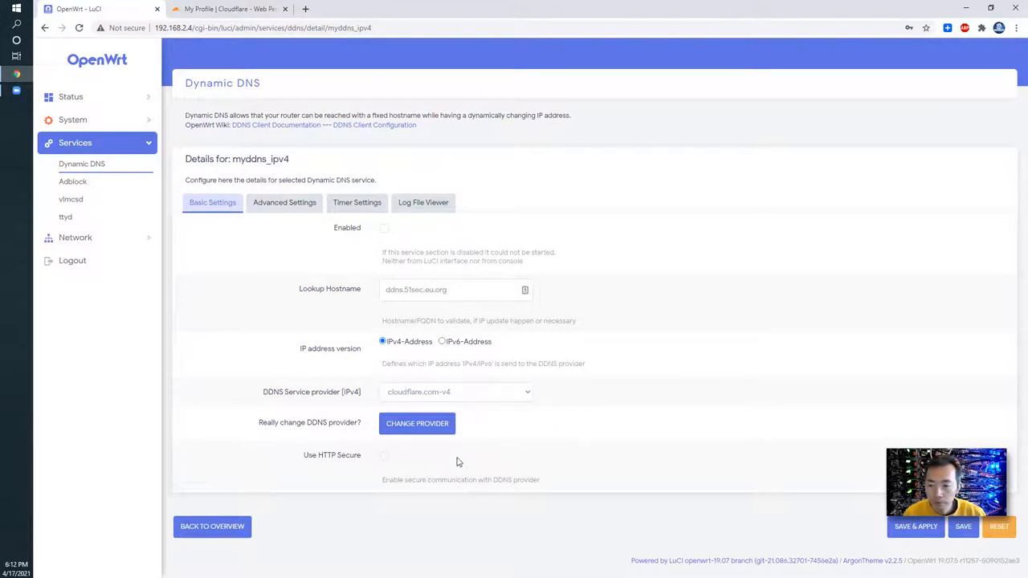
Confirm the provider change and fill in the lookup hostname, domain and Cloudflare username.
left_click(417, 424)
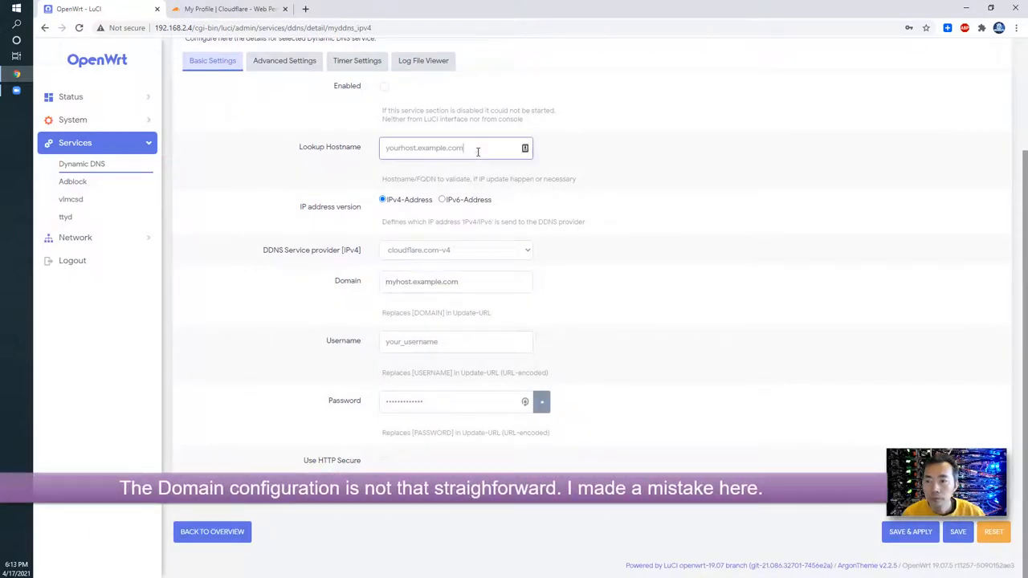
triple_click(424, 148)
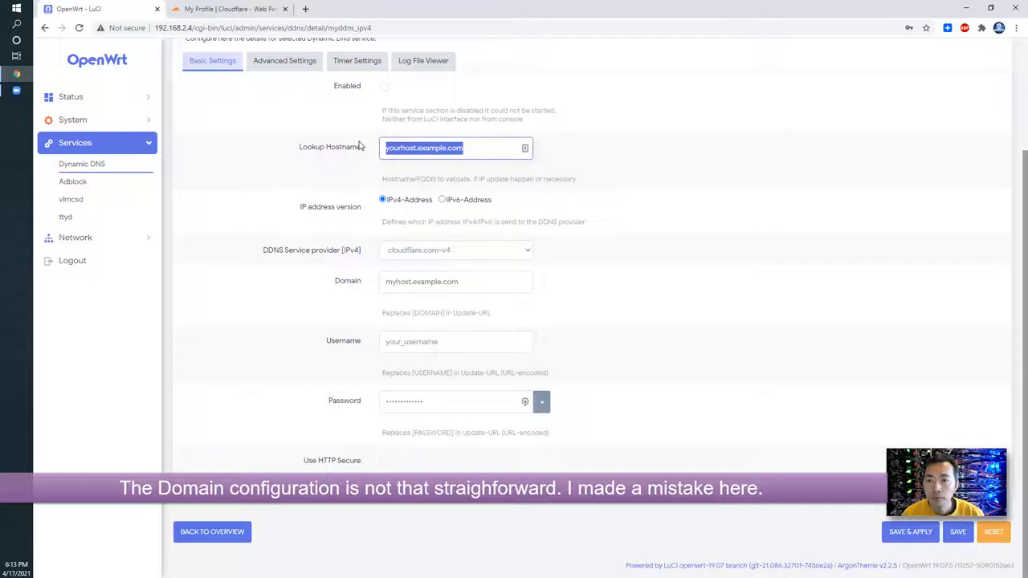
type("myhost.example.com")
left_click(457, 281)
type("ddns.51sec.eu.org")
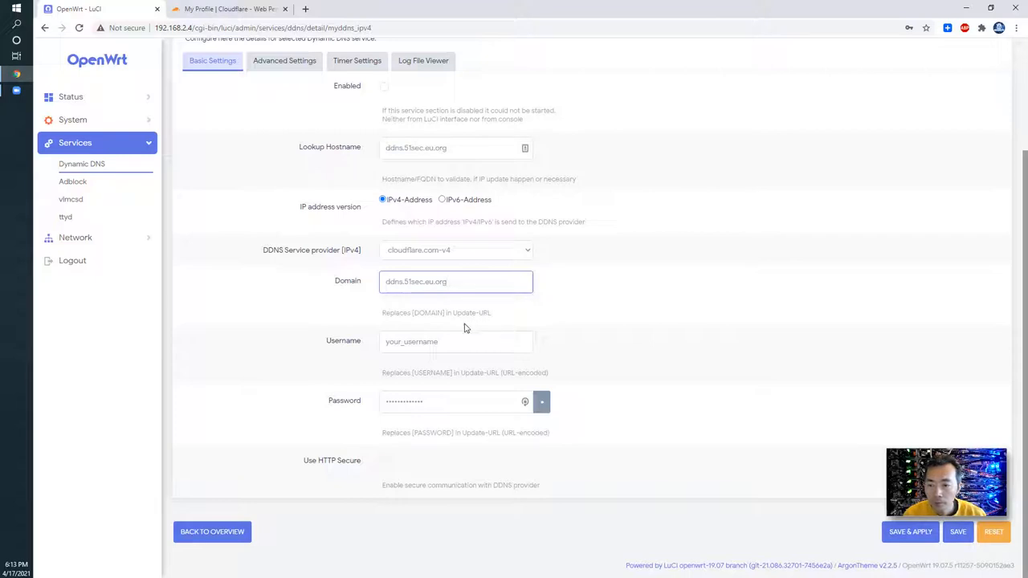
left_click(456, 341)
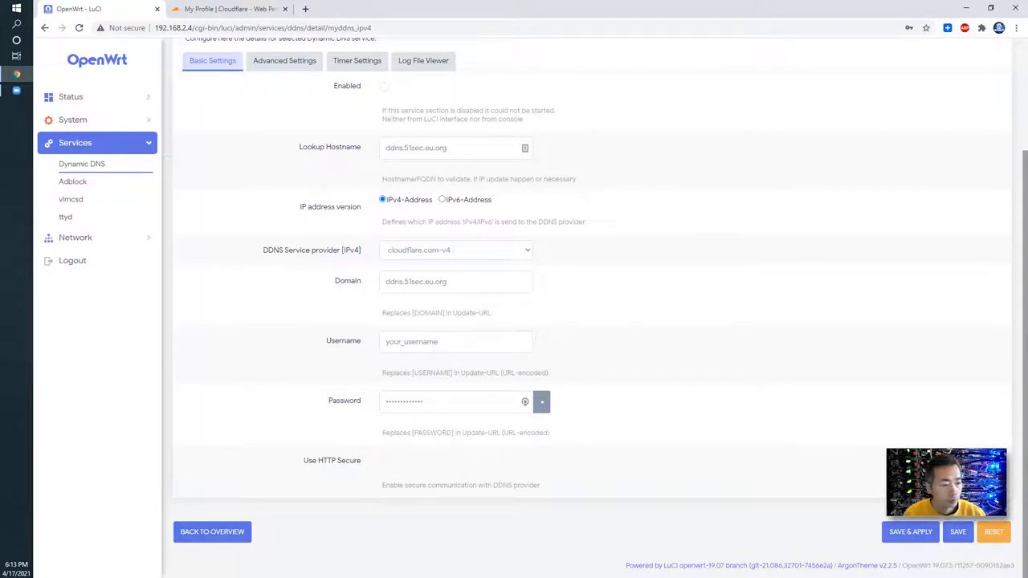
left_click(450, 340)
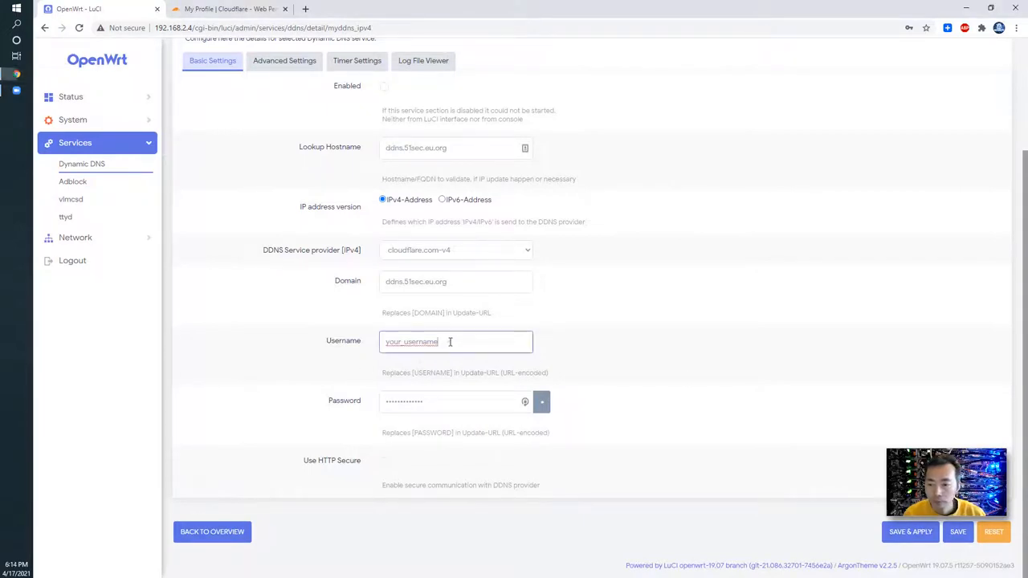
left_click(450, 341)
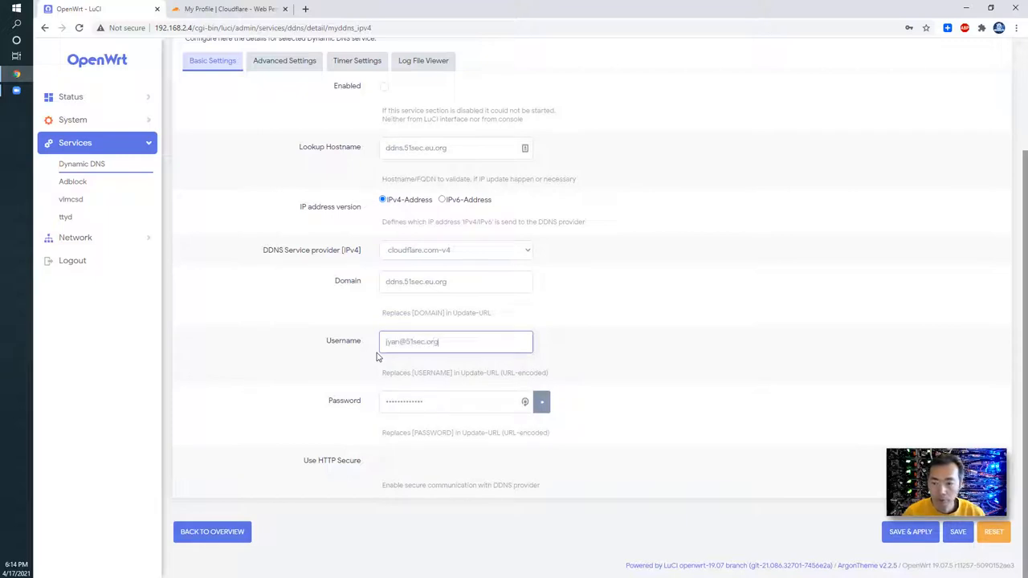
mouse_move(459, 395)
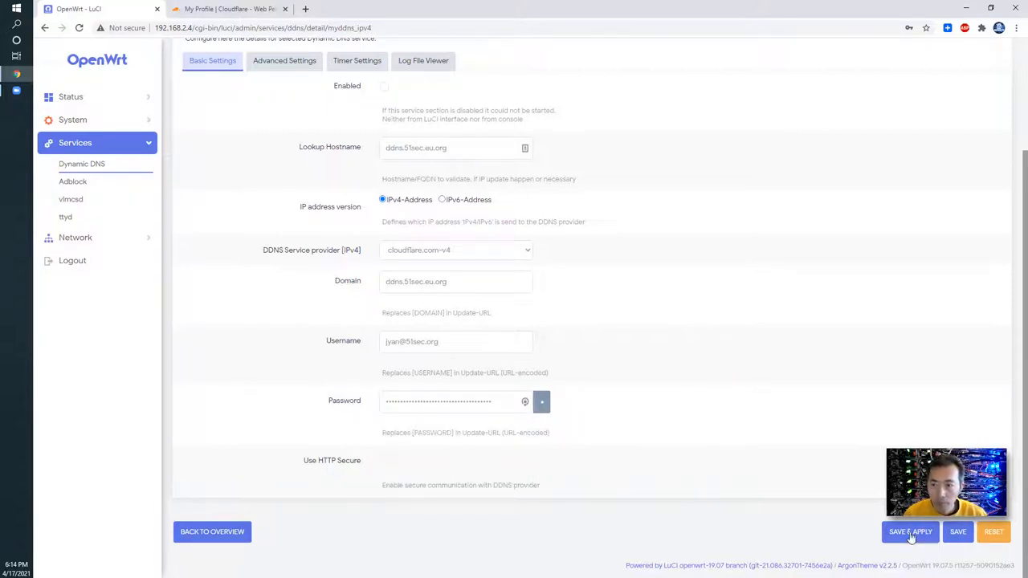
Enable the myddns_ipv4 service and save and apply it, declining the browser's password save.
left_click(384, 87)
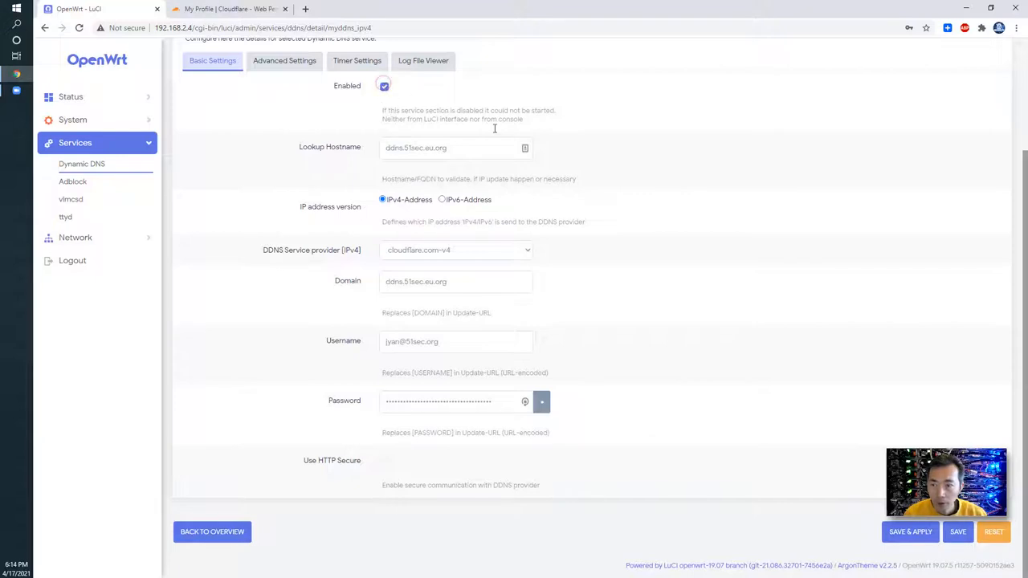
mouse_move(842, 522)
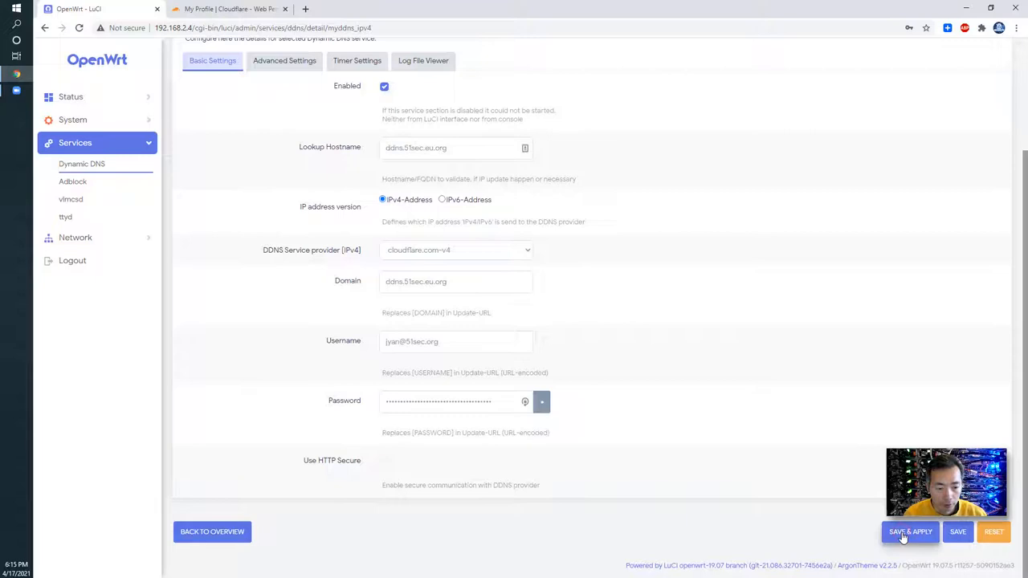
left_click(909, 531)
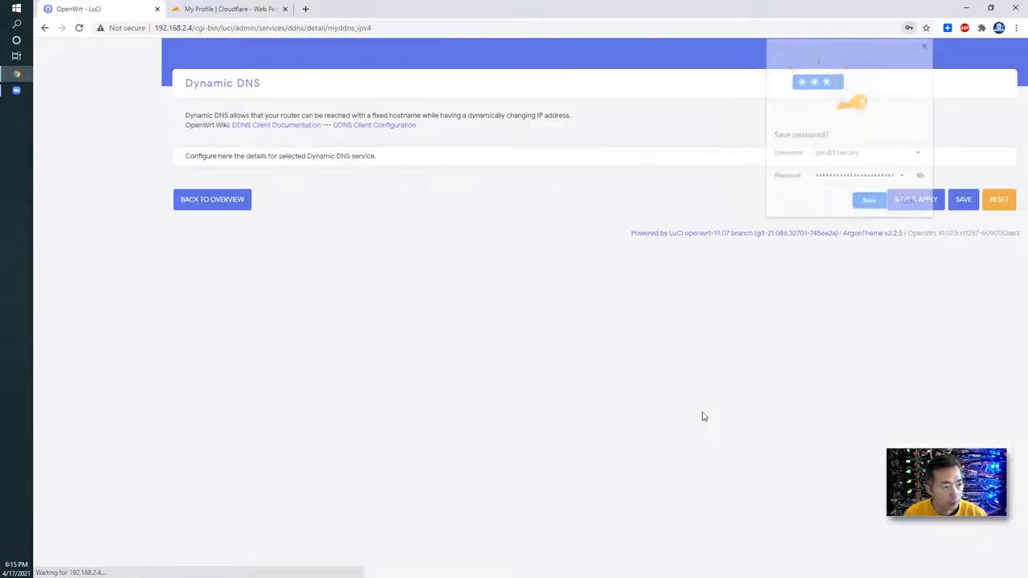
left_click(916, 199)
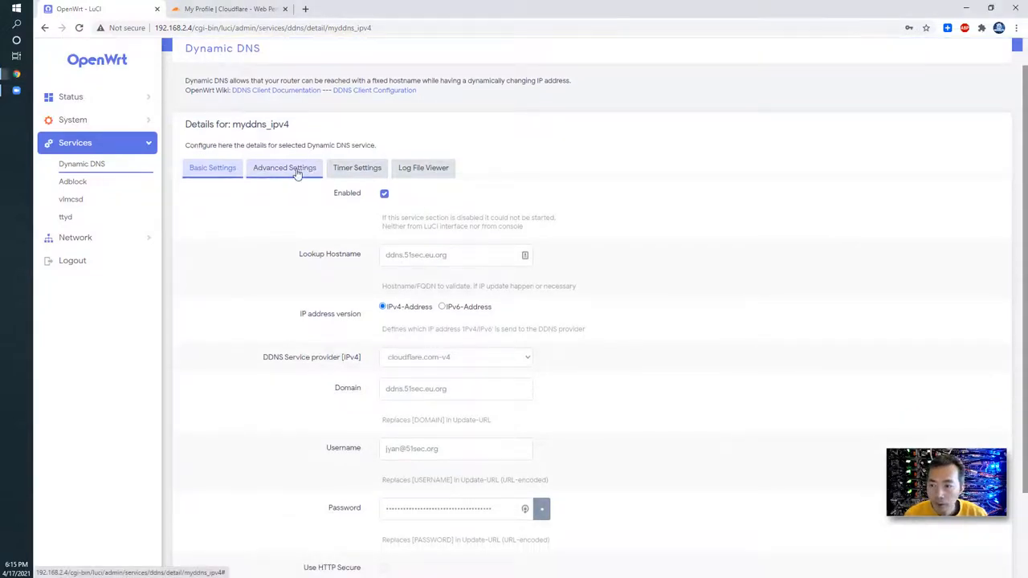
In Advanced Settings, set the IP address source to detect the public IP from a URL.
left_click(285, 167)
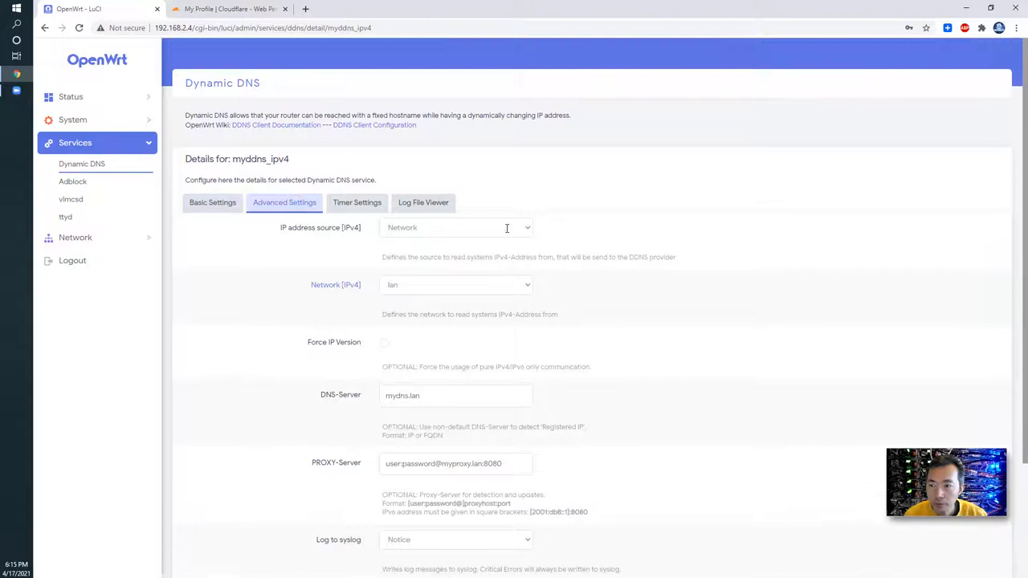
left_click(455, 228)
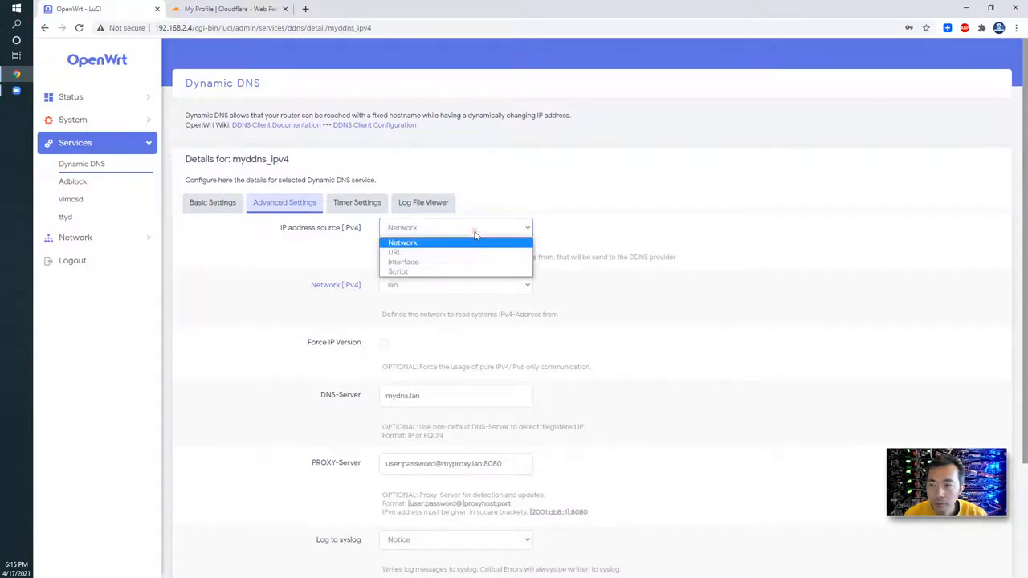
left_click(394, 253)
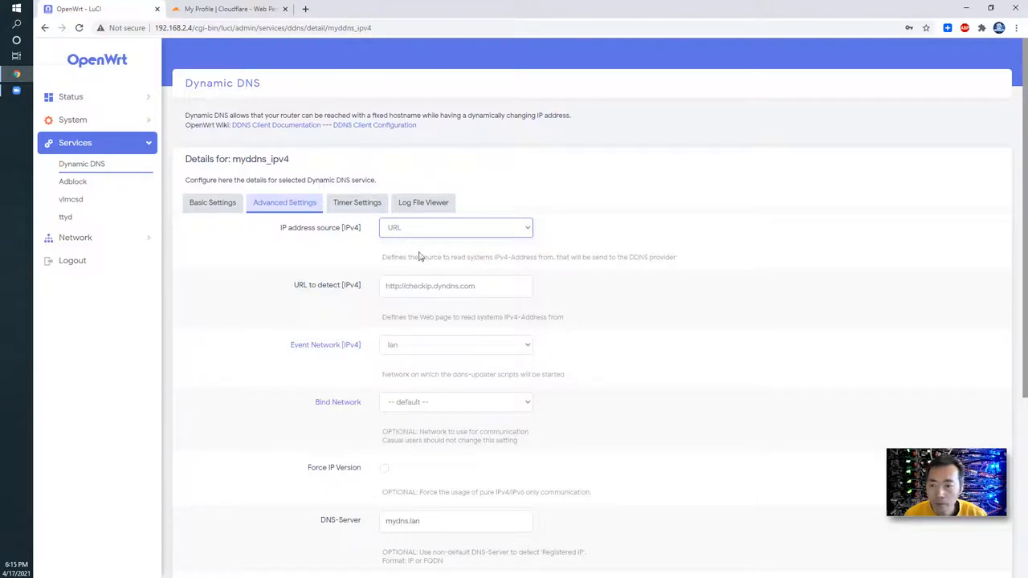
left_click(457, 286)
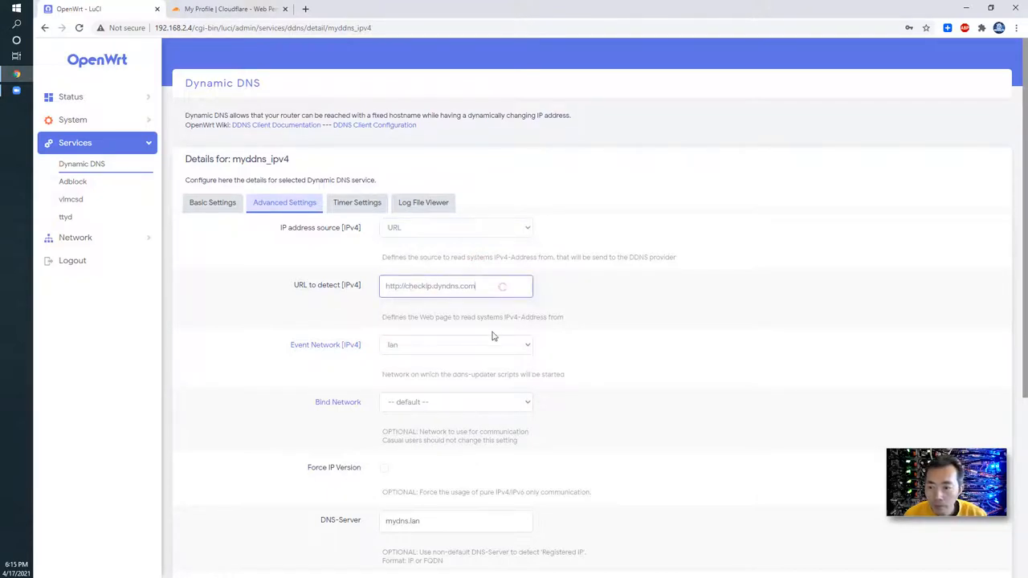
scroll("down", 3)
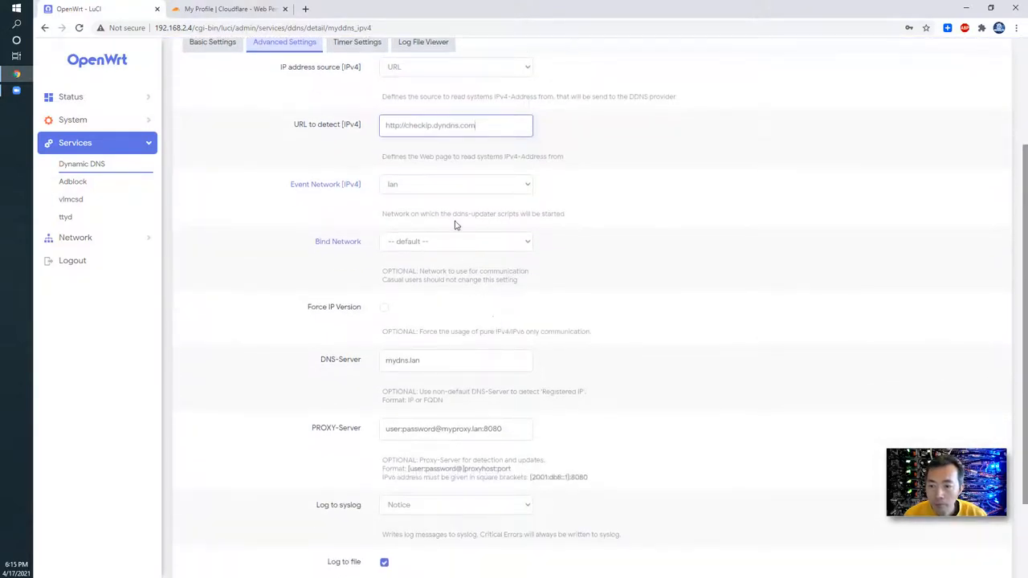
left_click(456, 241)
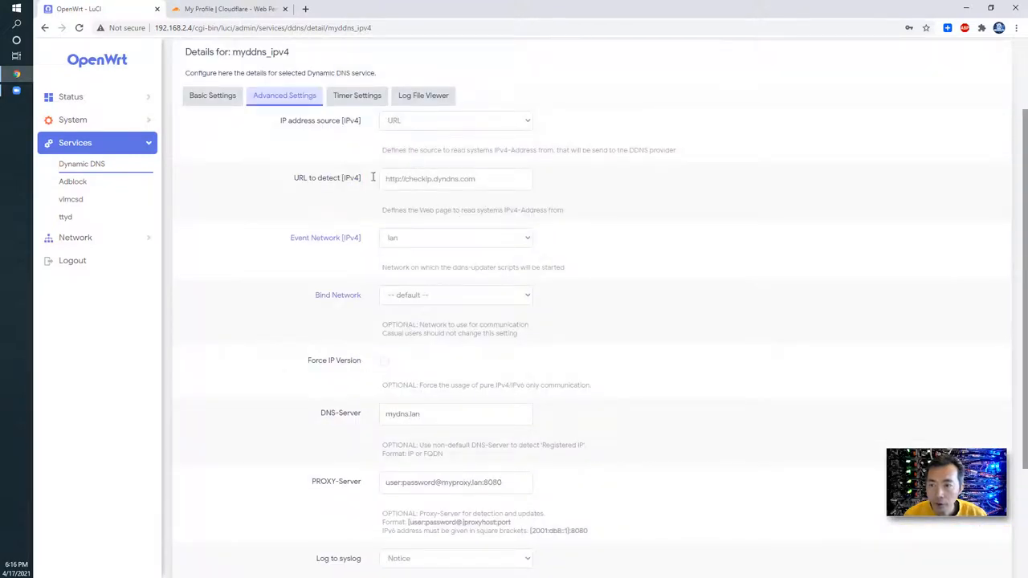
mouse_move(376, 183)
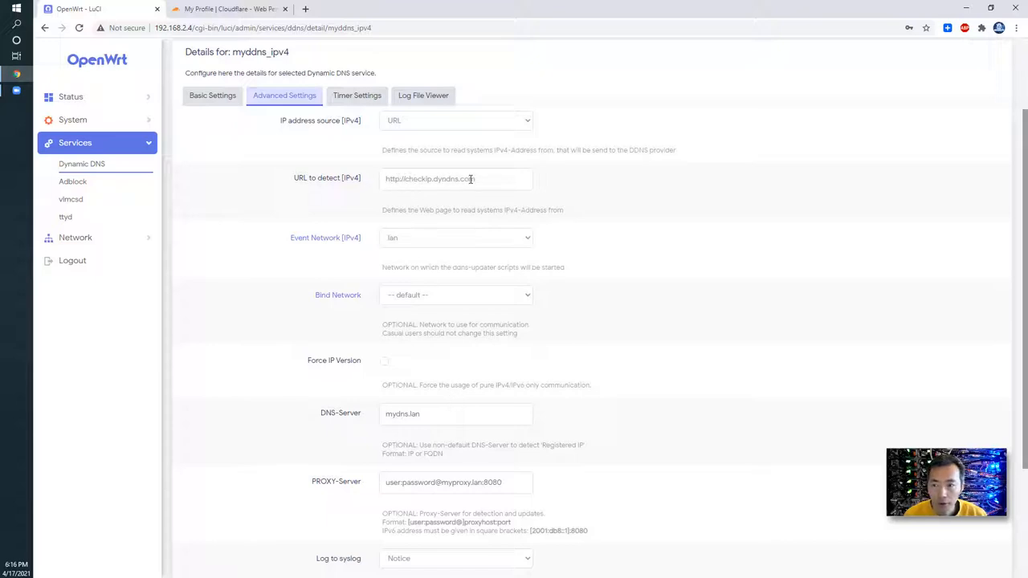
Save and apply the service settings and go back to the Dynamic DNS overview.
scroll("down", 3)
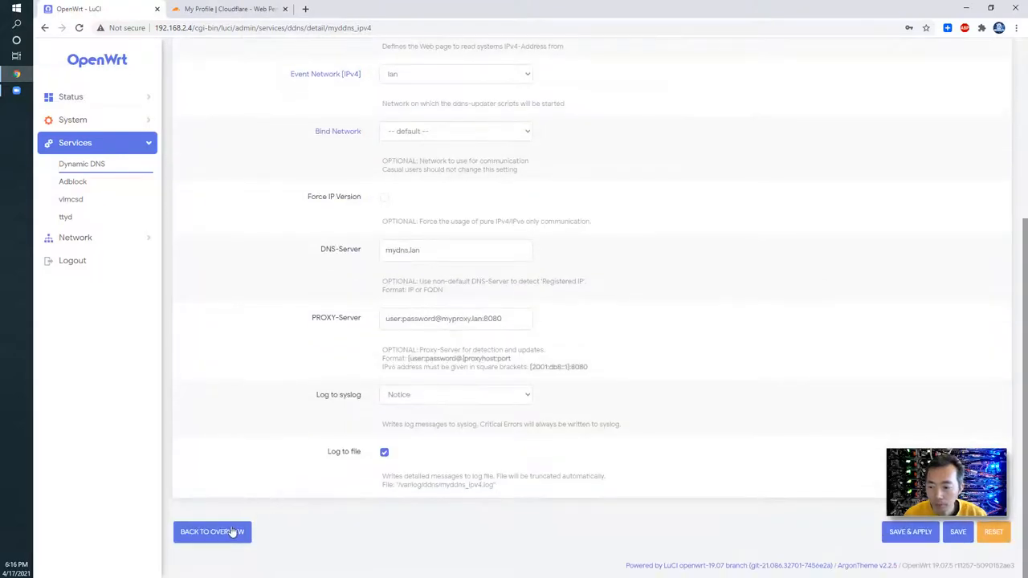
left_click(212, 532)
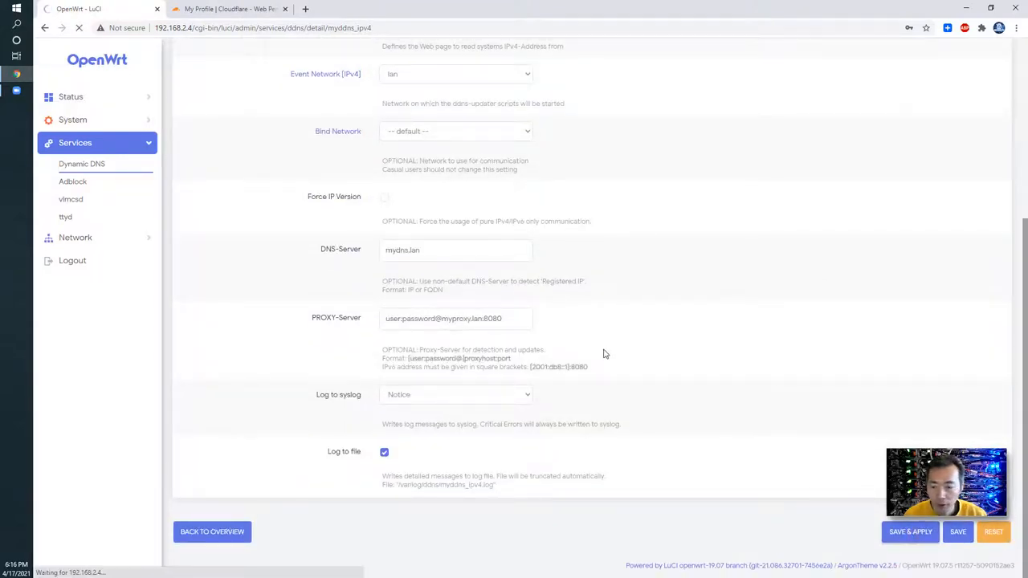
left_click(910, 532)
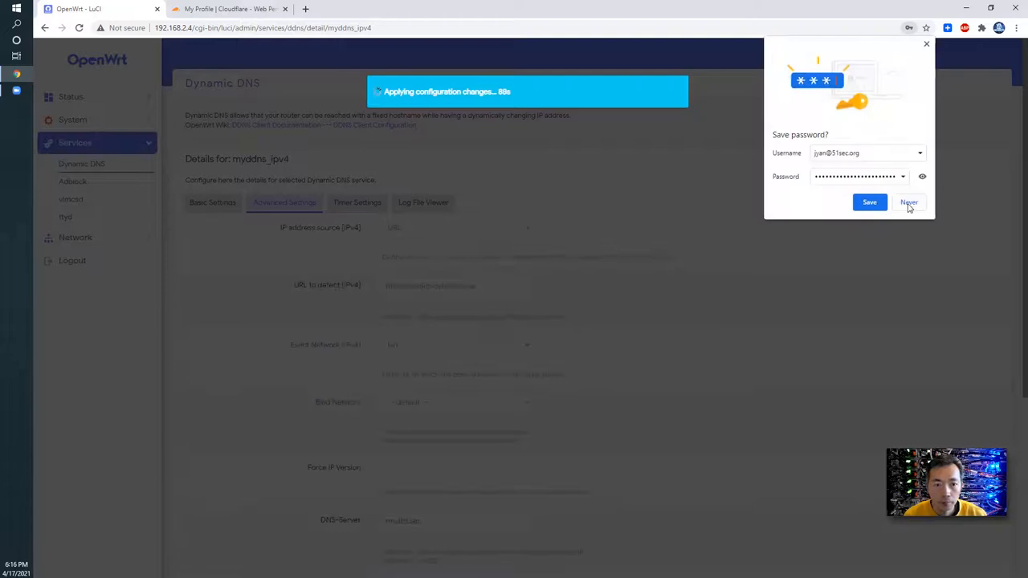
left_click(909, 203)
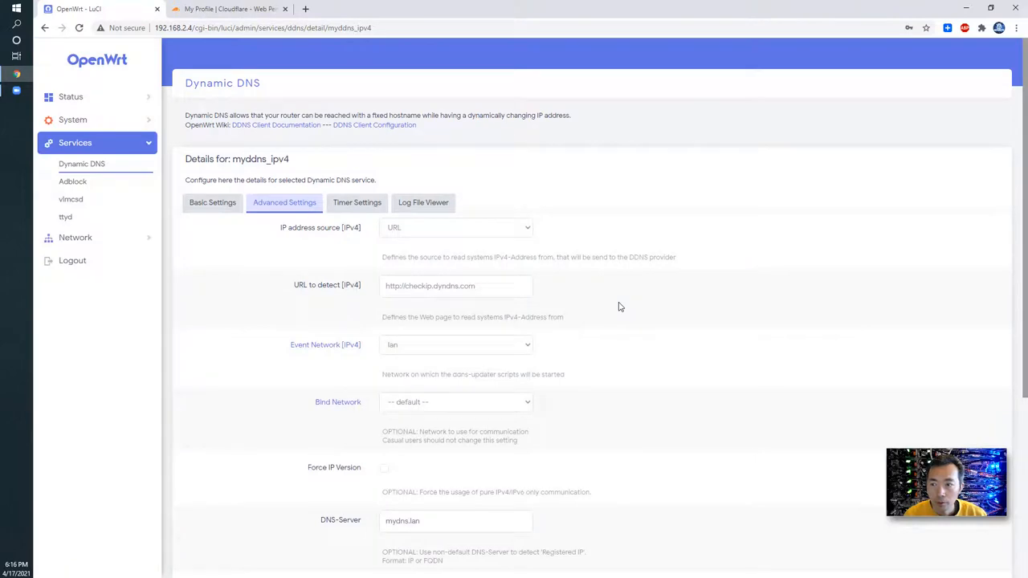
scroll("down", 3)
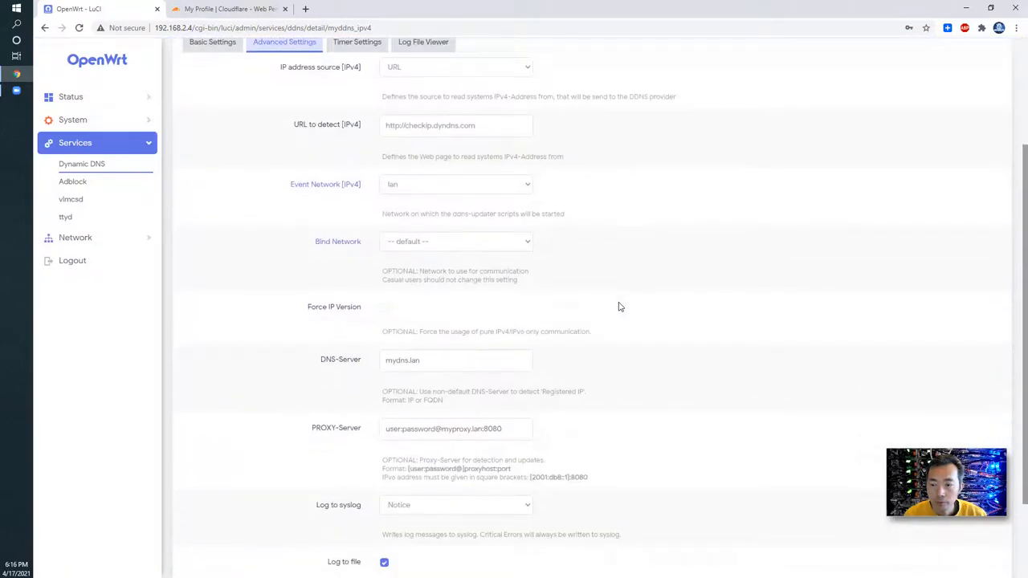
scroll("down", 3)
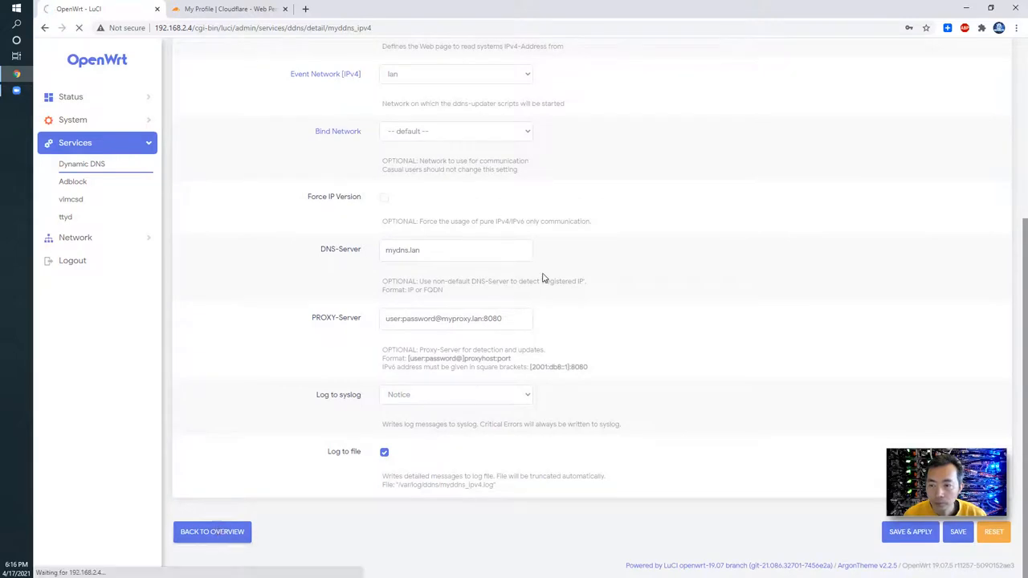
left_click(212, 532)
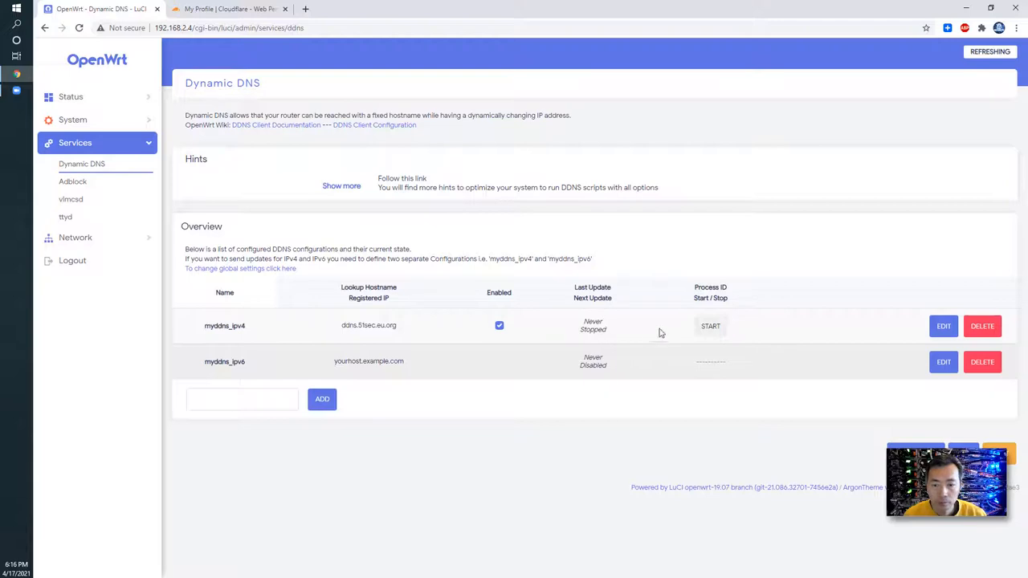
mouse_move(716, 329)
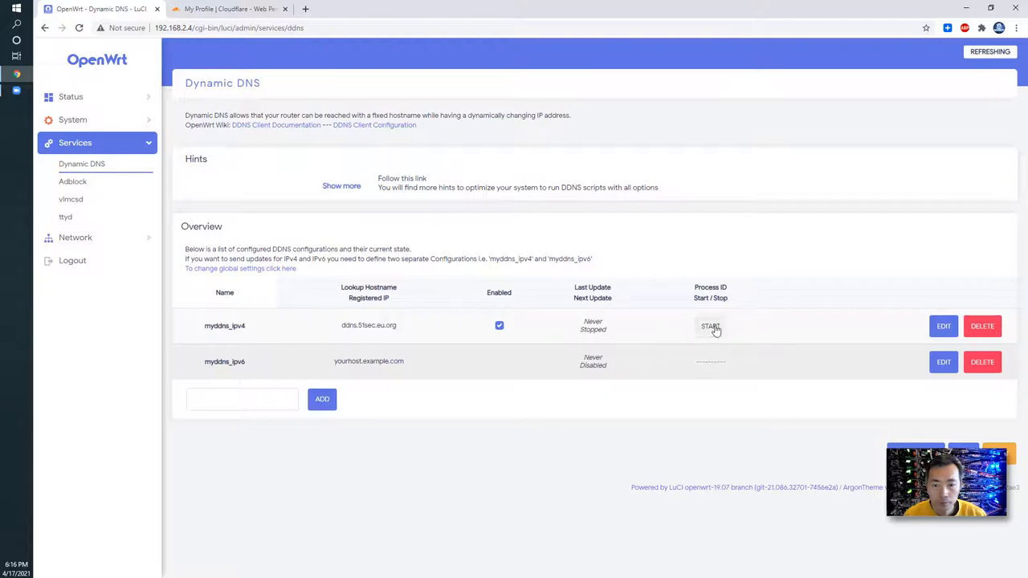
Start the myddns_ipv4 service so it runs with a PID and a registered IP.
left_click(711, 326)
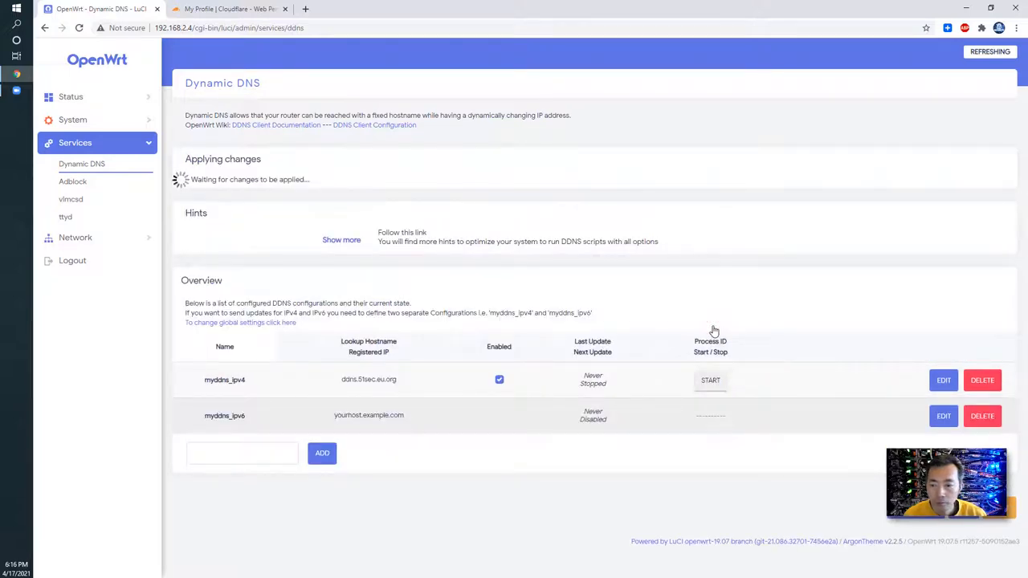
left_click(710, 379)
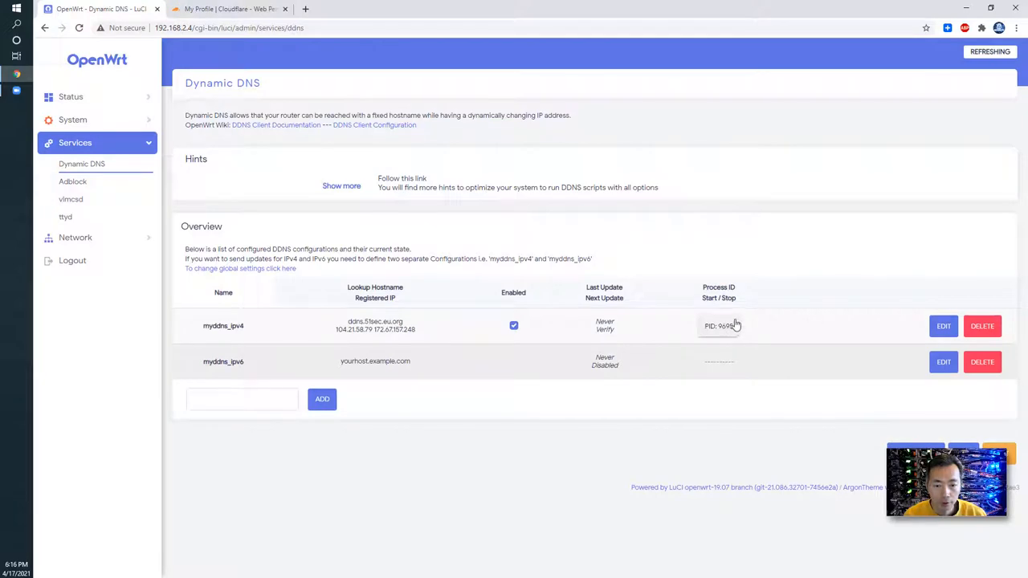
mouse_move(640, 335)
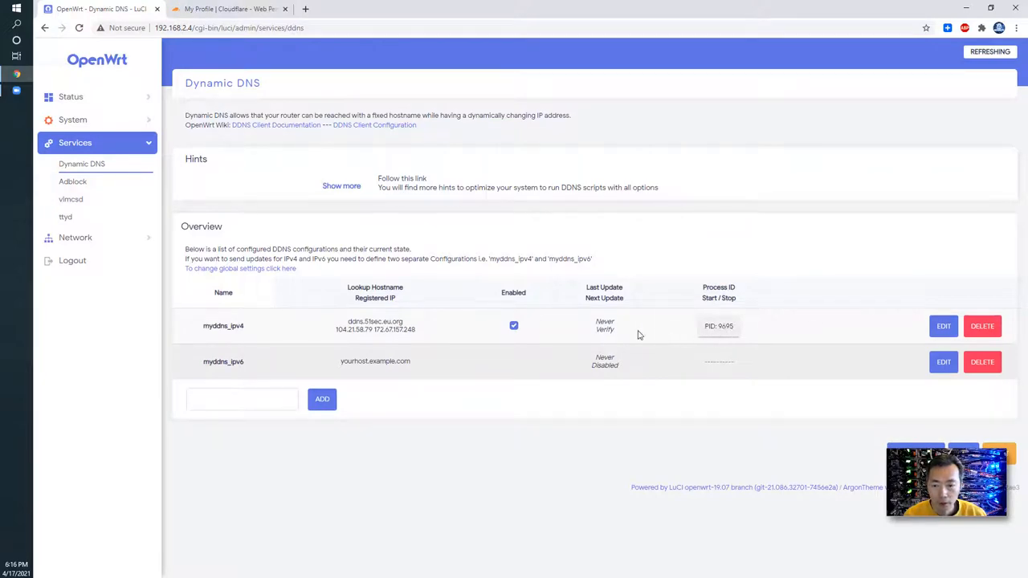
mouse_move(736, 341)
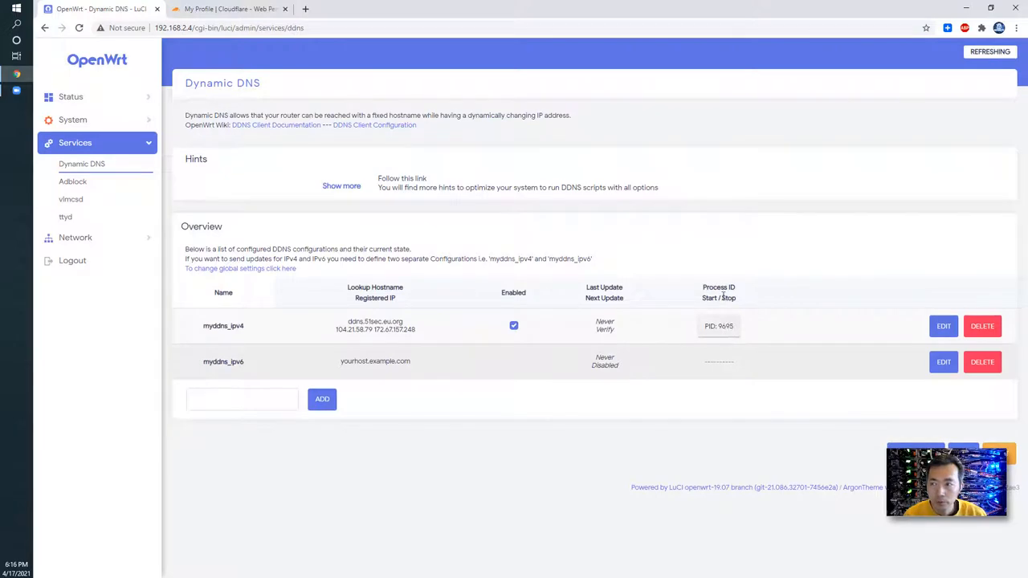
mouse_move(719, 250)
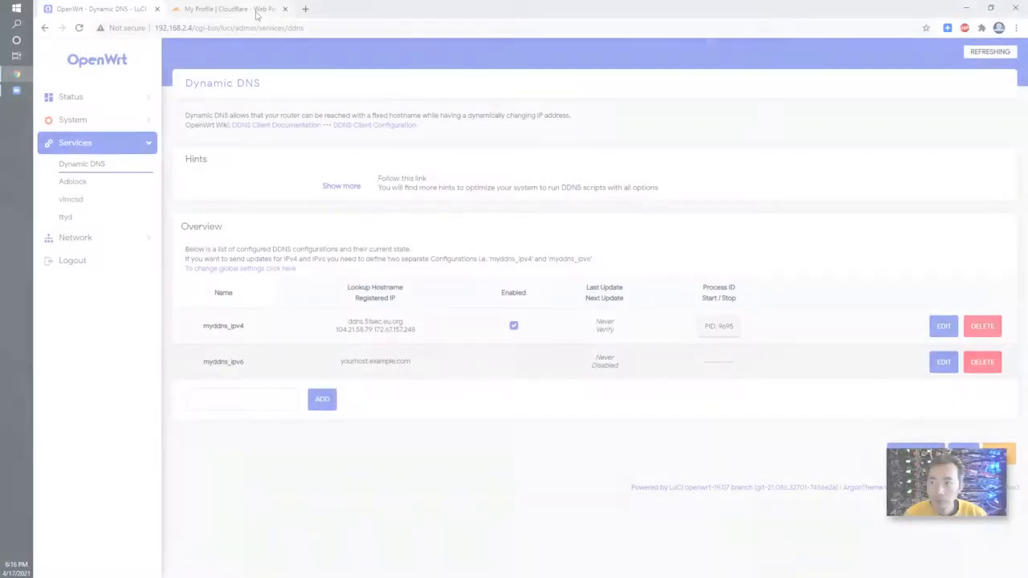
Show the DNS records of the 51sec.eu.org site in Cloudflare, freshly reloaded.
left_click(228, 9)
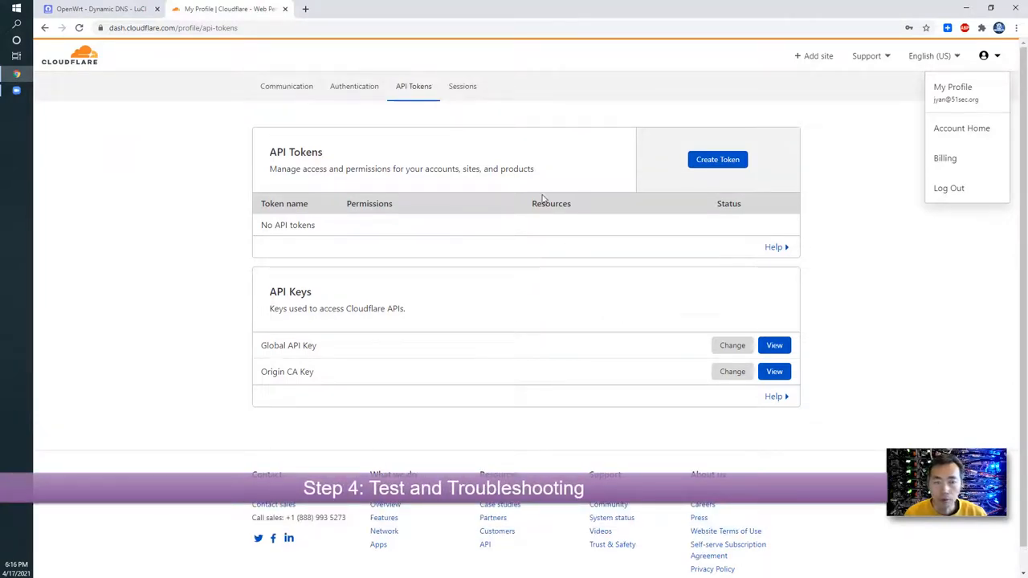
mouse_move(678, 158)
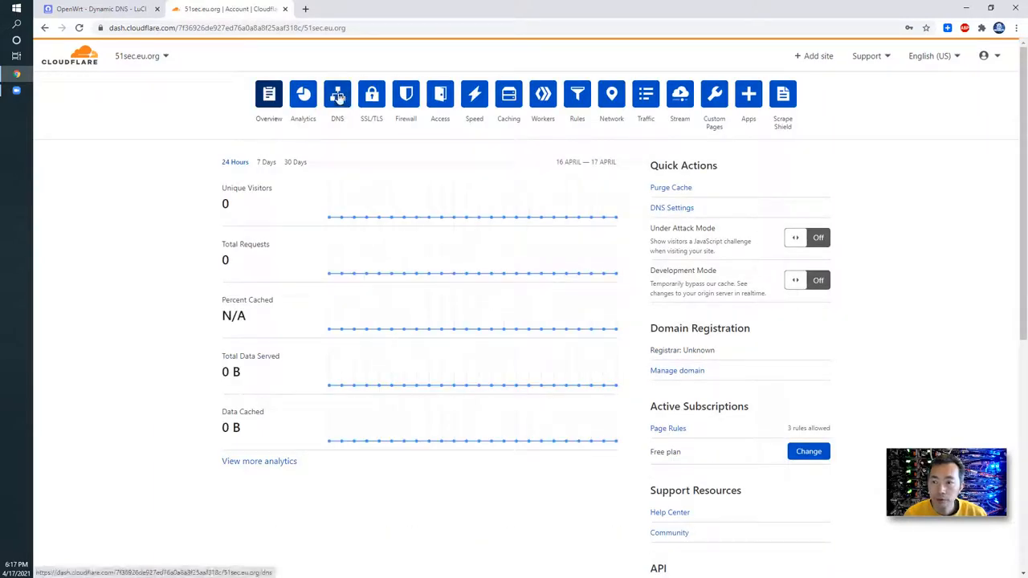
left_click(337, 93)
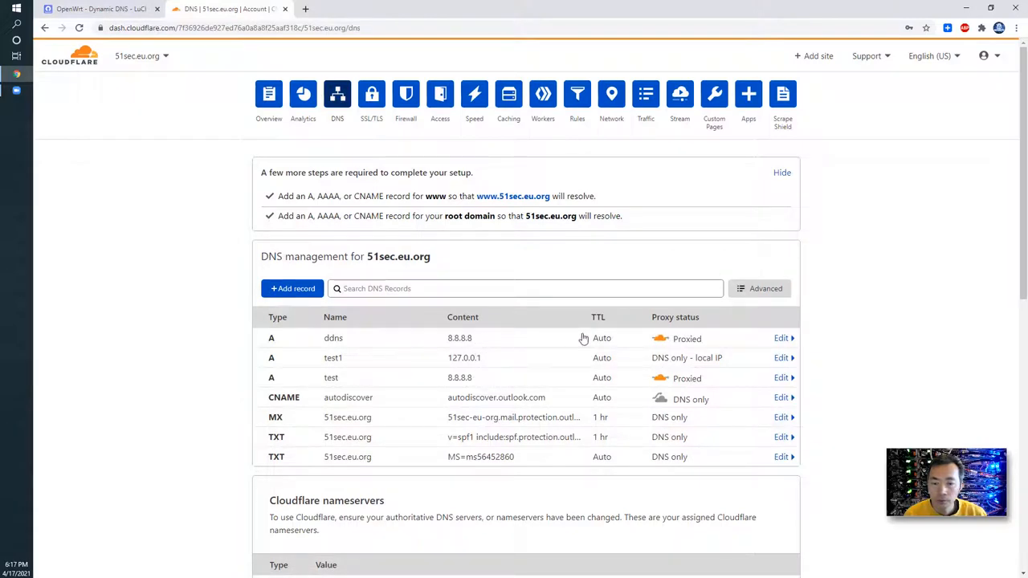
mouse_move(521, 347)
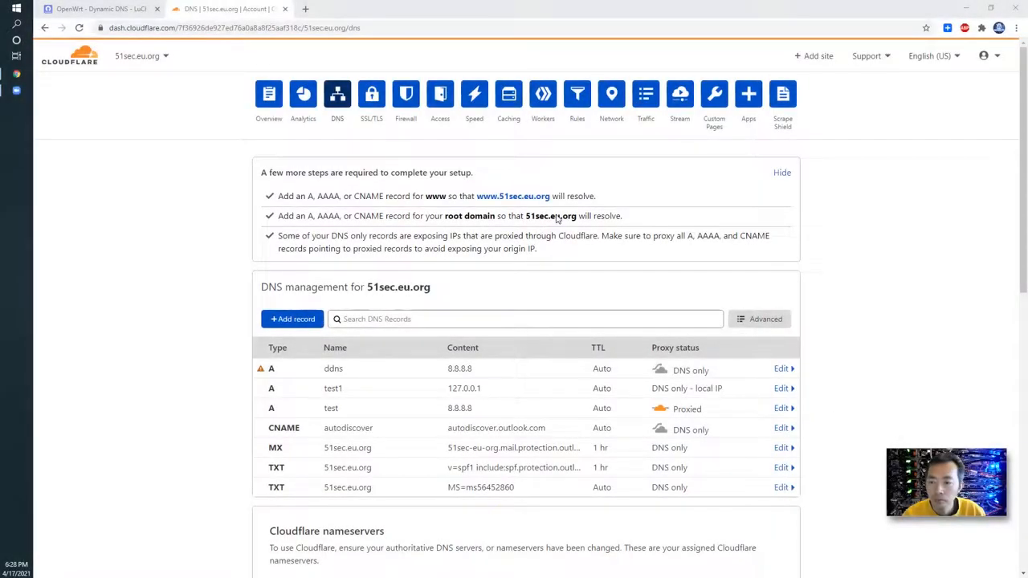
left_click(81, 28)
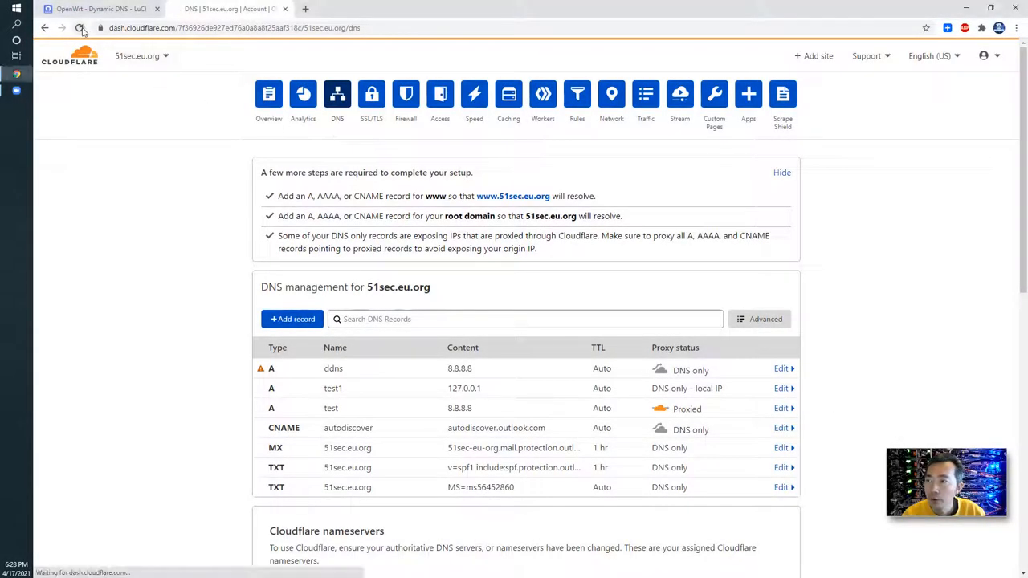
left_click(79, 27)
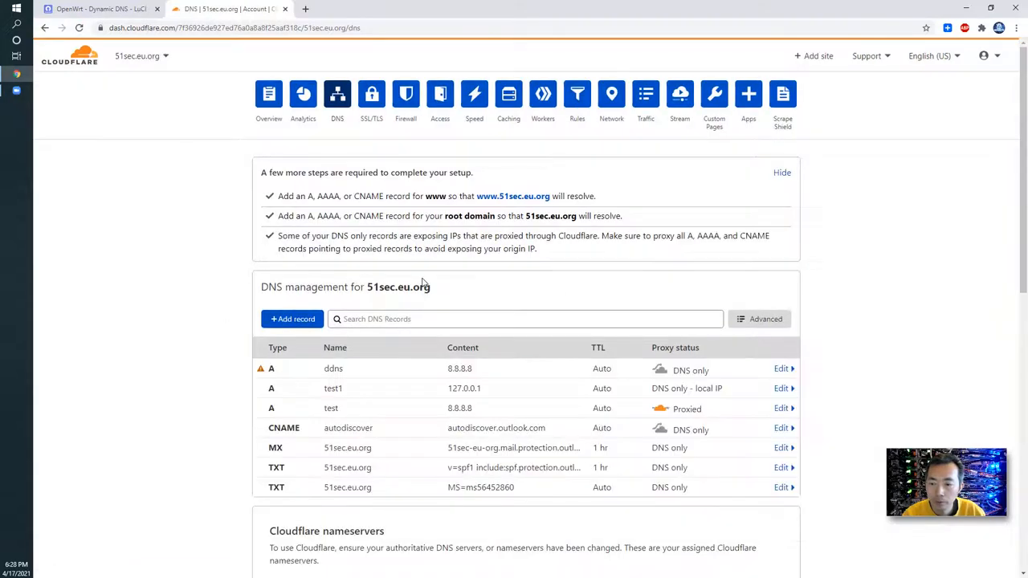
Bring up the ddns A record for editing; it still points to 8.8.8.8.
left_click(781, 370)
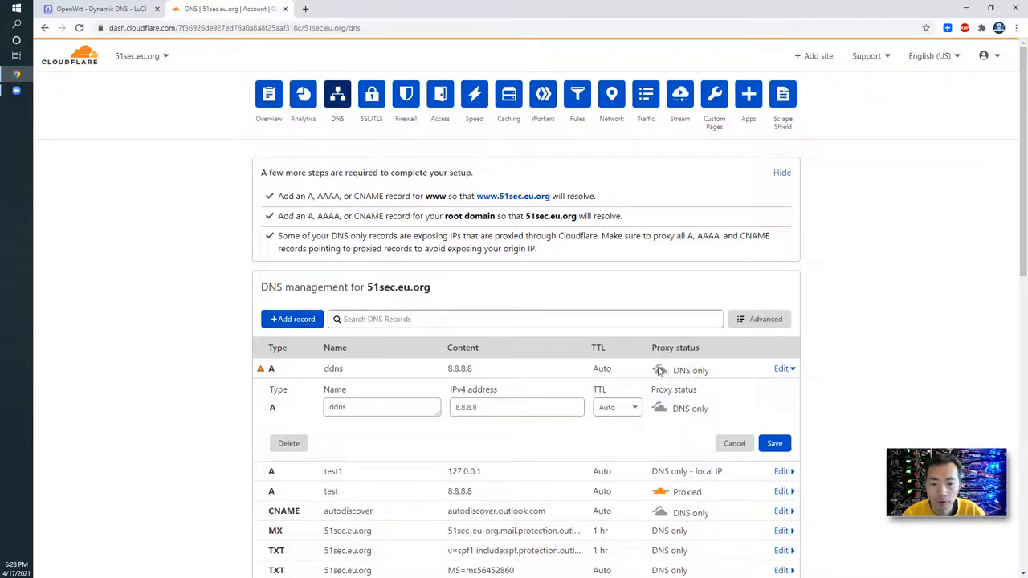
left_click(100, 10)
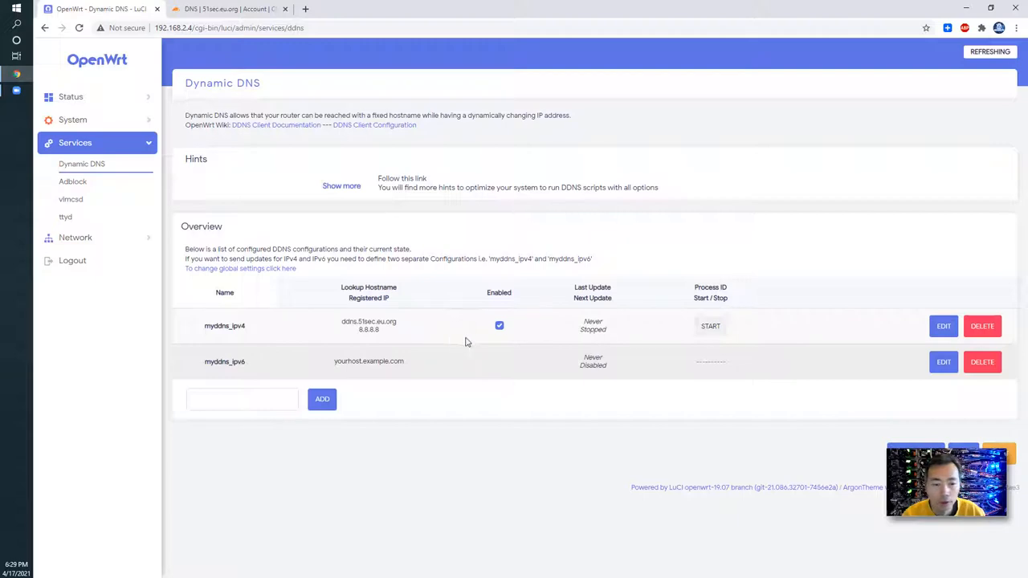
mouse_move(517, 331)
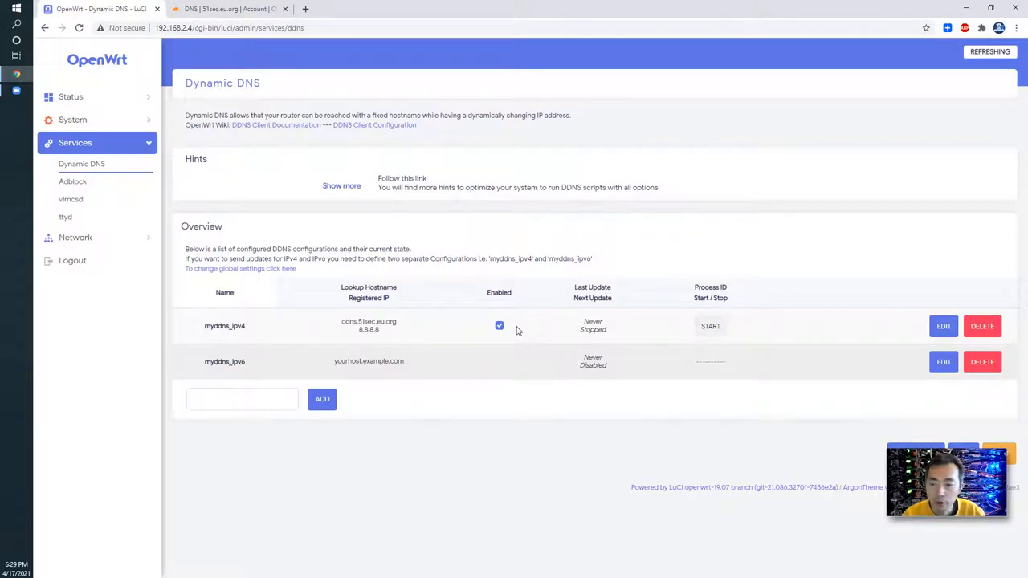
mouse_move(450, 327)
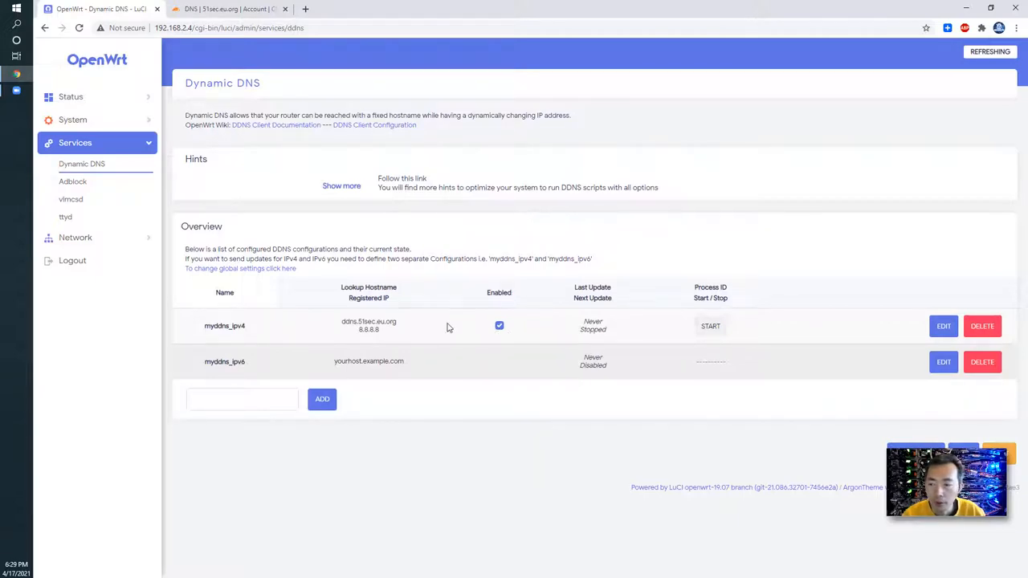
Show the myddns_ipv4 service details on its Log File Viewer.
left_click(944, 326)
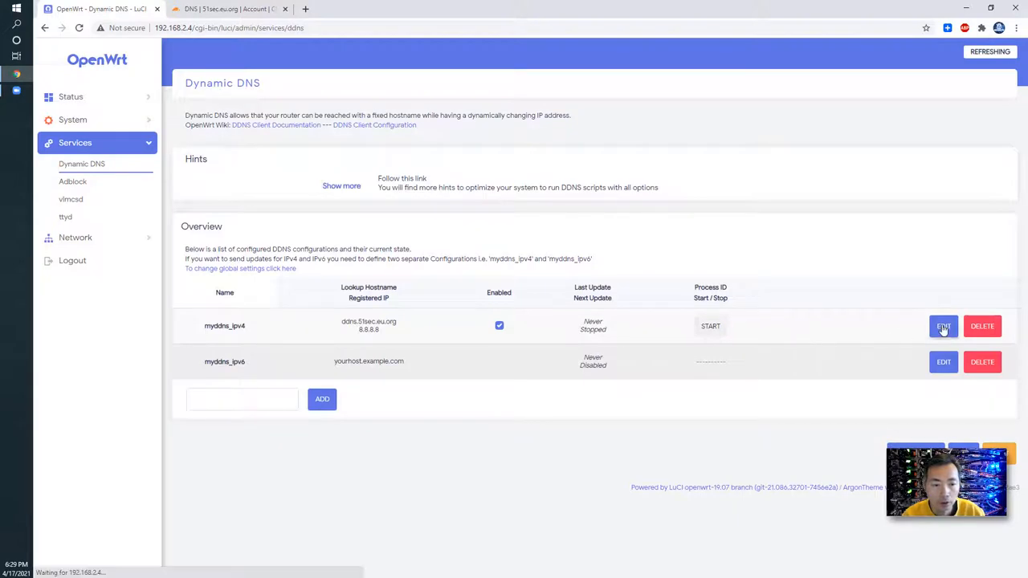
left_click(945, 327)
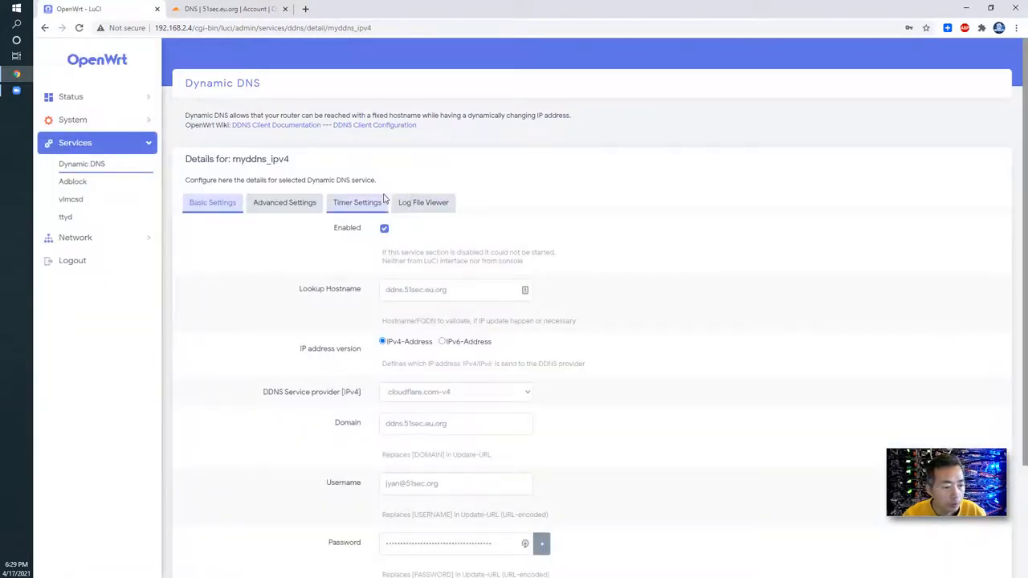
left_click(424, 202)
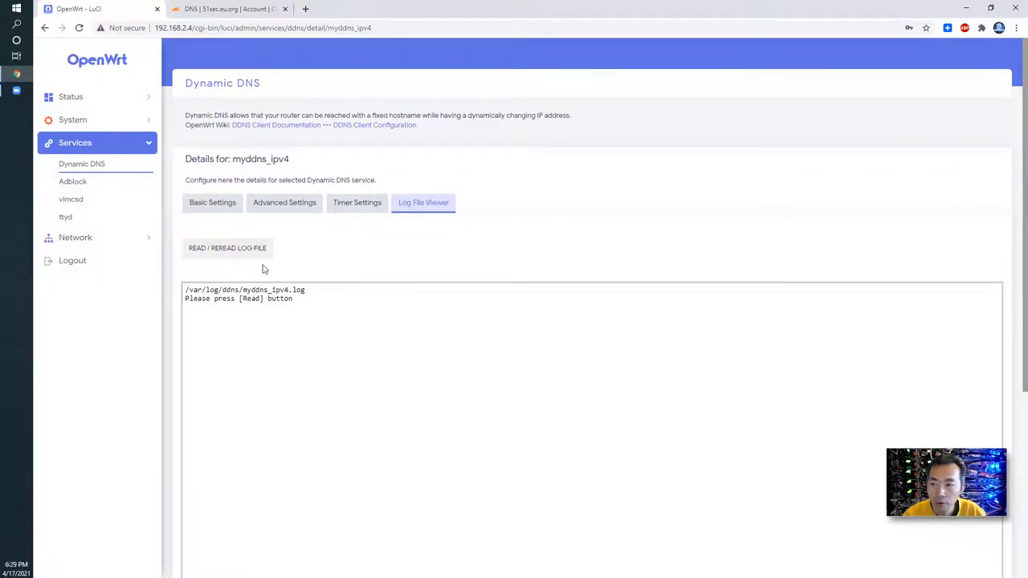
Load the myddns_ipv4 log and highlight its 'Could not detect zone id' warning.
left_click(228, 247)
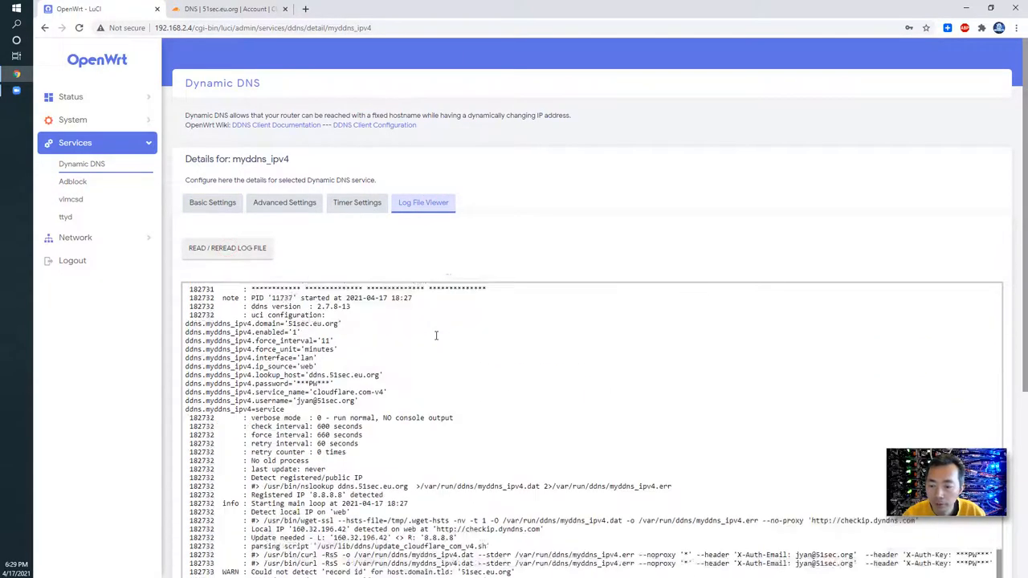
scroll("down", 3)
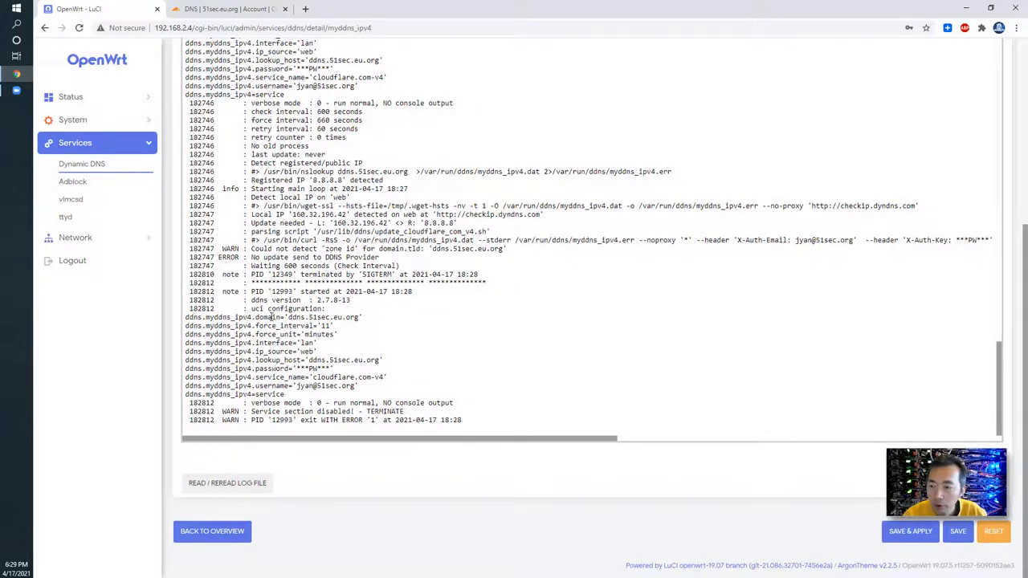
double_click(322, 317)
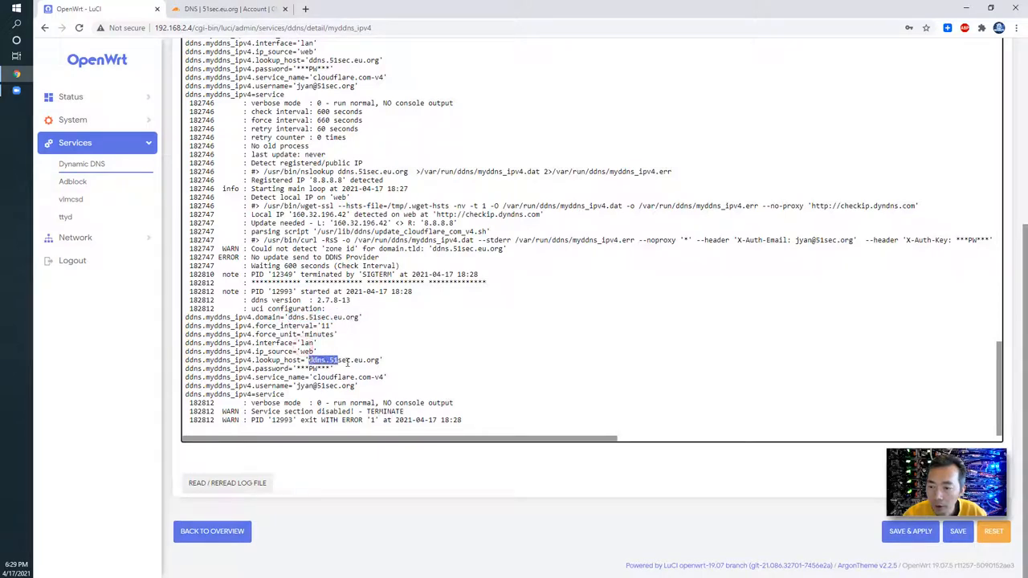
double_click(341, 360)
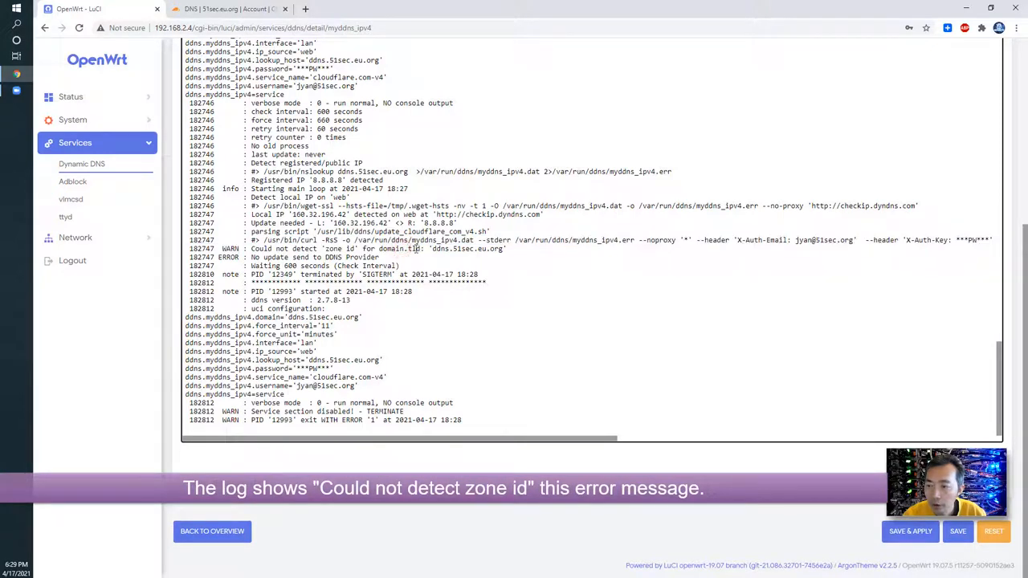
left_click_drag(386, 273, 483, 274)
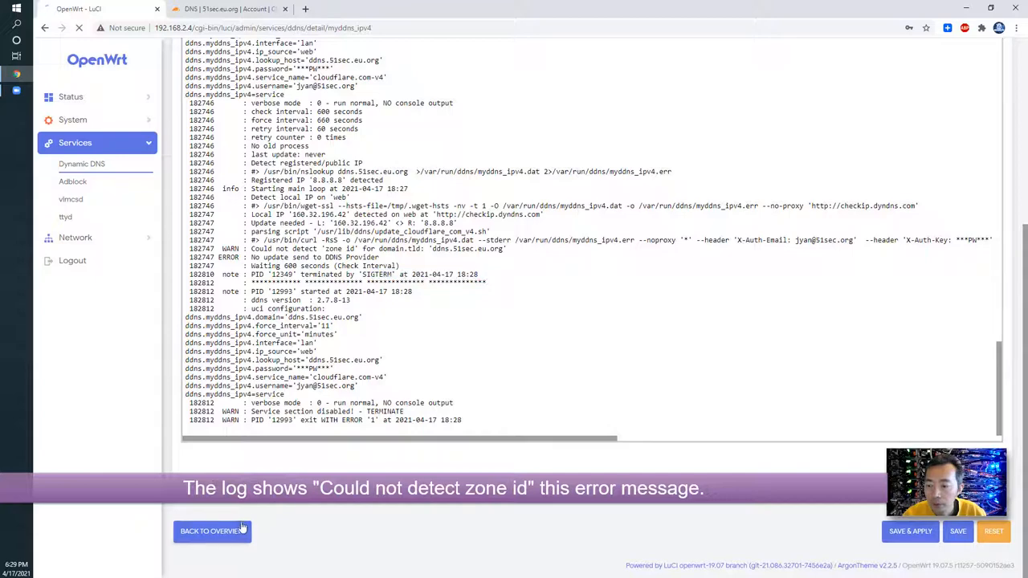
Back on the Dynamic DNS overview, start myddns_ipv4 so it runs with a process ID.
left_click(212, 531)
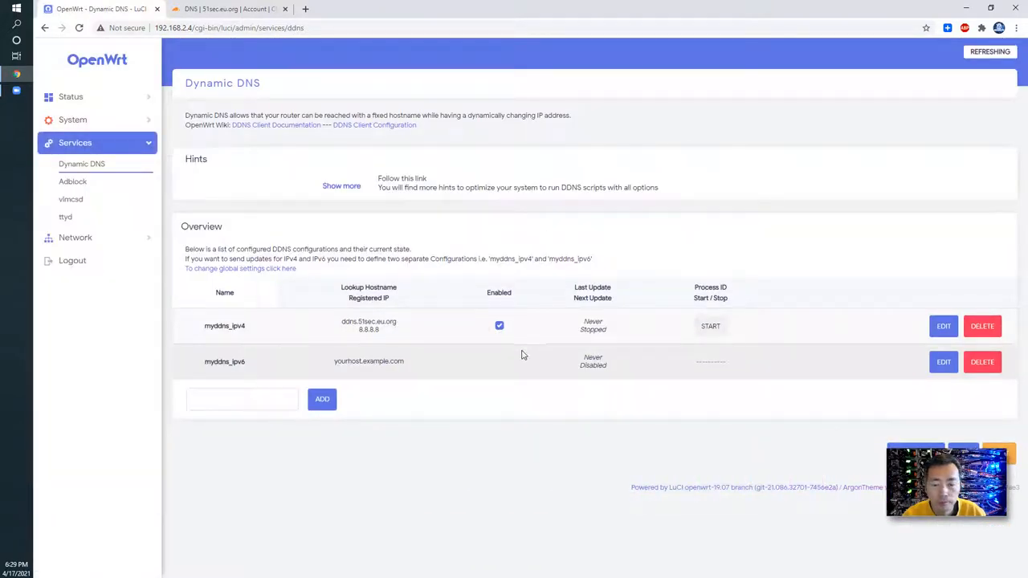
mouse_move(511, 336)
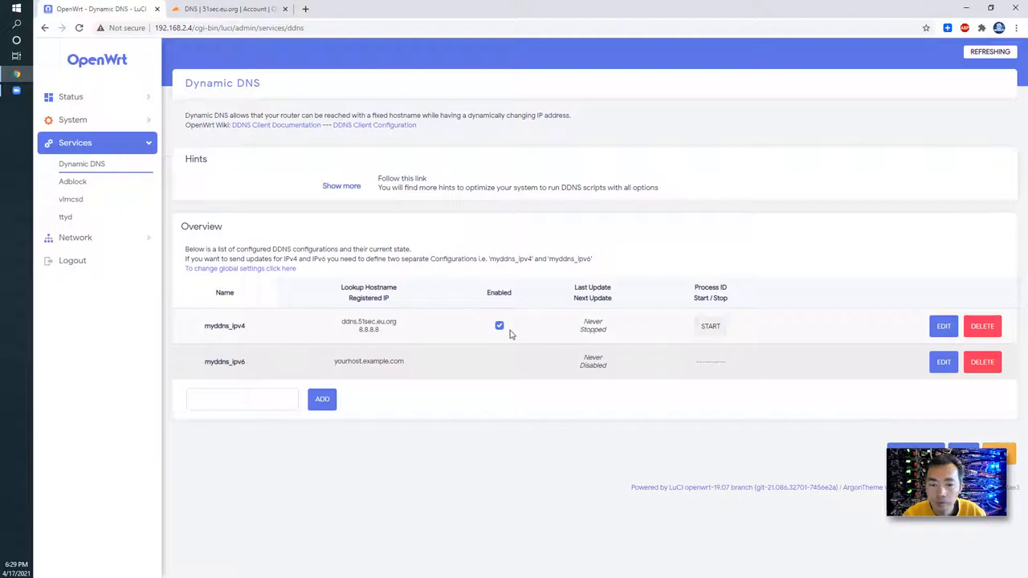
left_click(498, 325)
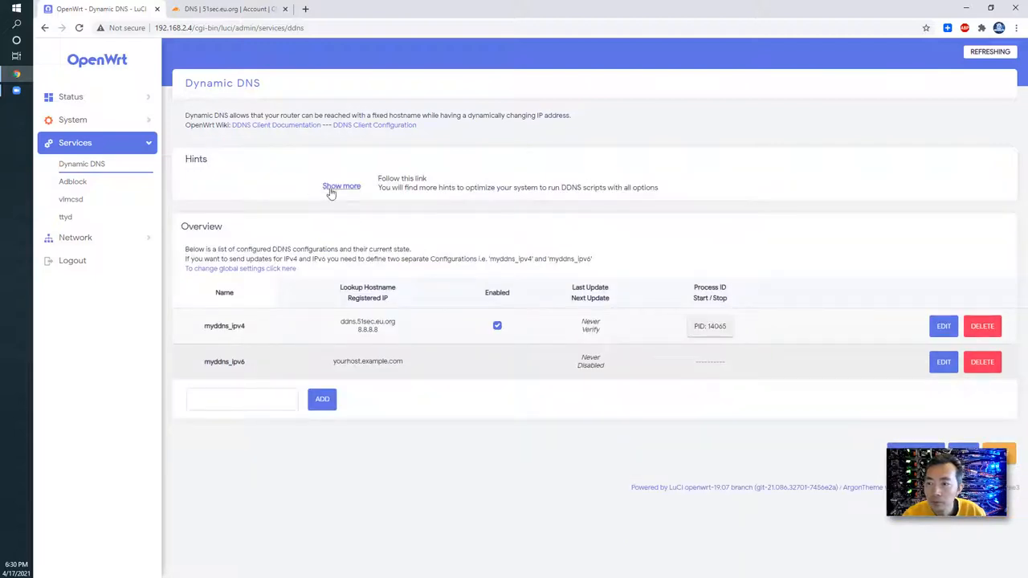
mouse_move(704, 346)
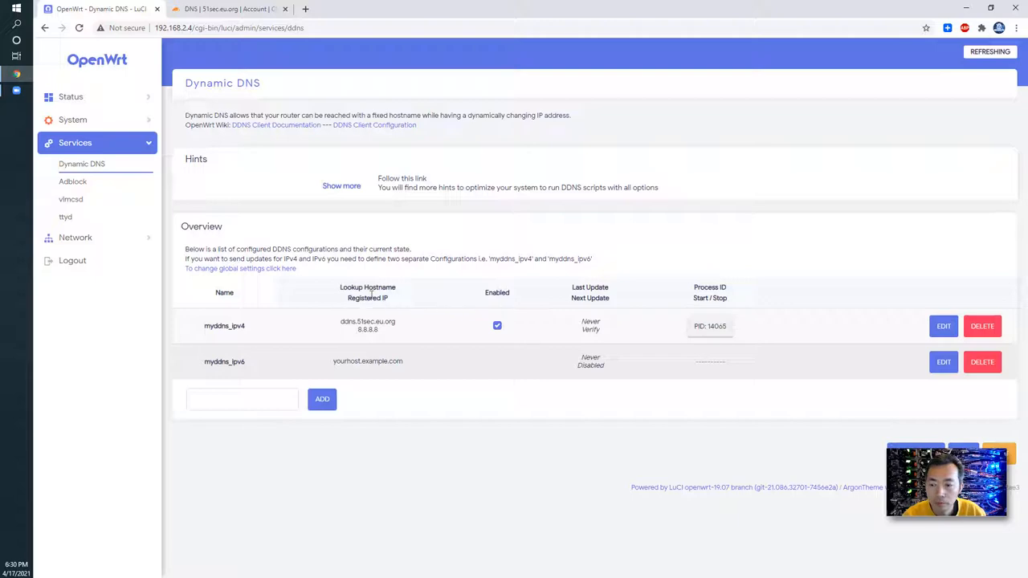
mouse_move(744, 333)
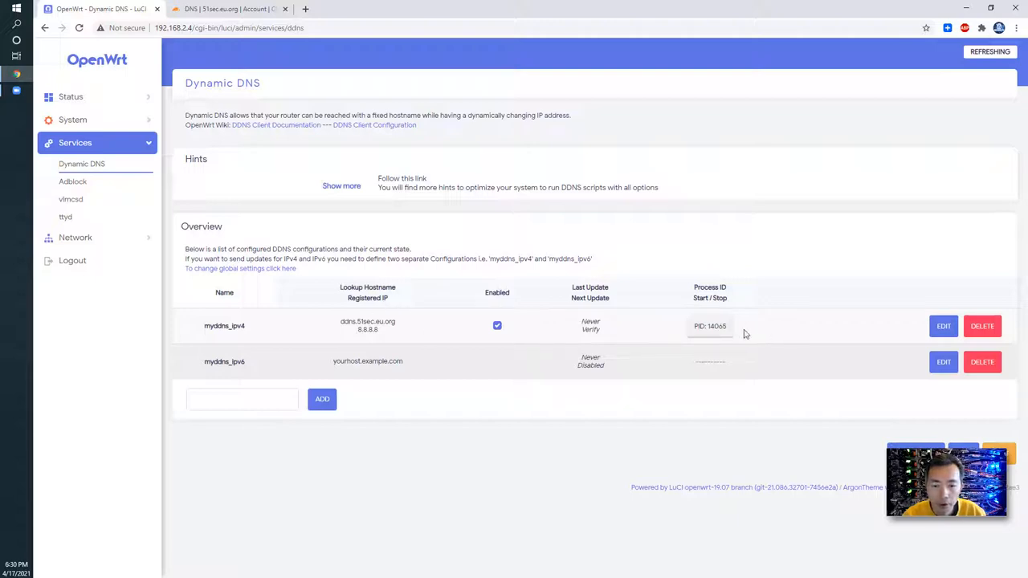
Read the restarted service's log, which again reports the zone id error and no update.
left_click(943, 326)
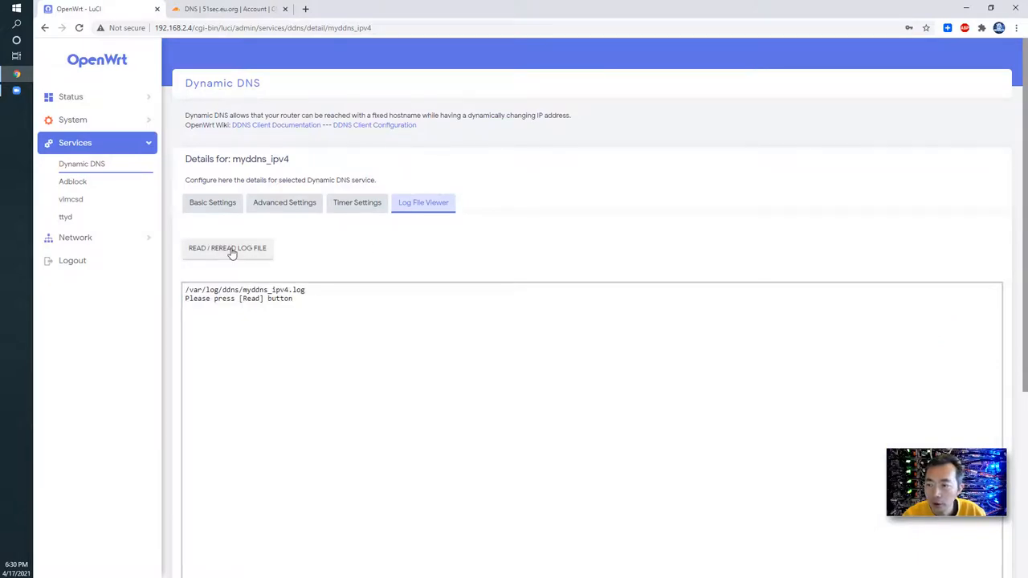
left_click(228, 248)
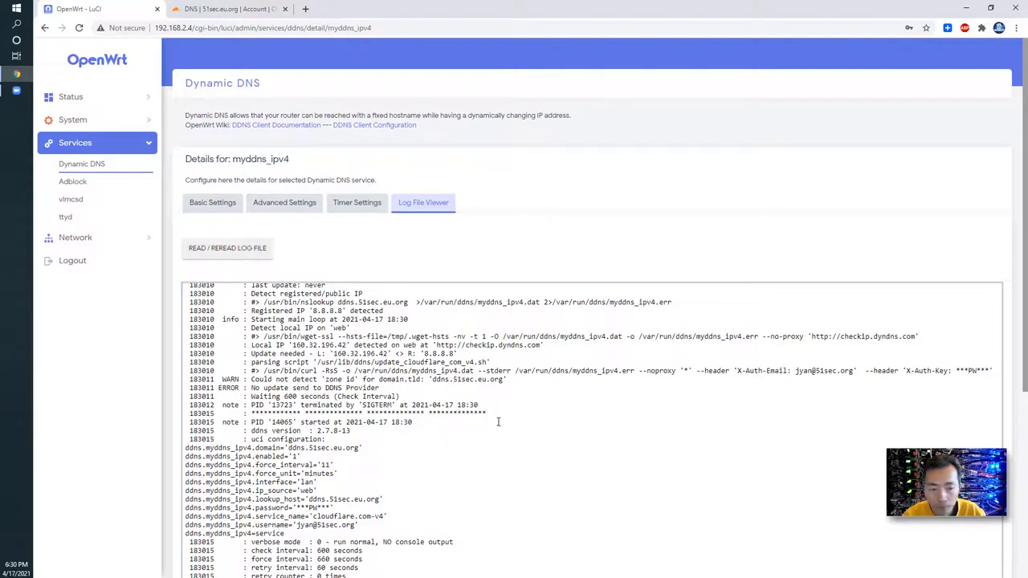
scroll("down", 3)
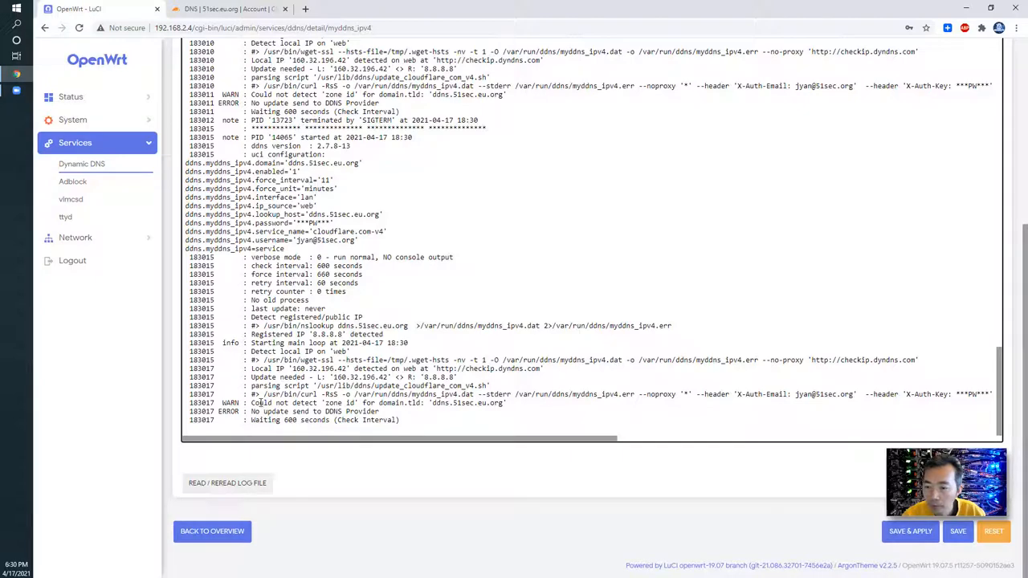
mouse_move(244, 273)
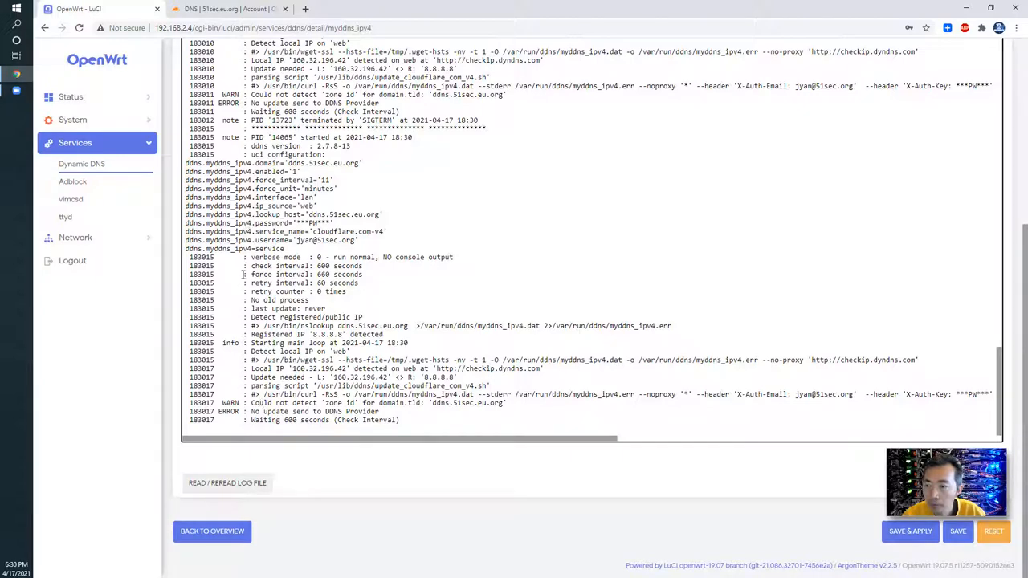
scroll("down", 3)
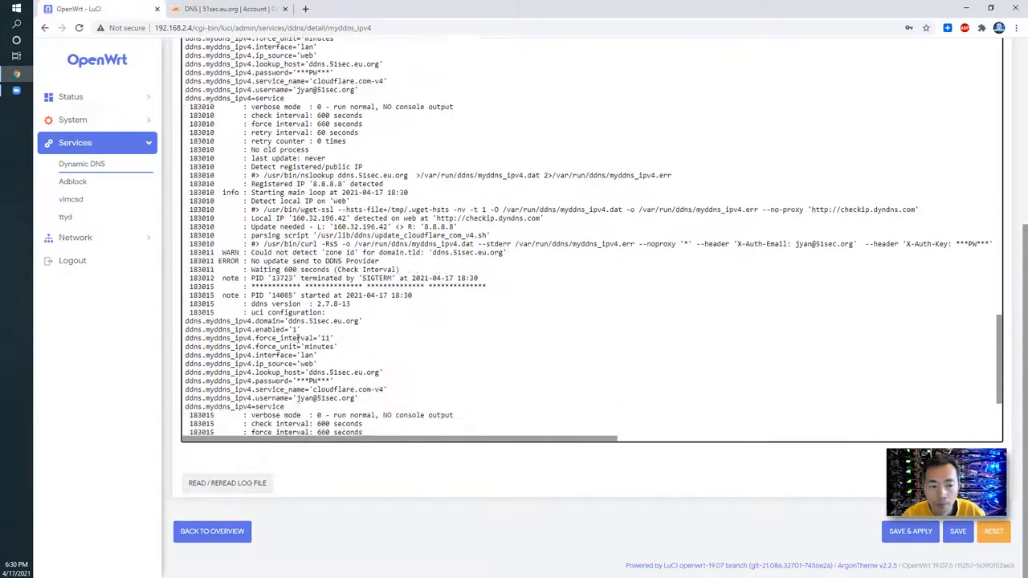
scroll("down", 3)
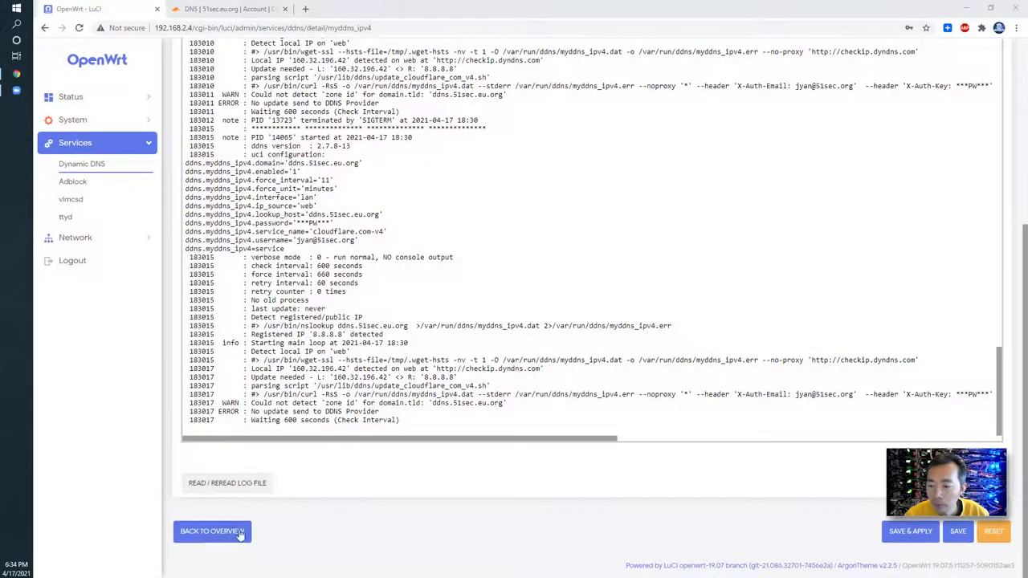
left_click(212, 530)
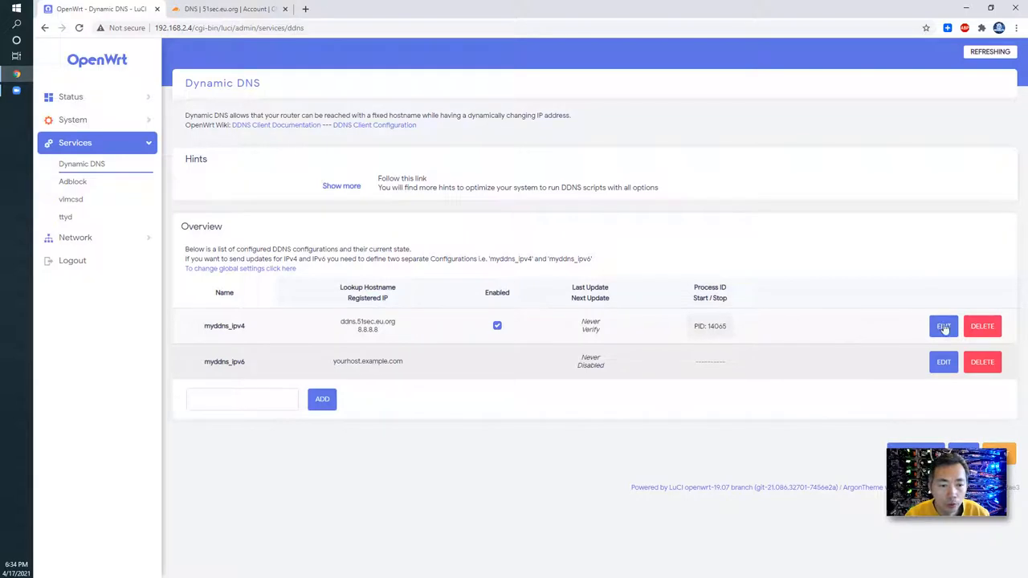
left_click(943, 327)
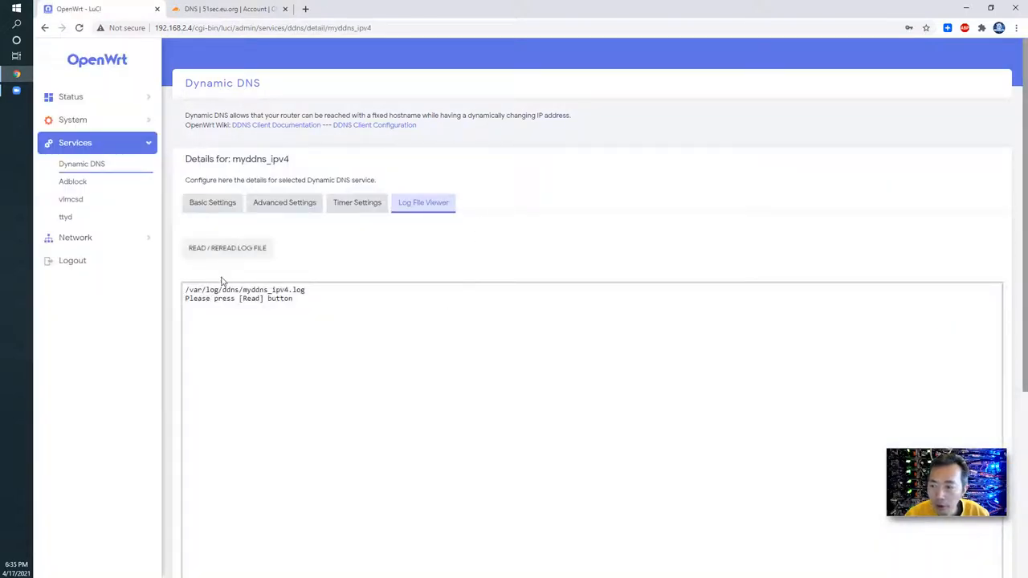
left_click(212, 202)
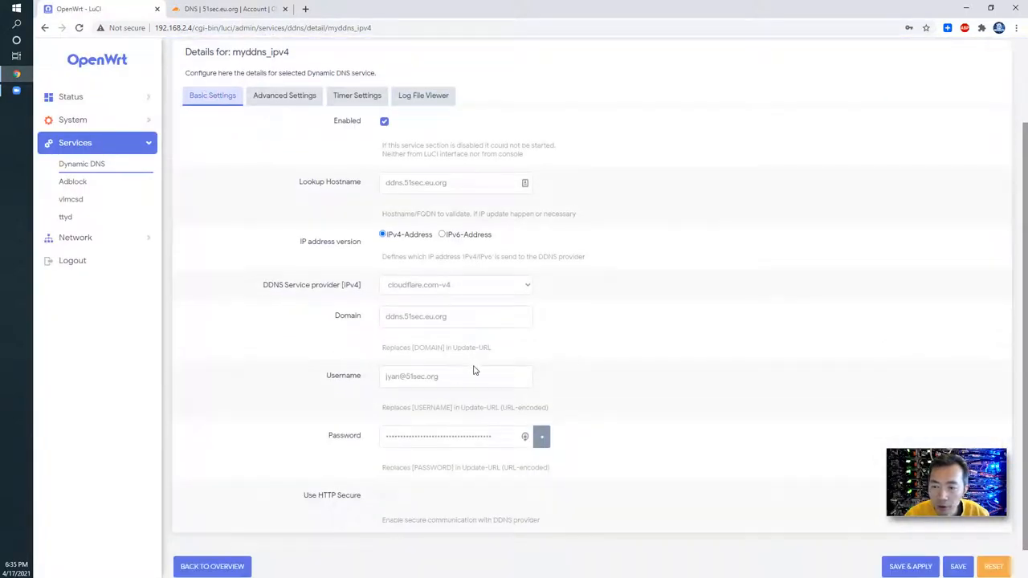
scroll("down", 3)
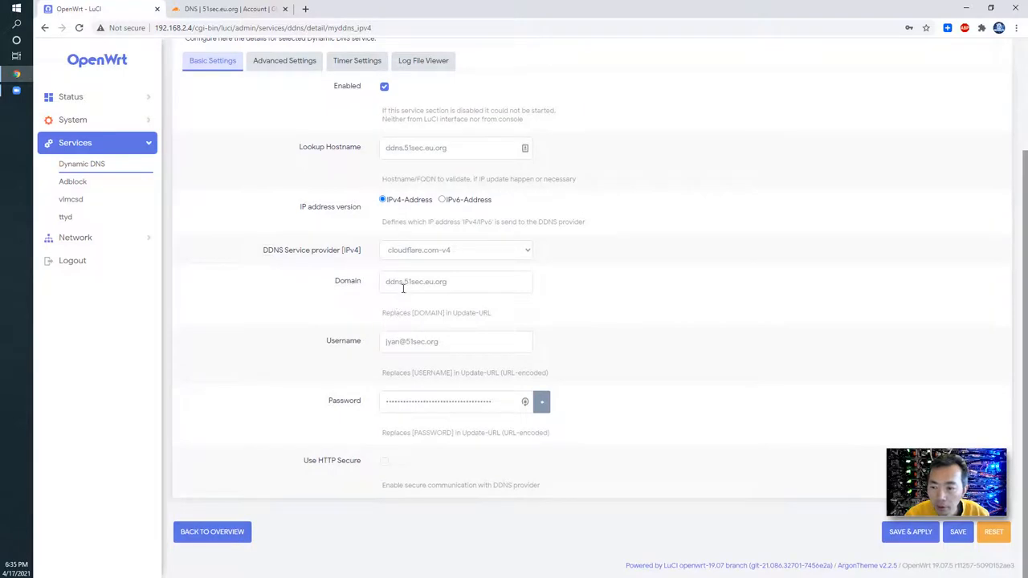
left_click(456, 281)
type("@")
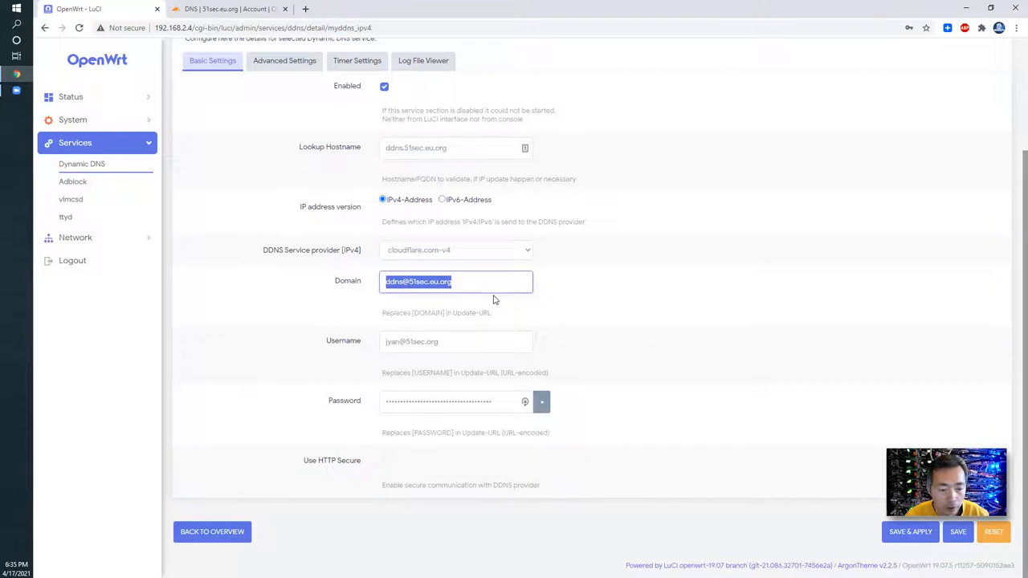
left_click(474, 282)
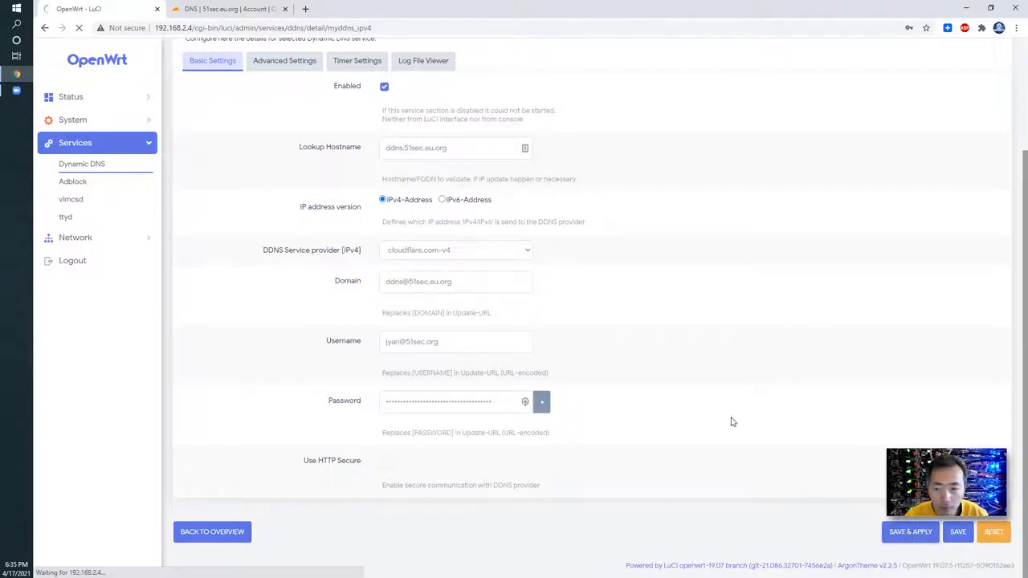
Save and apply the corrected domain and return to the overview.
left_click(909, 532)
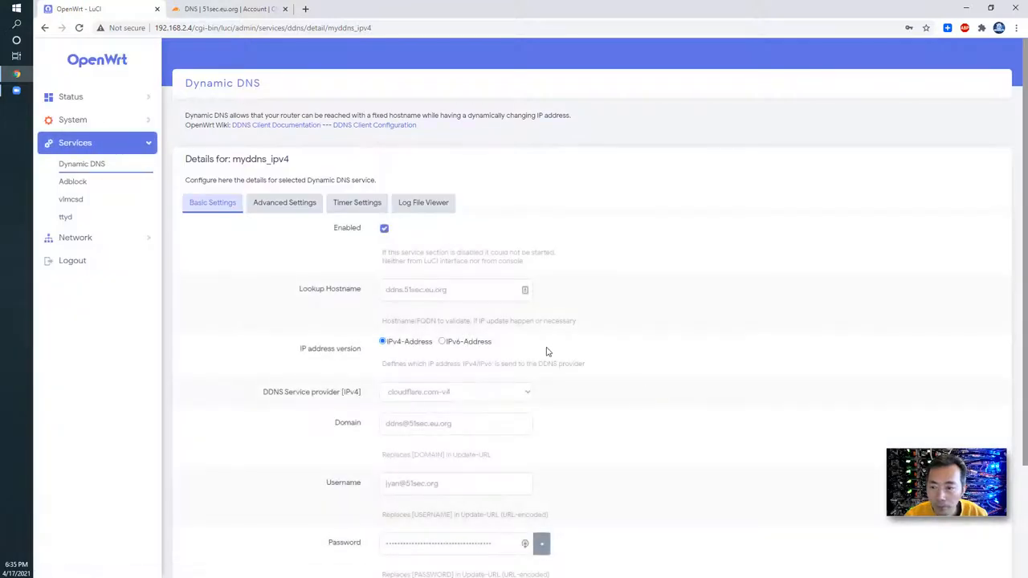
scroll("down", 3)
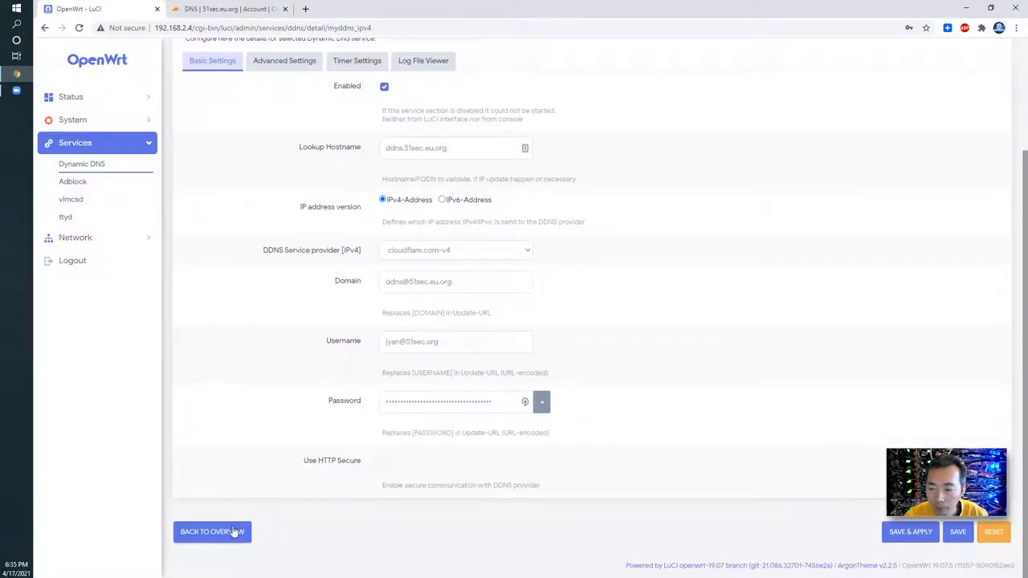
left_click(212, 532)
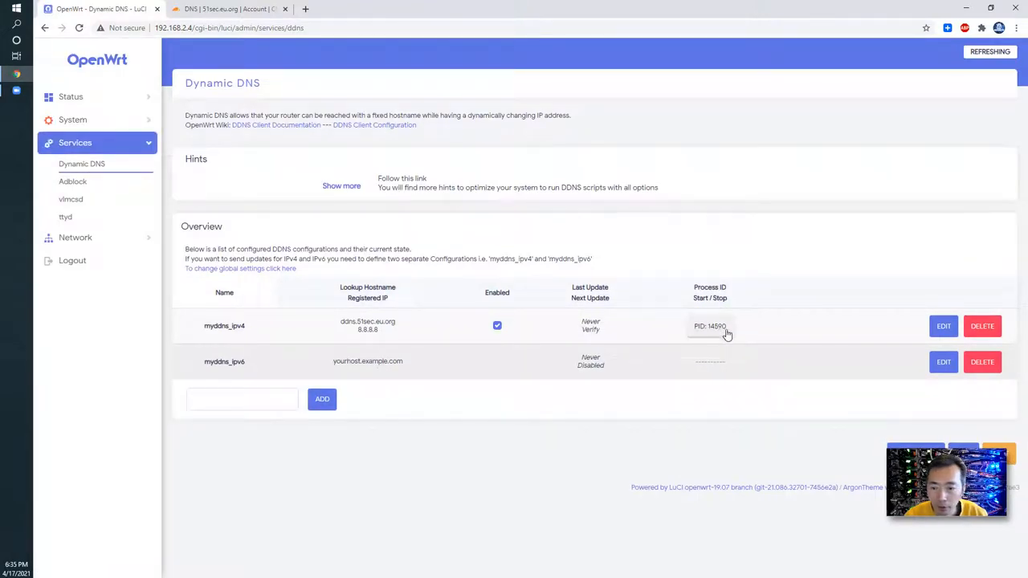
mouse_move(424, 144)
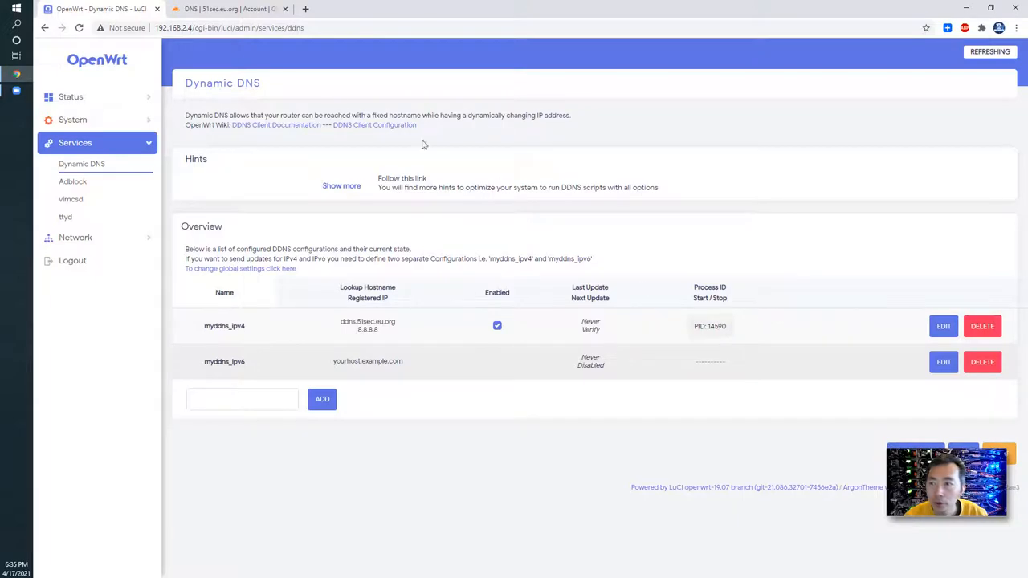
left_click(232, 10)
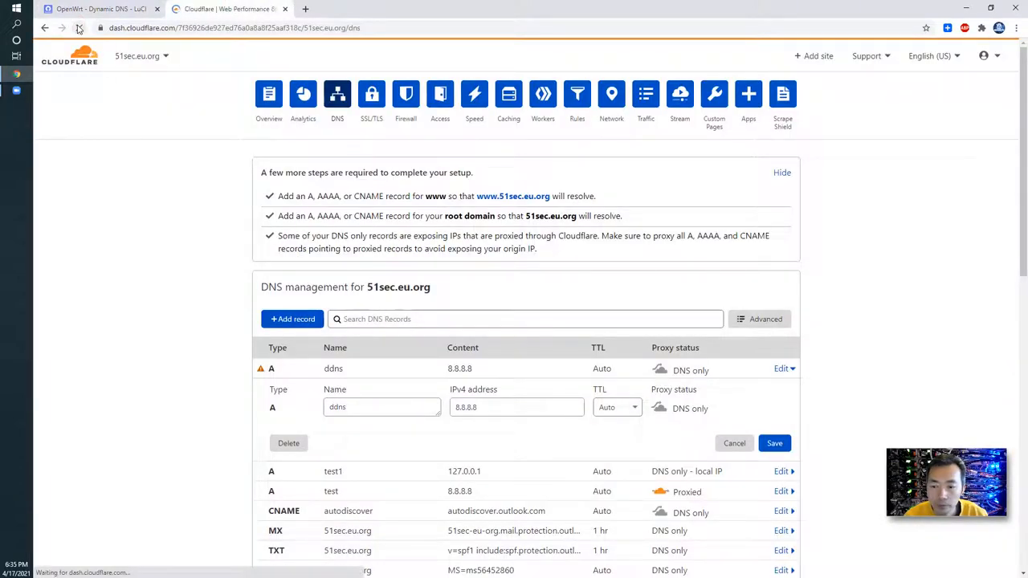
left_click(78, 27)
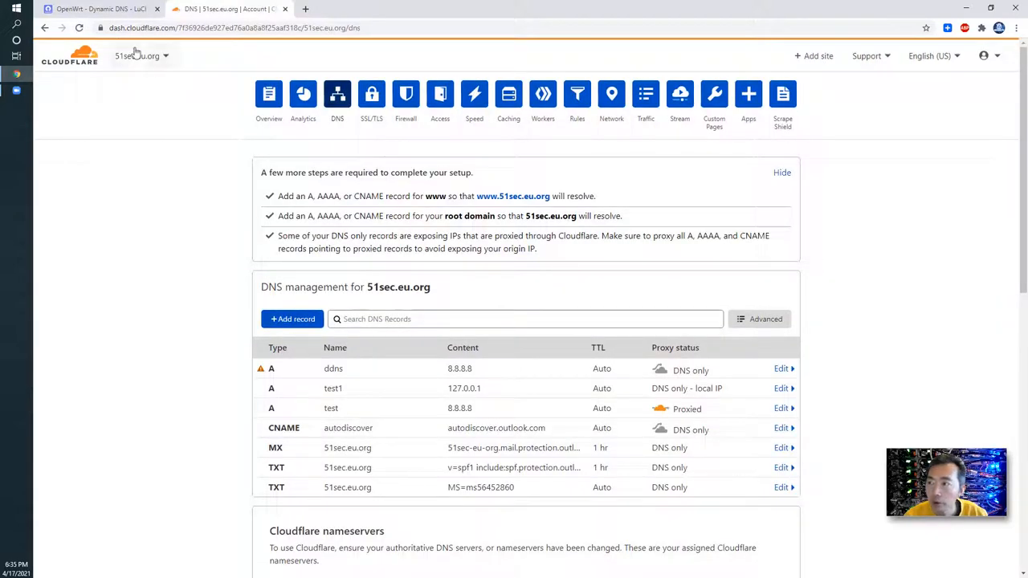
left_click(96, 10)
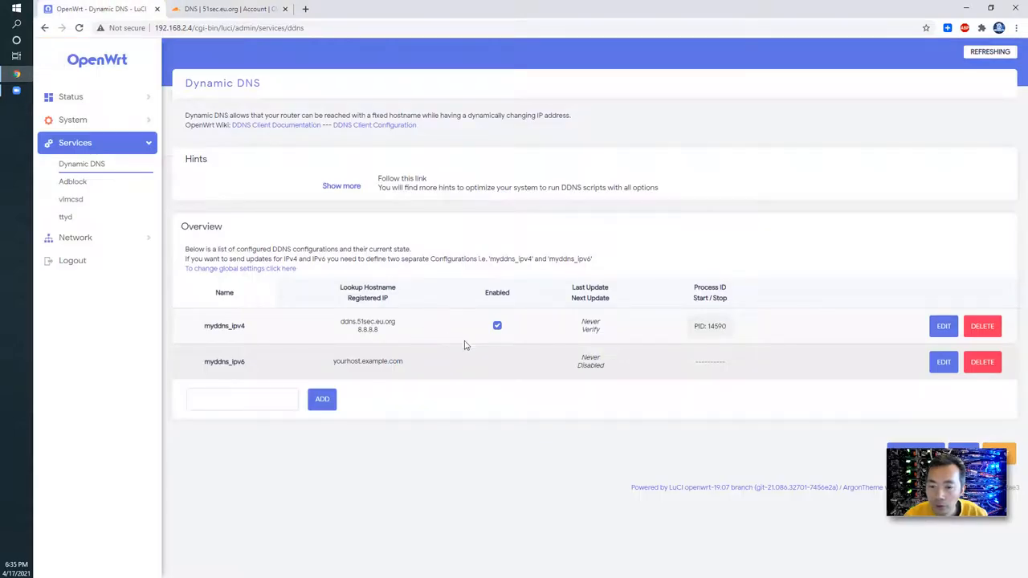
Reload the myddns_ipv4 log, still failing to detect the zone id with no update sent.
left_click(944, 325)
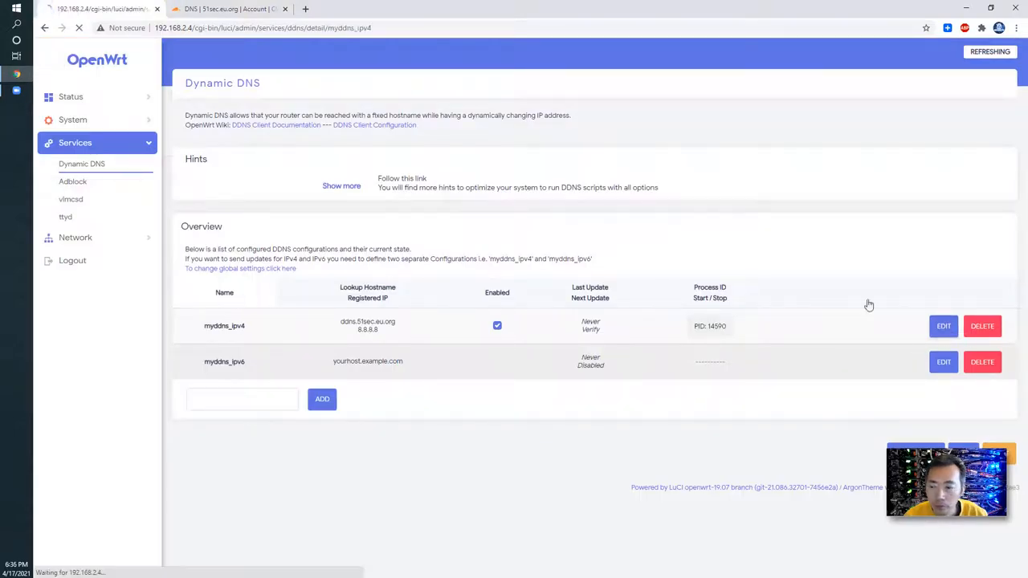
left_click(943, 325)
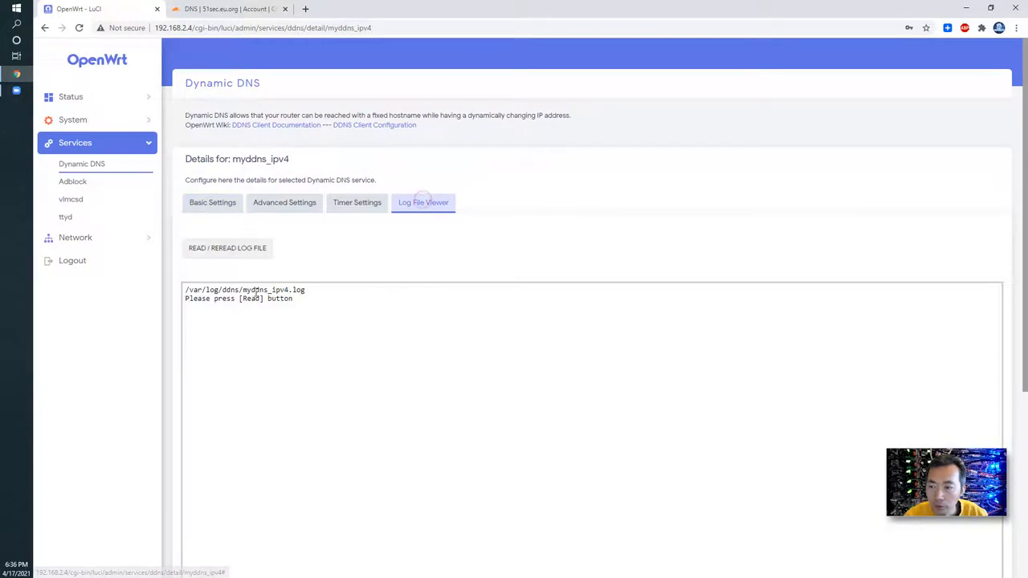
left_click(228, 248)
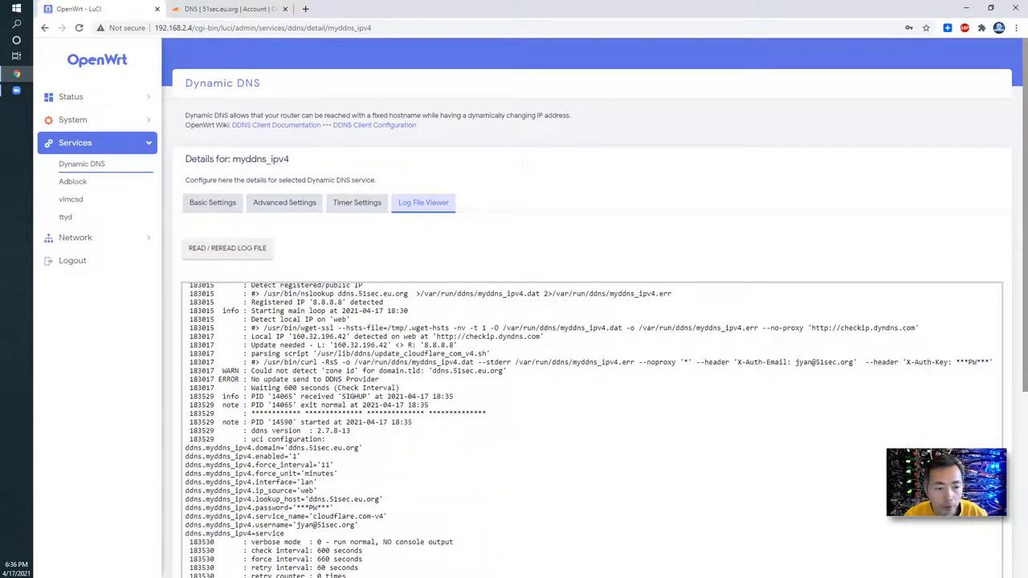
scroll("down", 3)
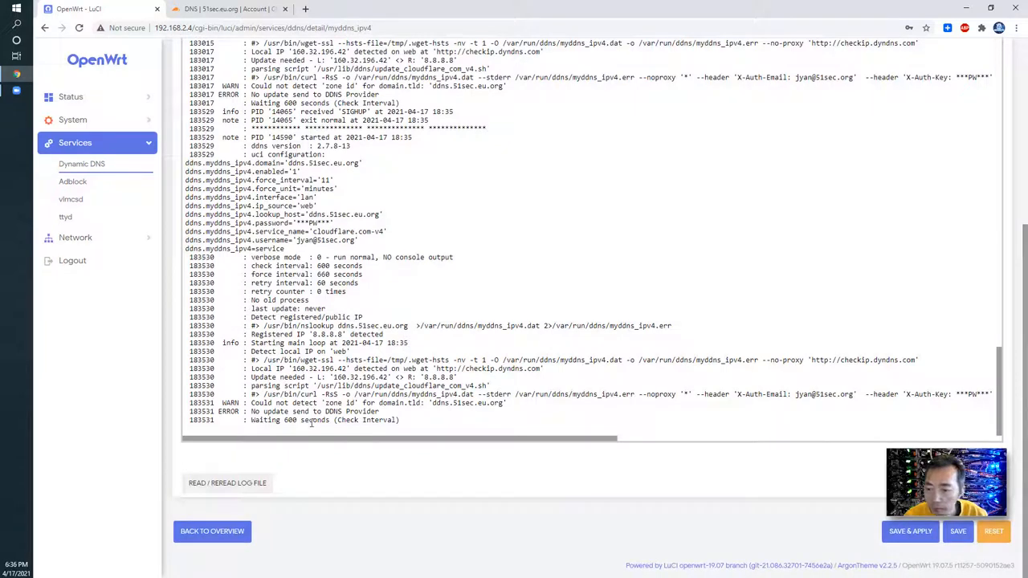
mouse_move(414, 404)
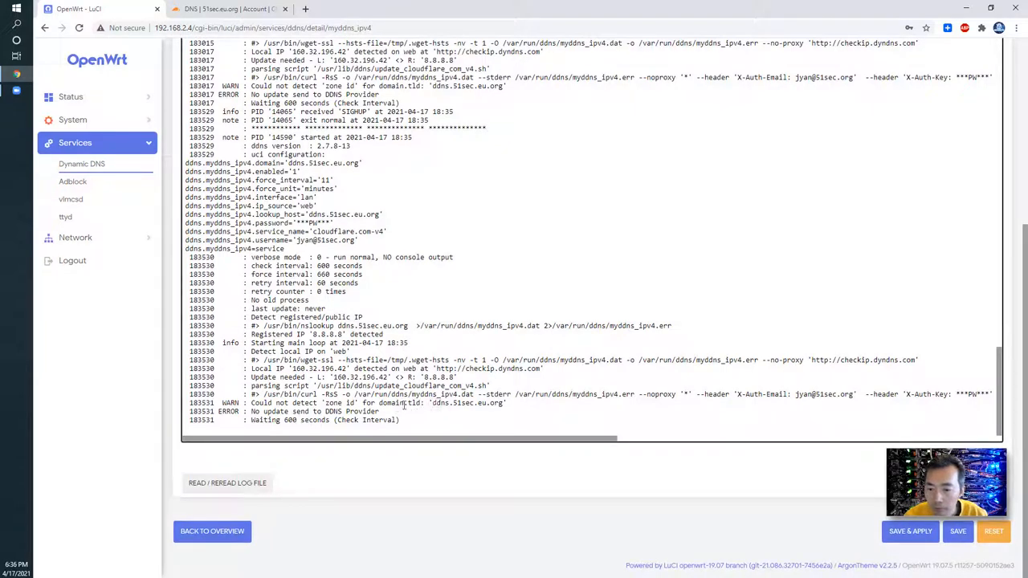
double_click(297, 401)
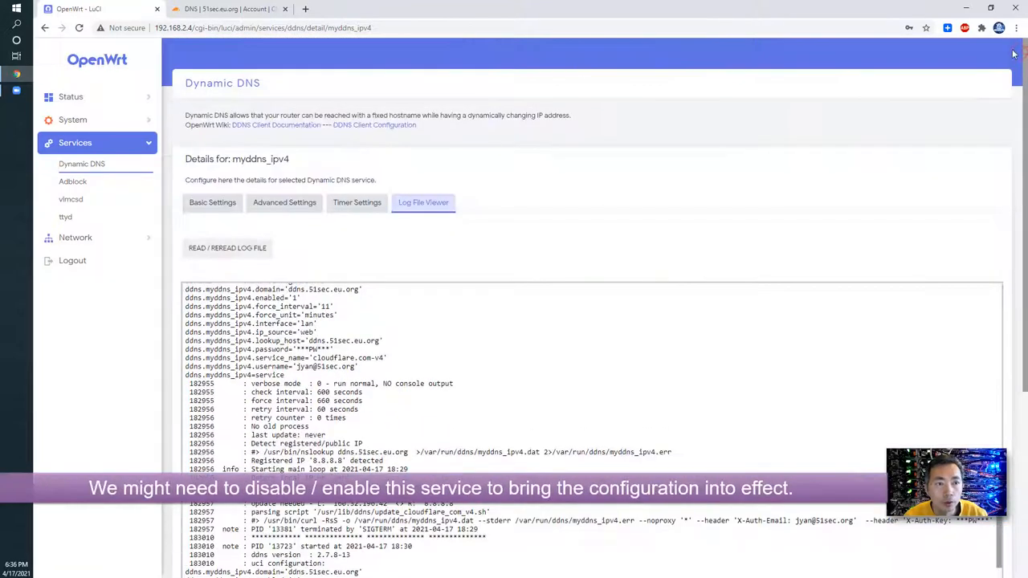
Apply the myddns_ipv4 configuration with Enabled unticked.
left_click(212, 203)
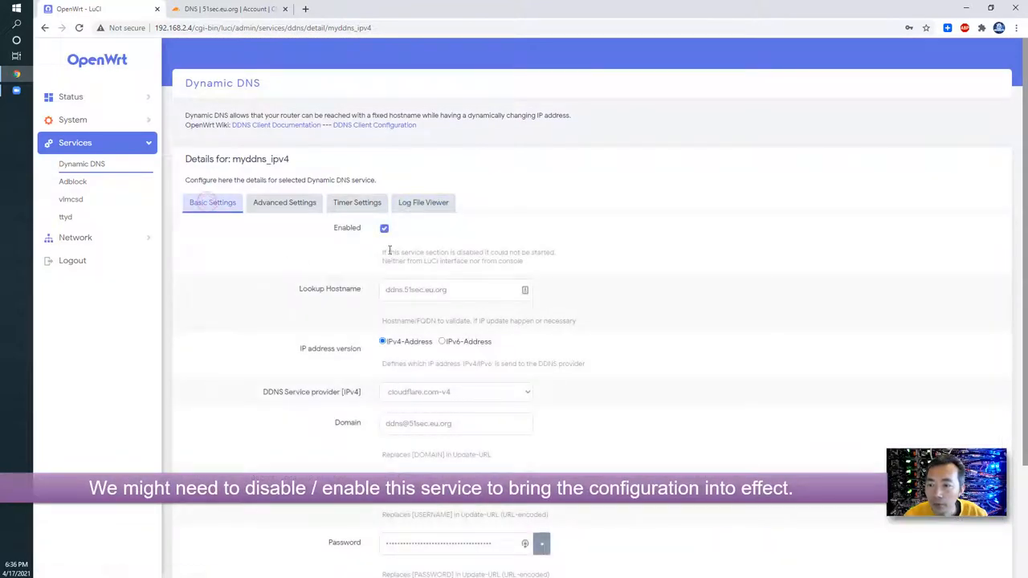
left_click(384, 228)
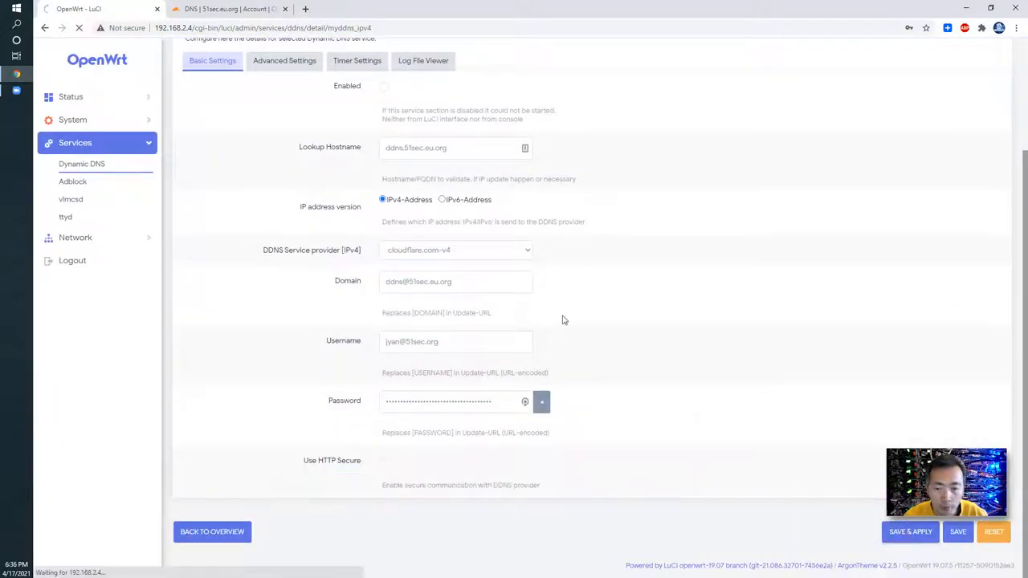
left_click(910, 532)
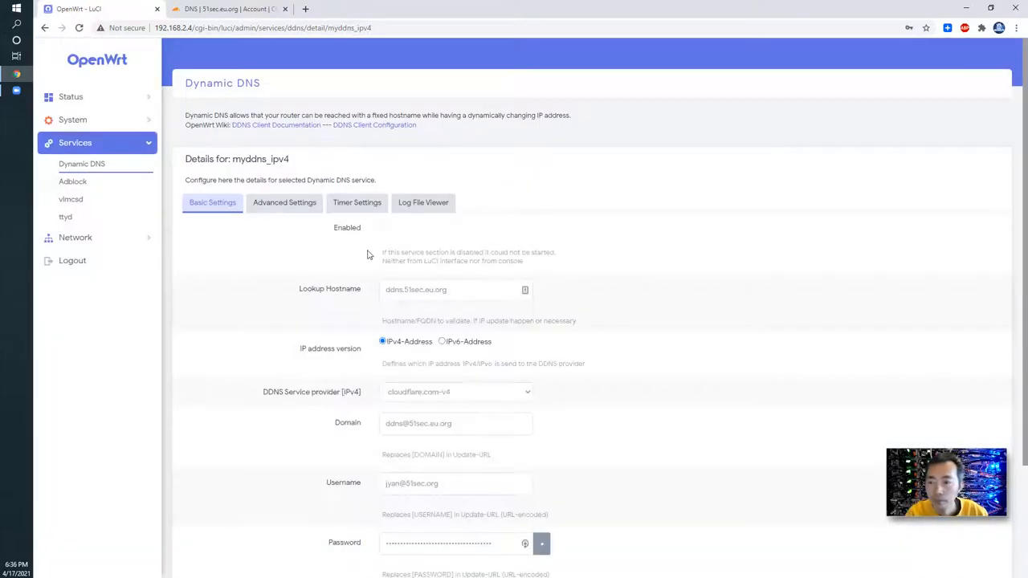
Re-enable the service, apply it and confirm on the overview it runs with a process ID.
left_click(384, 228)
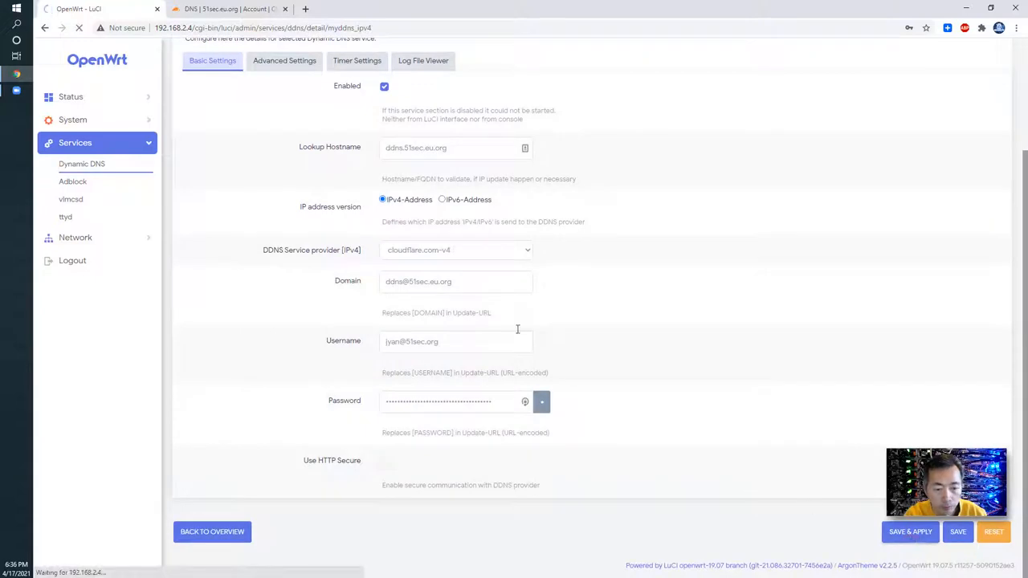
left_click(910, 532)
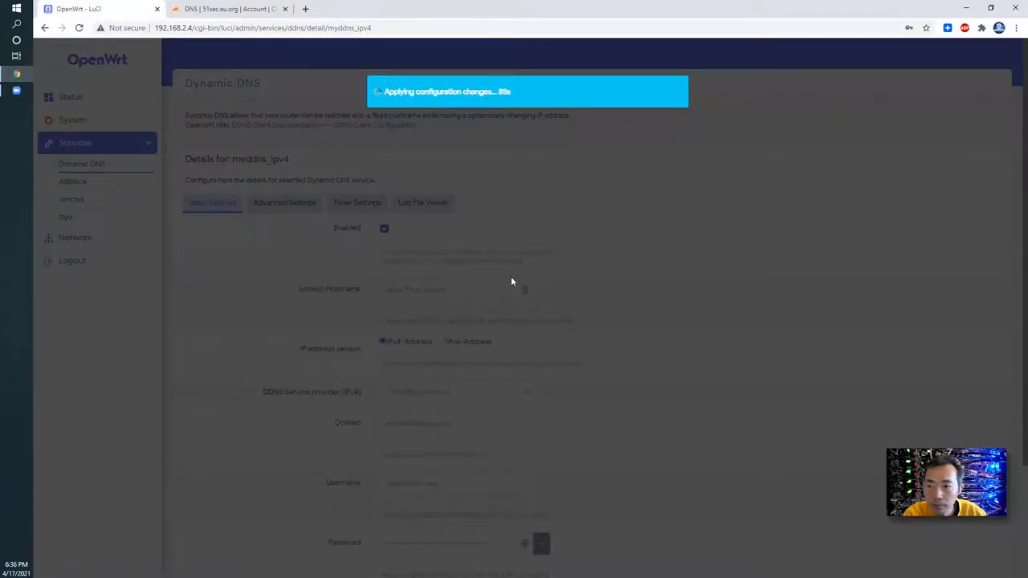
mouse_move(502, 280)
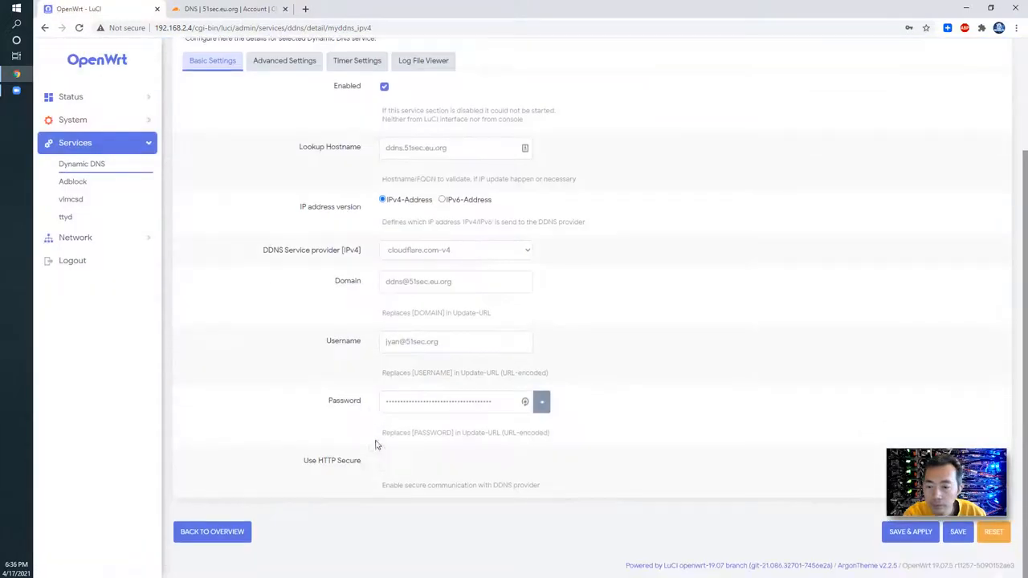
left_click(212, 530)
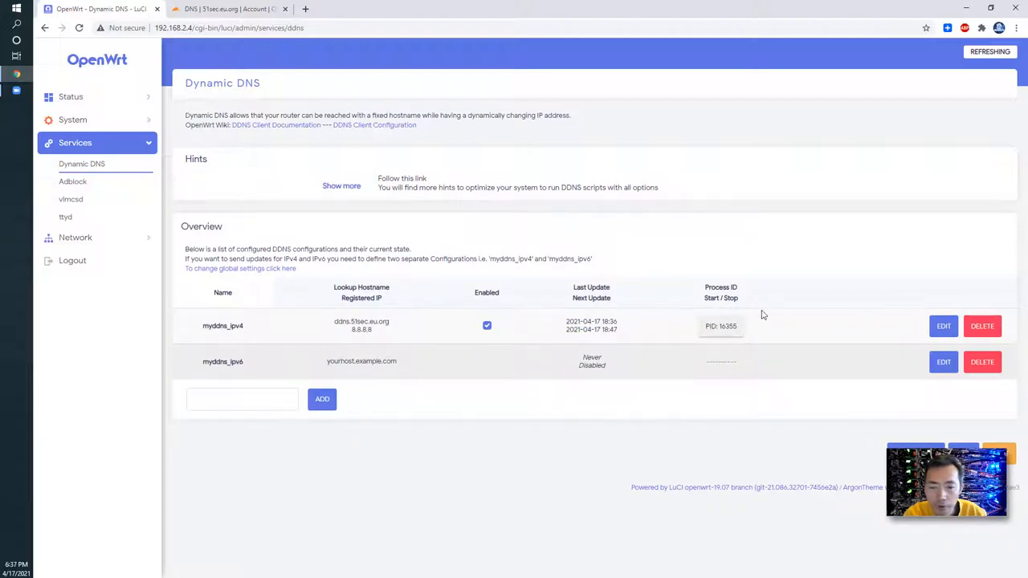
left_click(944, 325)
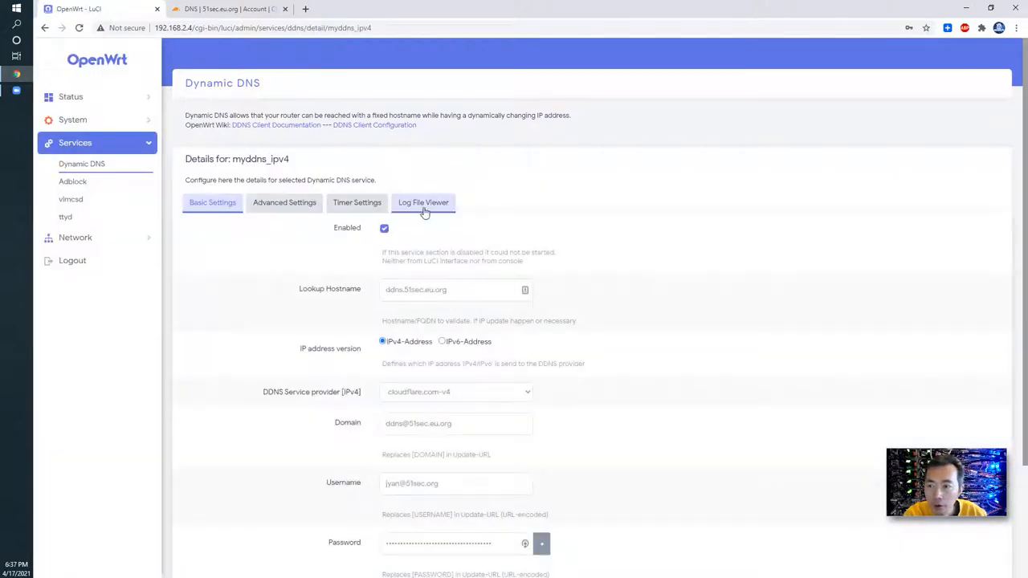
left_click(424, 202)
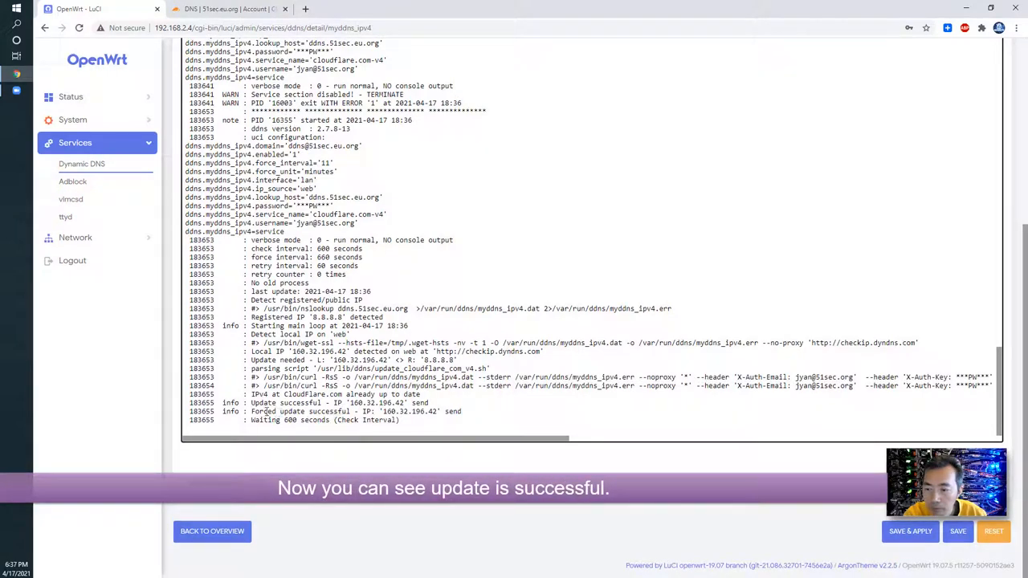
left_click_drag(251, 411, 440, 412)
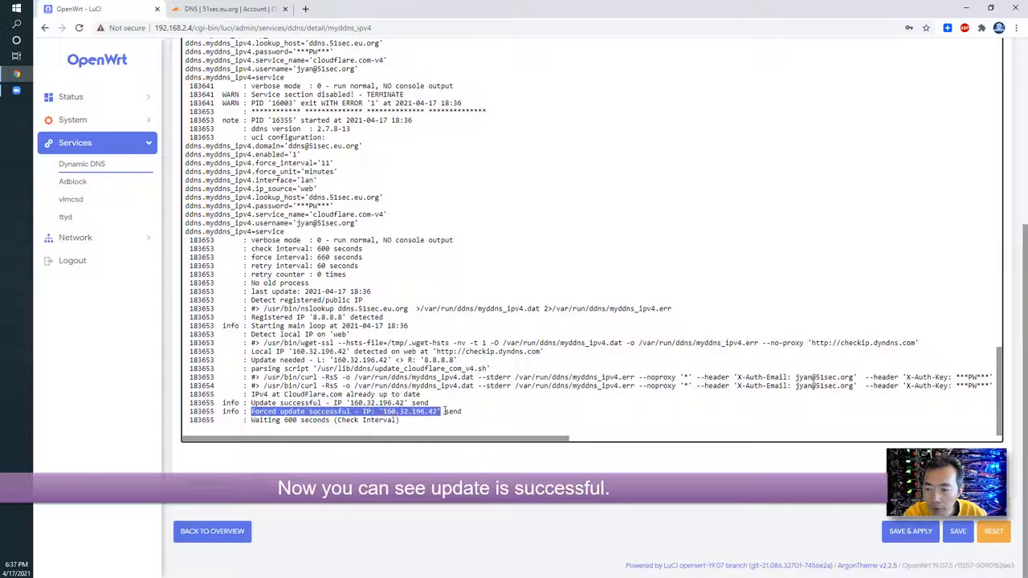
left_click(233, 10)
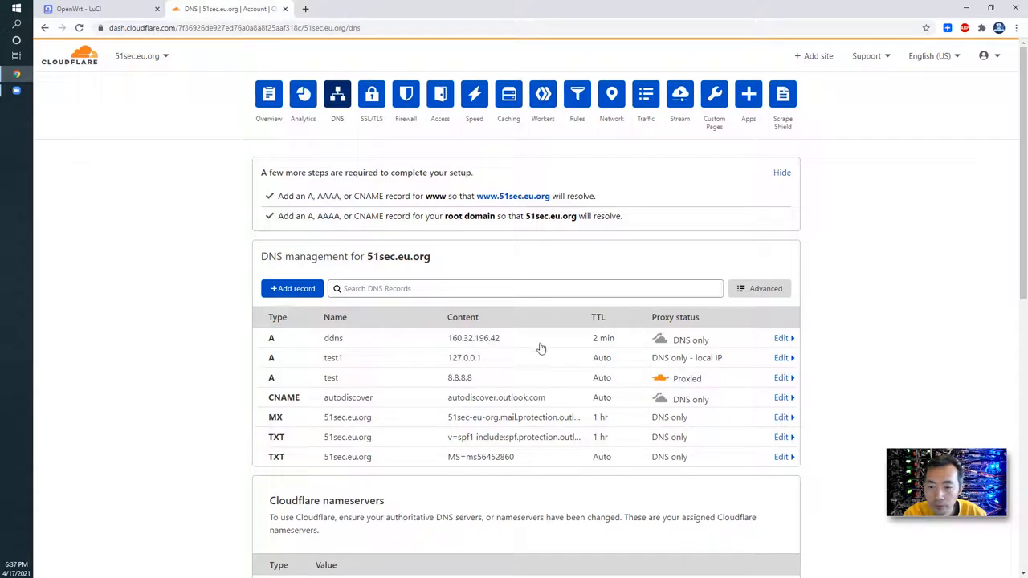
mouse_move(534, 338)
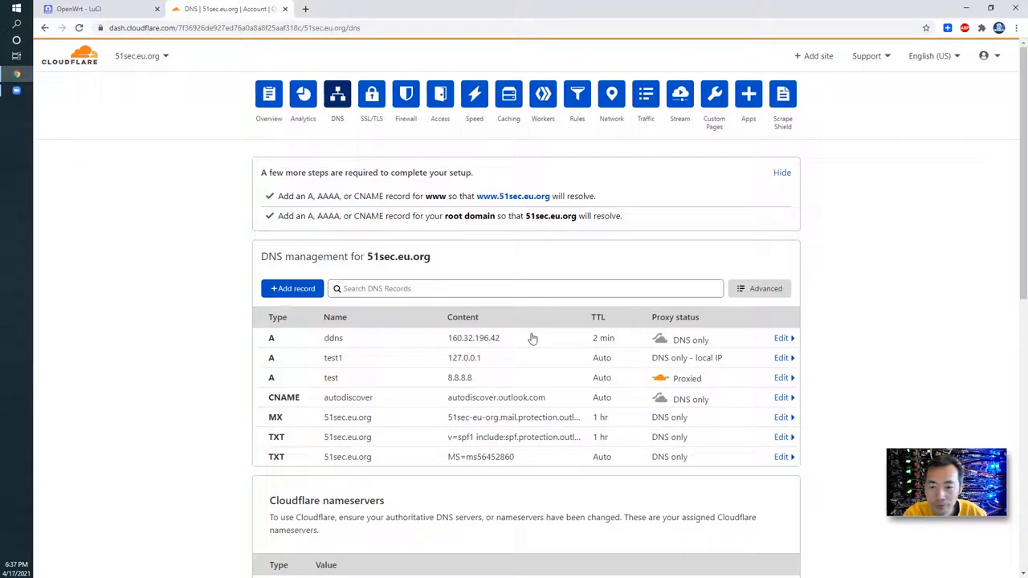